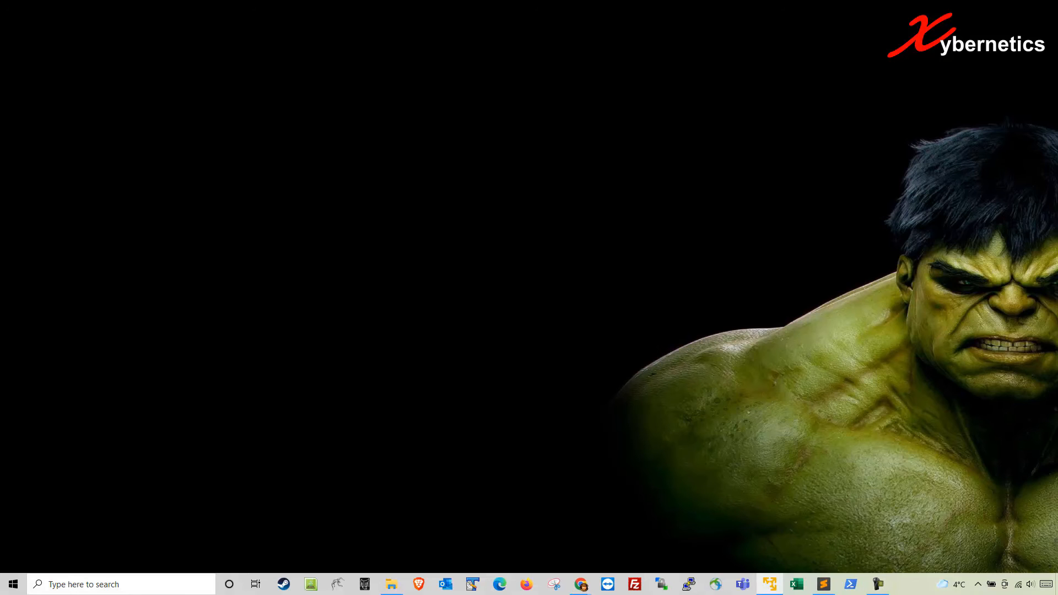
- Restore the VMware Player window with the SSH status and IP, then search Start for 'power'
click(774, 582)
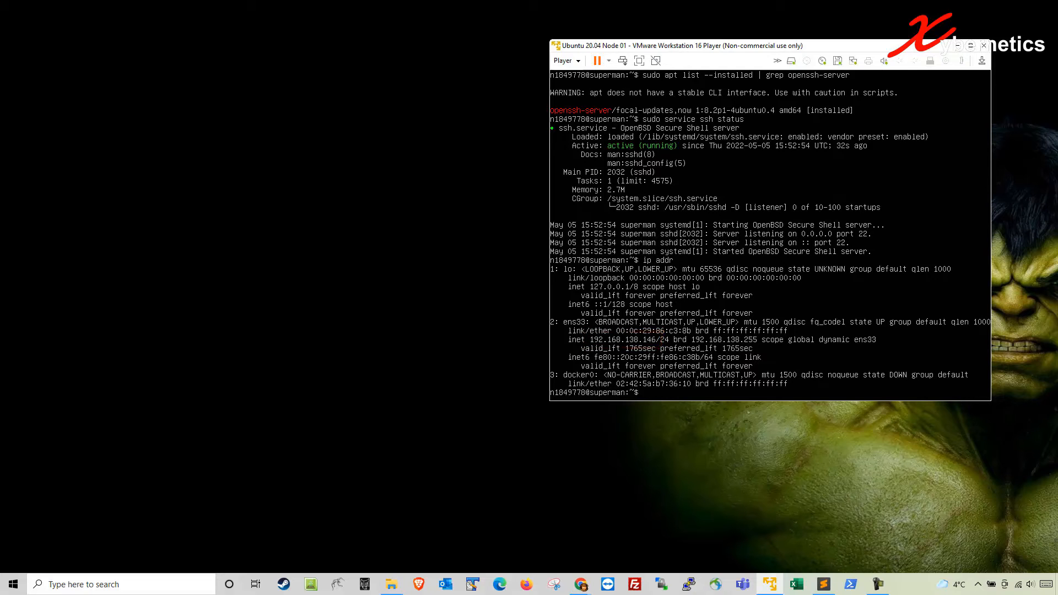
text(power)
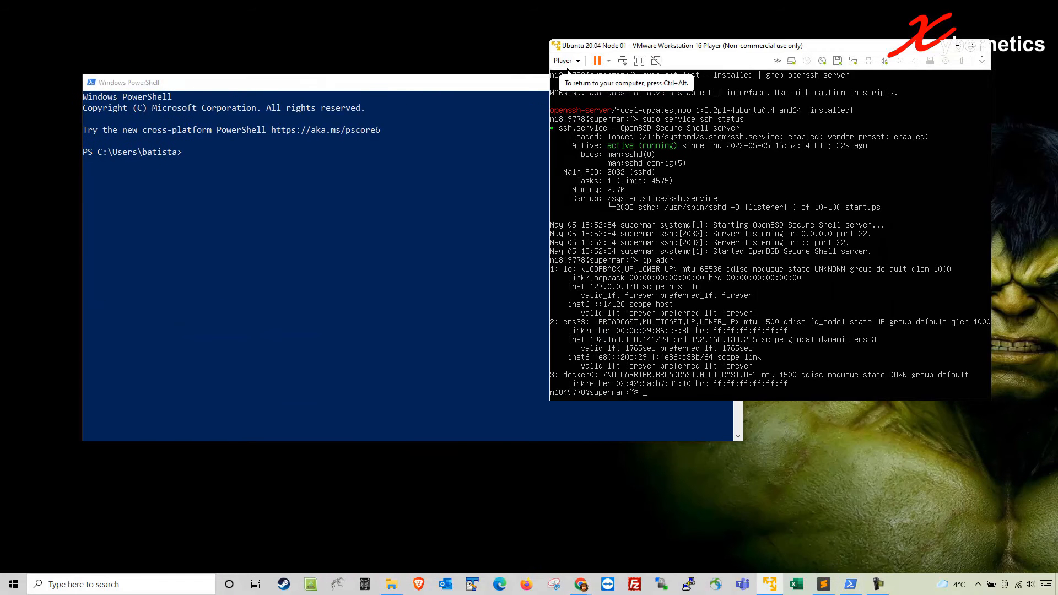
- Run 'sudo apt install -y openssh-server' in the VM terminal
text(s)
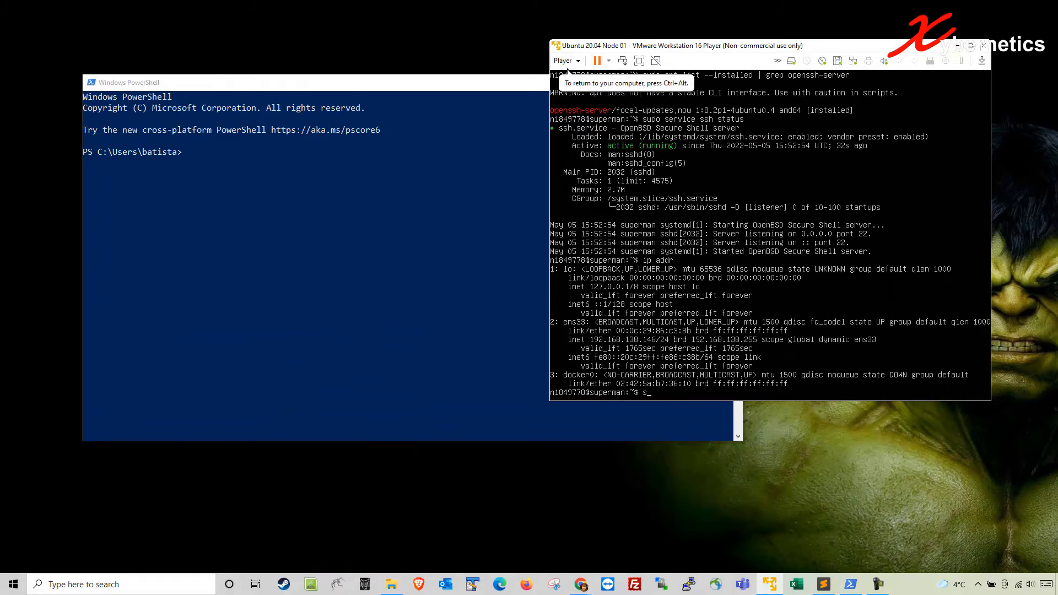
text(udo)
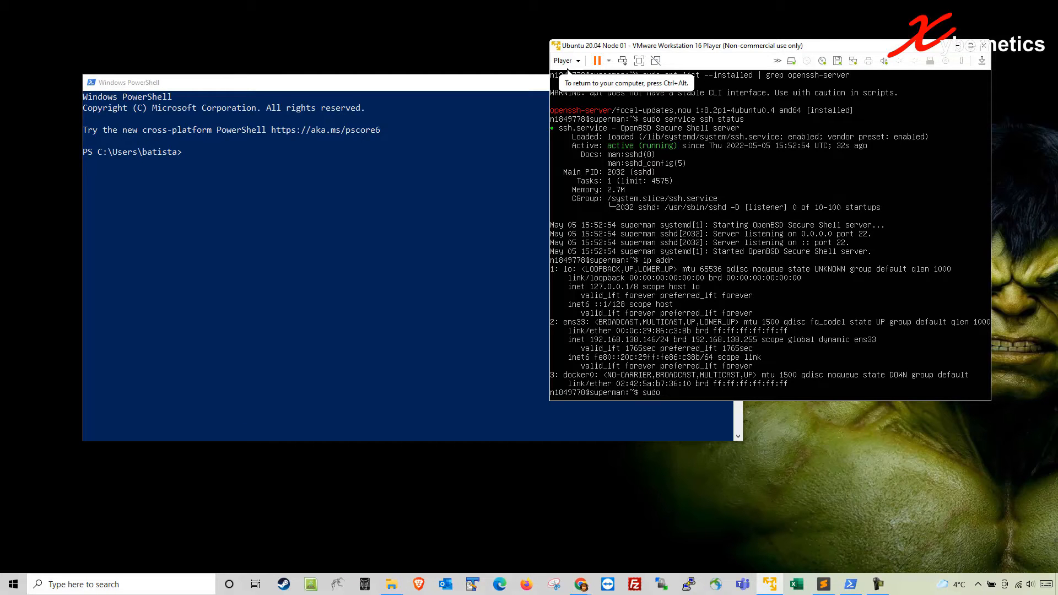
text(apt install)
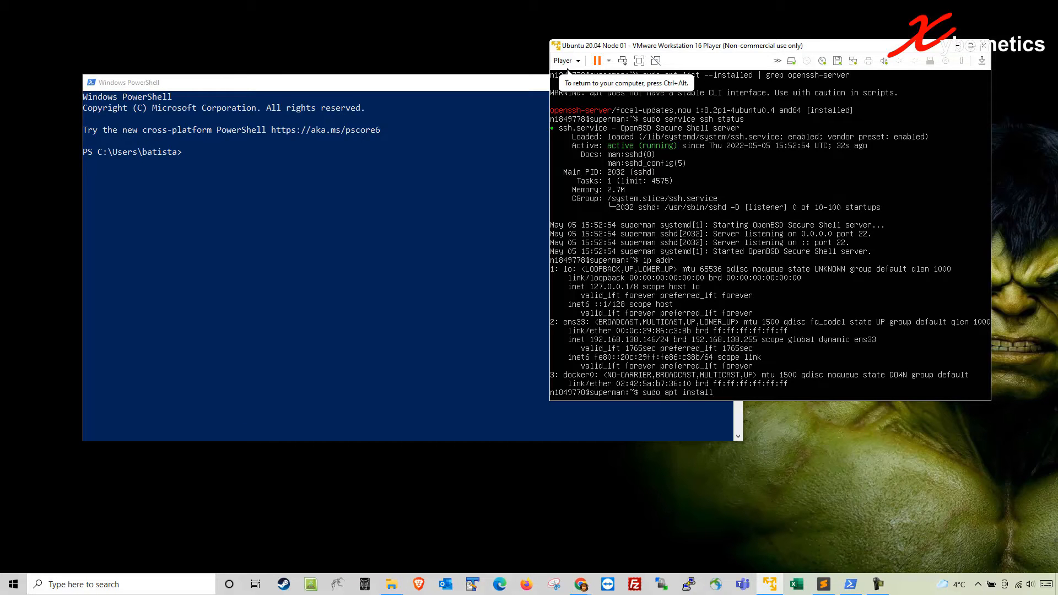
text(-y)
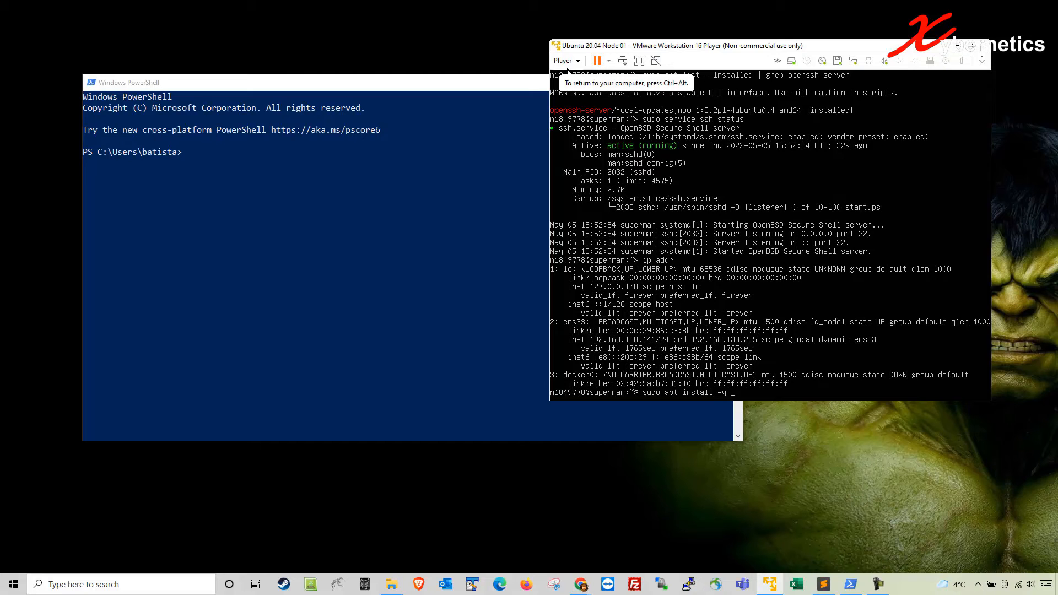
text(openssh-)
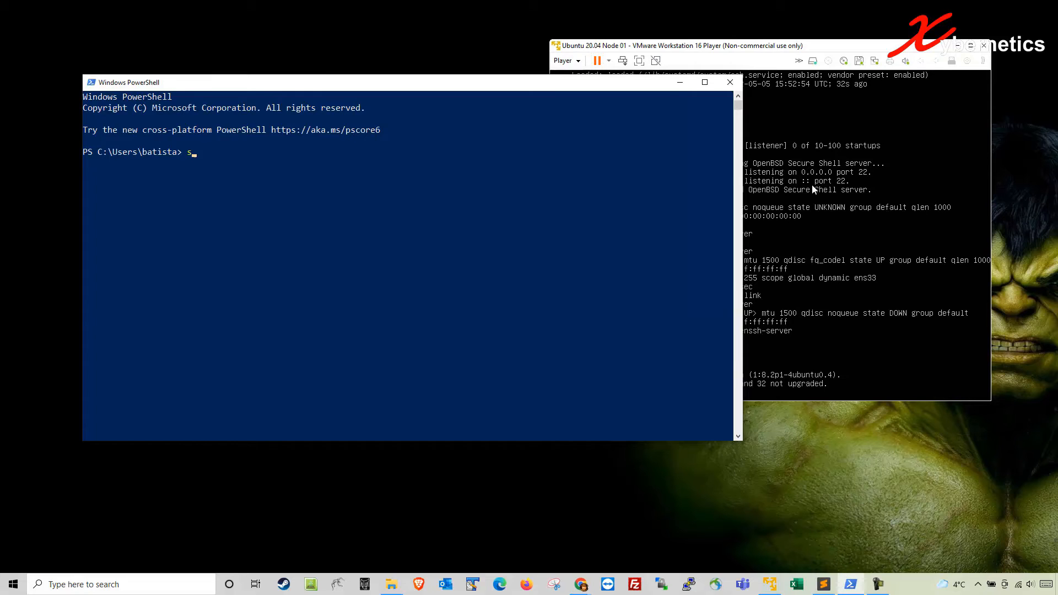
- SSH into the Ubuntu VM at 192.168.138.146 and submit the password to log in
text(sh n1849778@192.1)
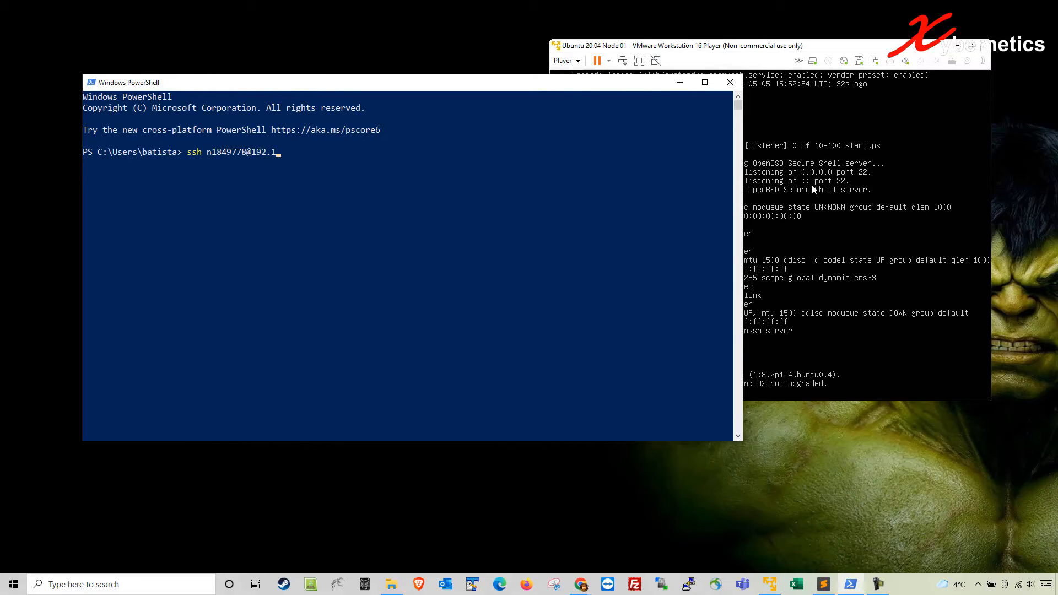
text(68)
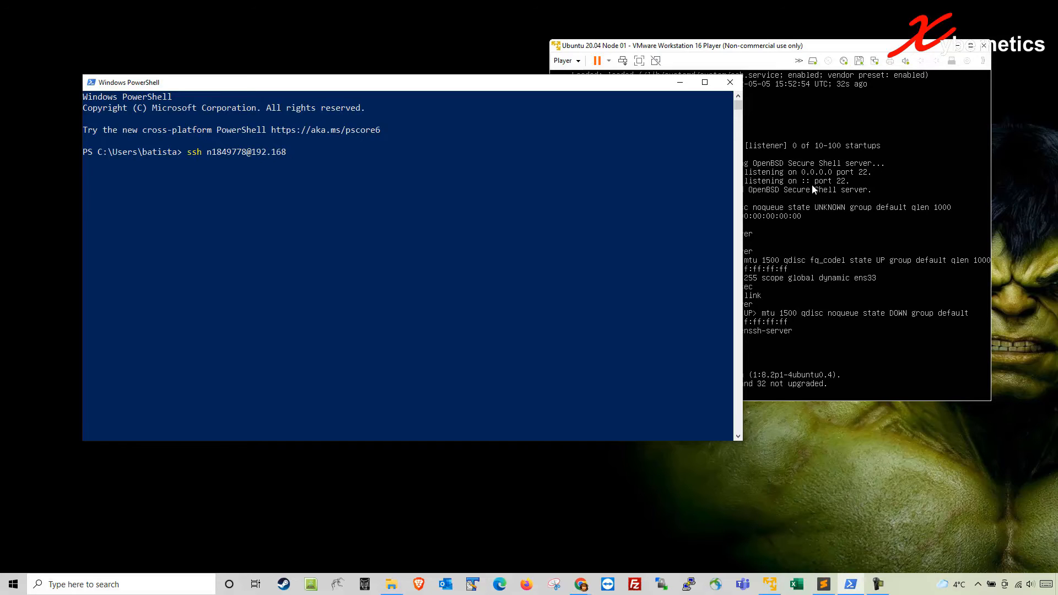
text(.138.146)
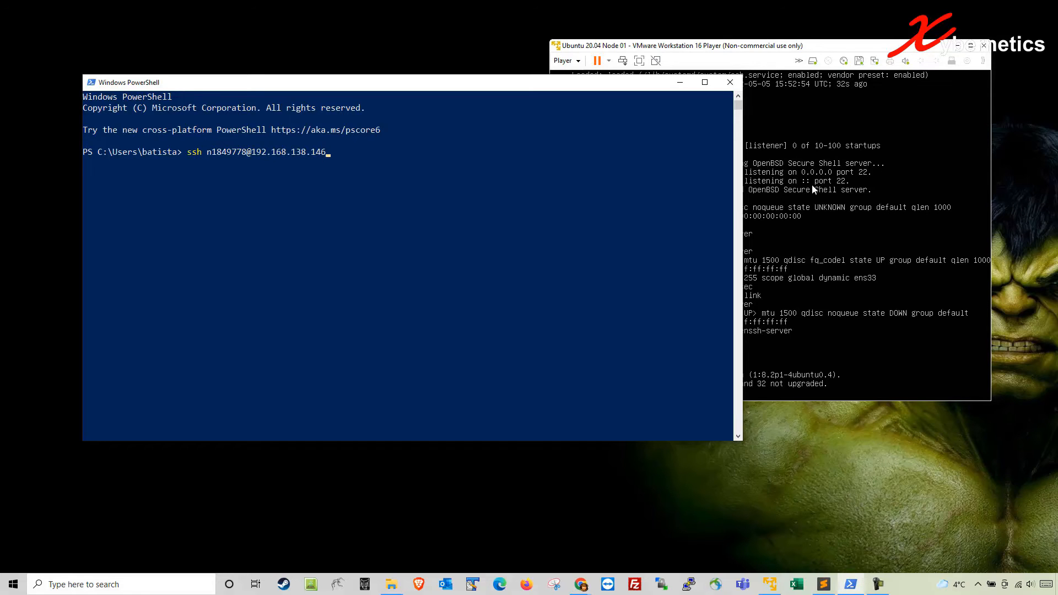
key(Enter)
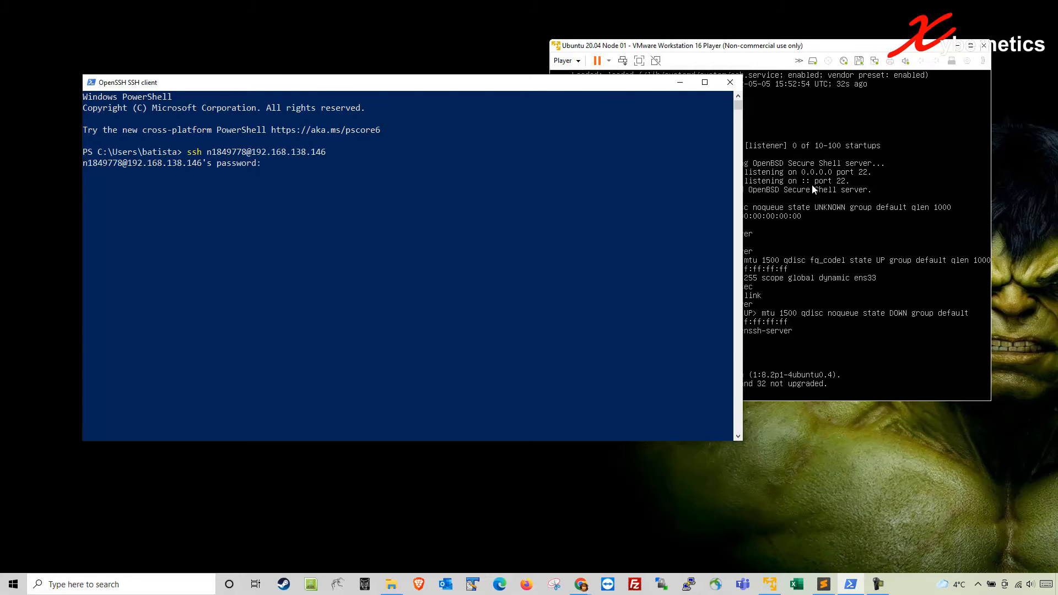
key(Enter)
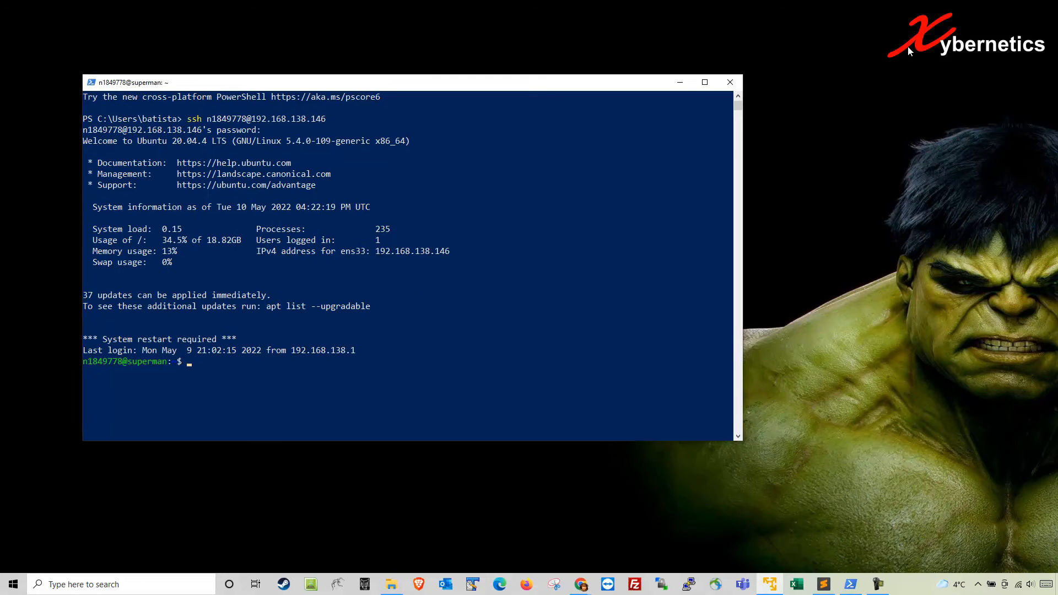
- Enlarge the window and run 'sudo apt update && sudo apt upgrade', answering y
click(705, 81)
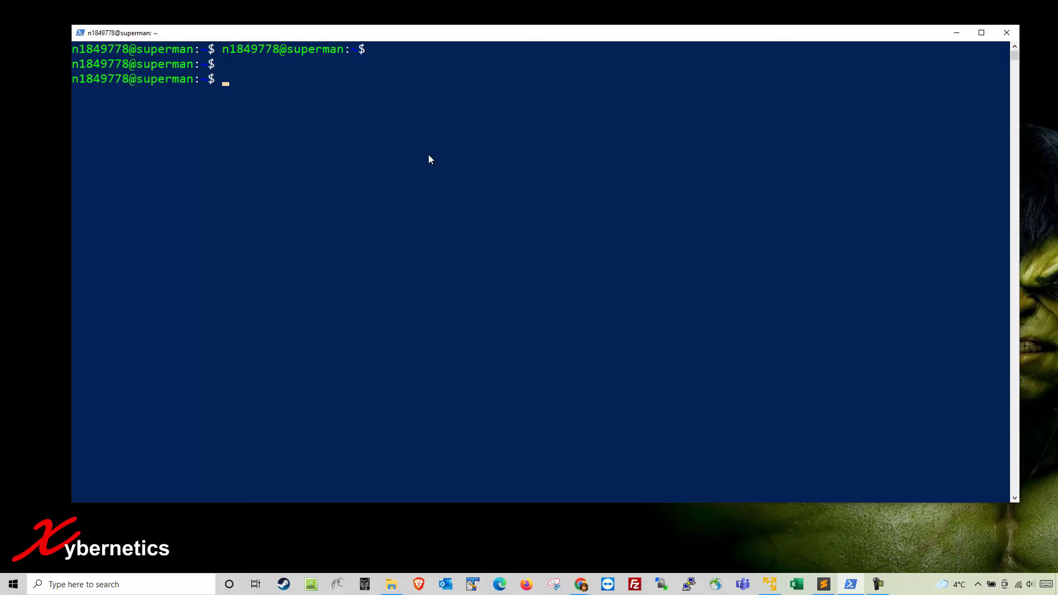
text(sudo)
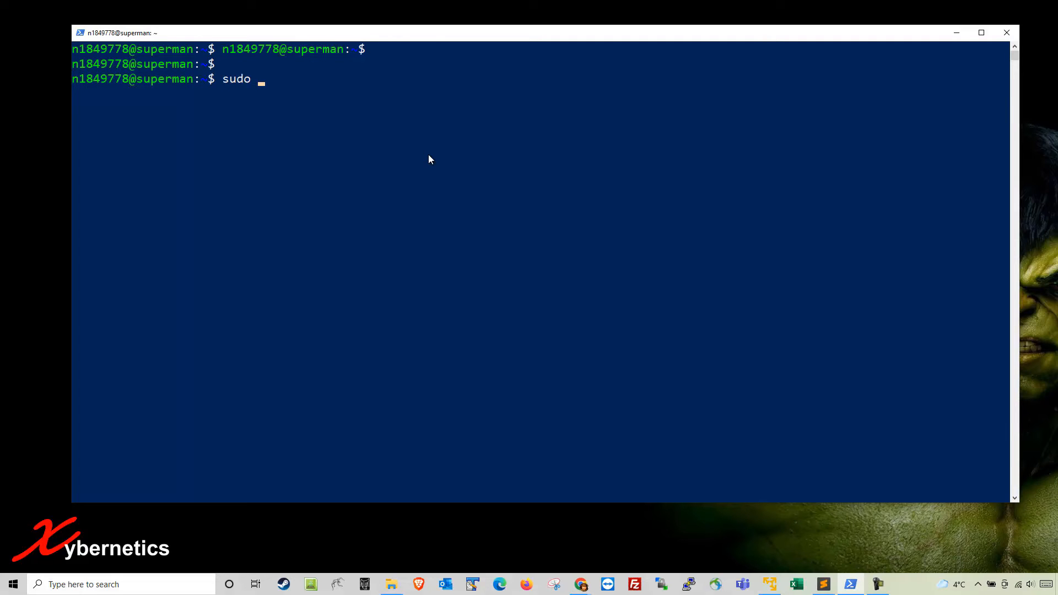
text(upd)
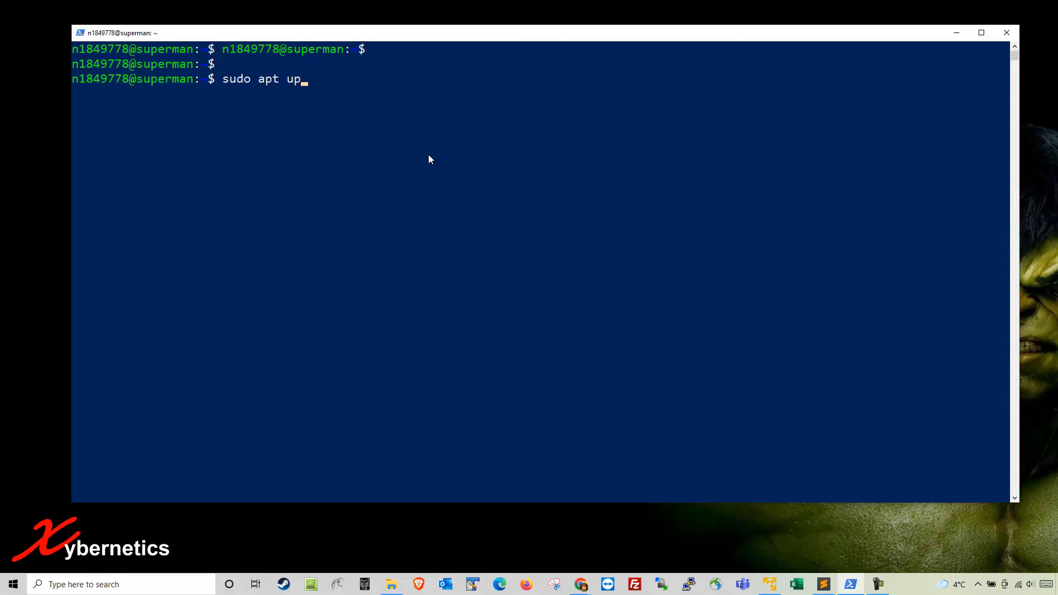
text(date)
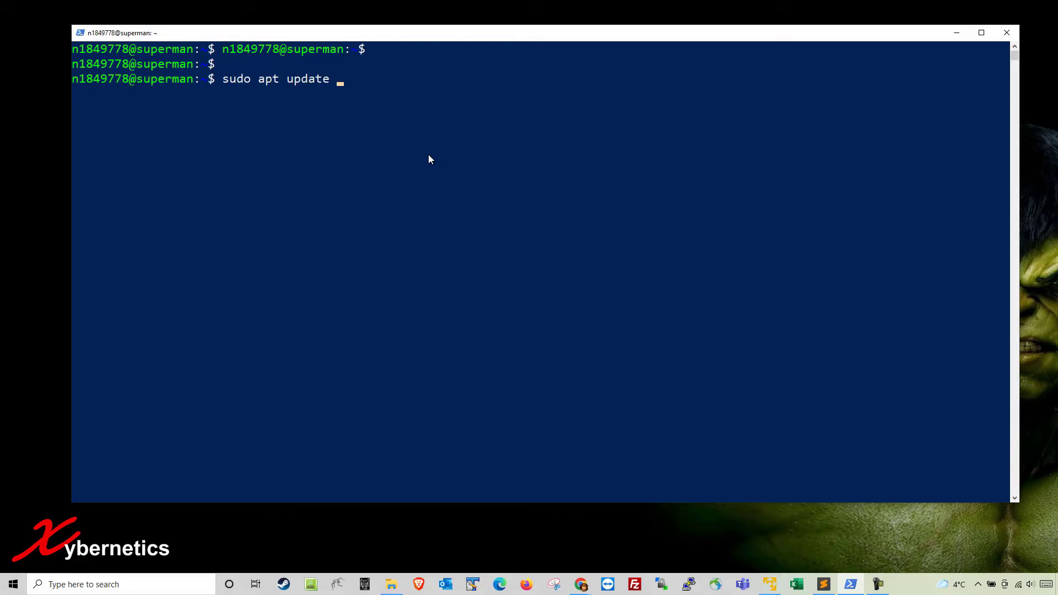
text(&&)
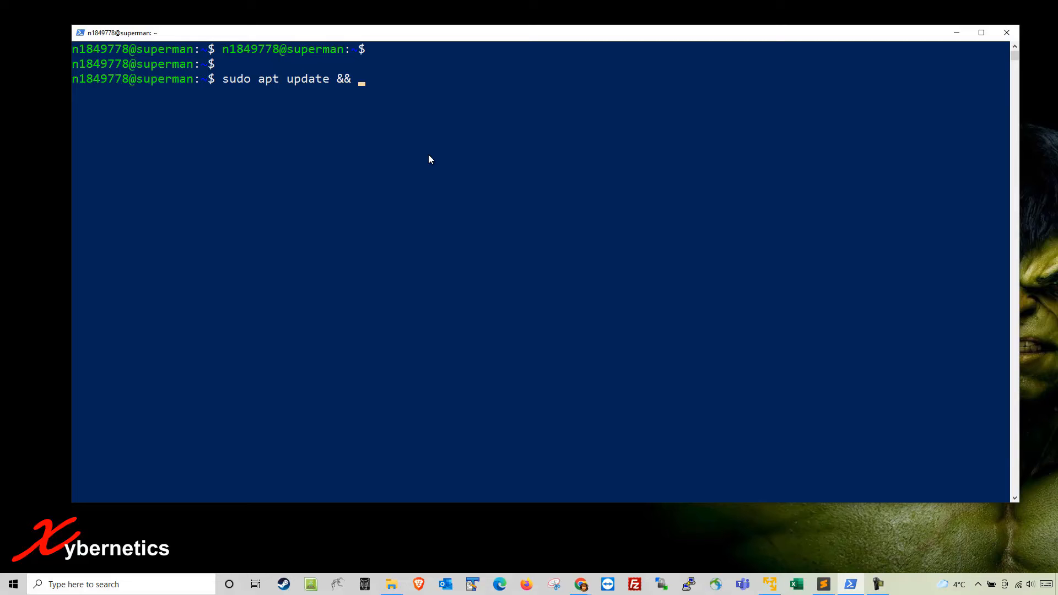
text(sudo apt up)
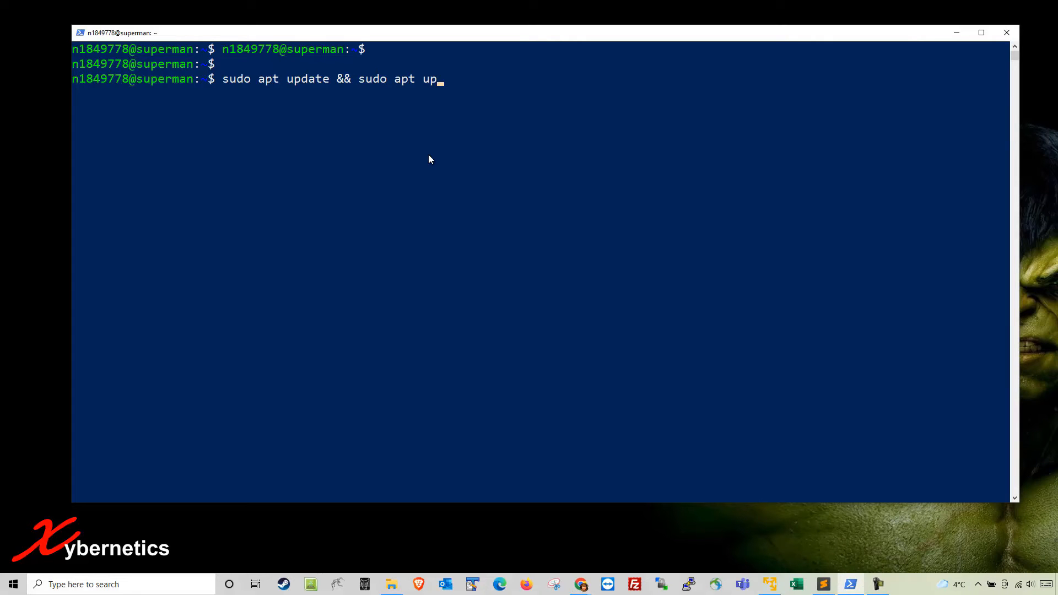
text(grade)
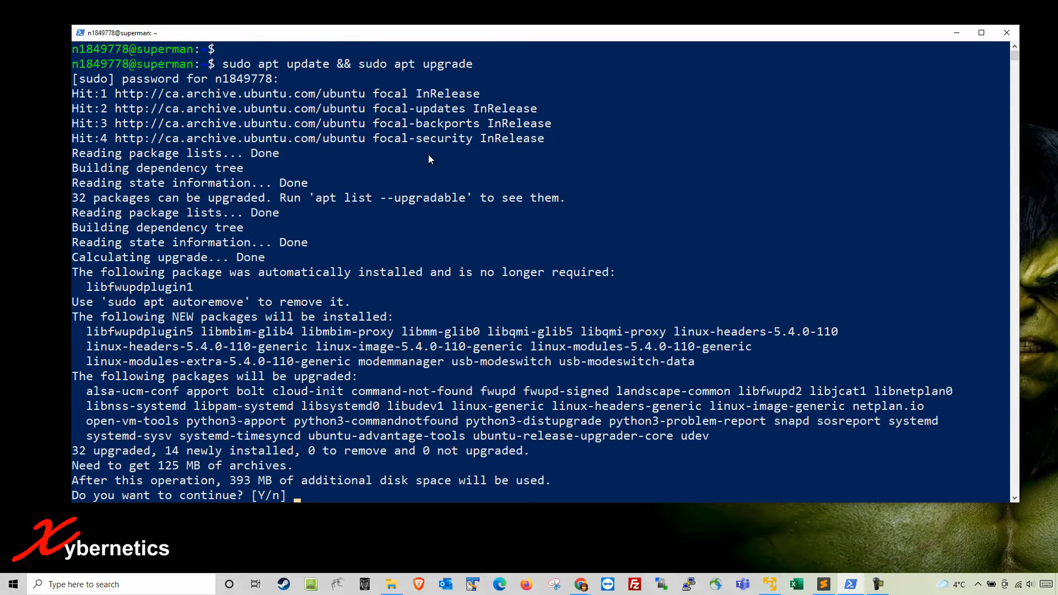
text(y)
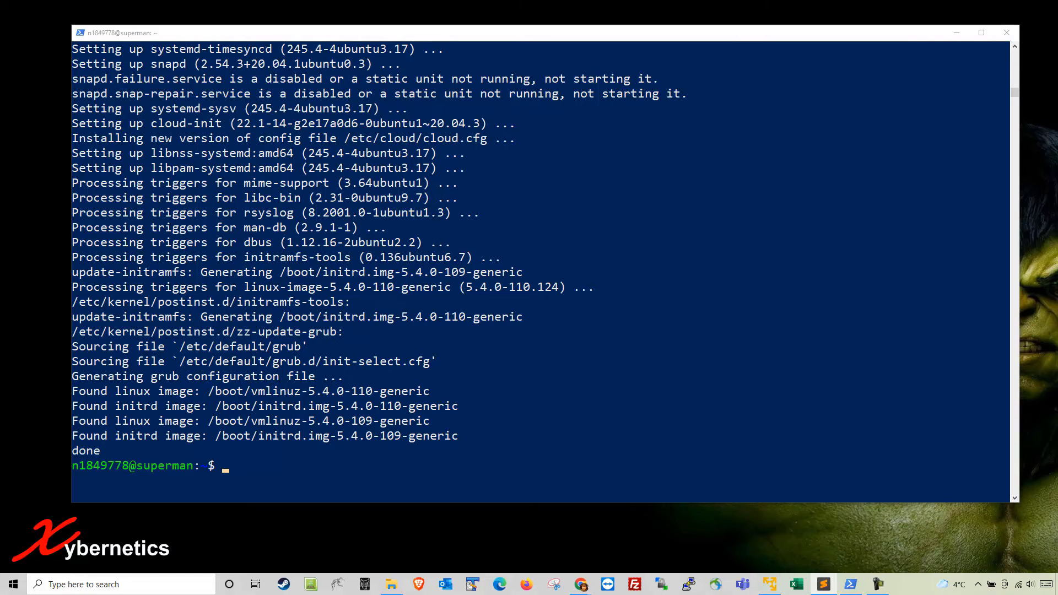
mouse_move(357, 175)
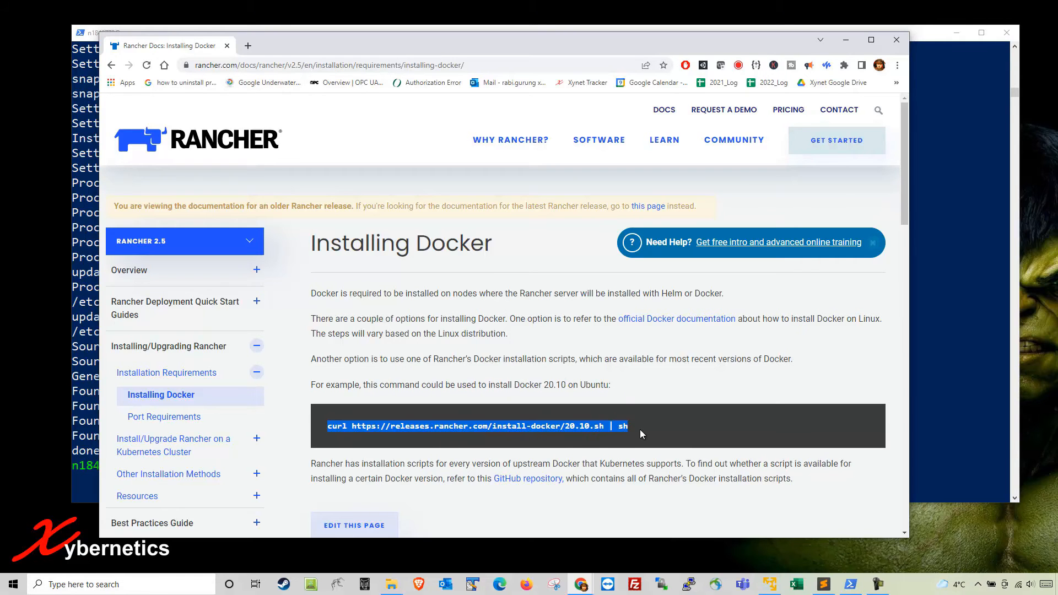
mouse_move(497, 425)
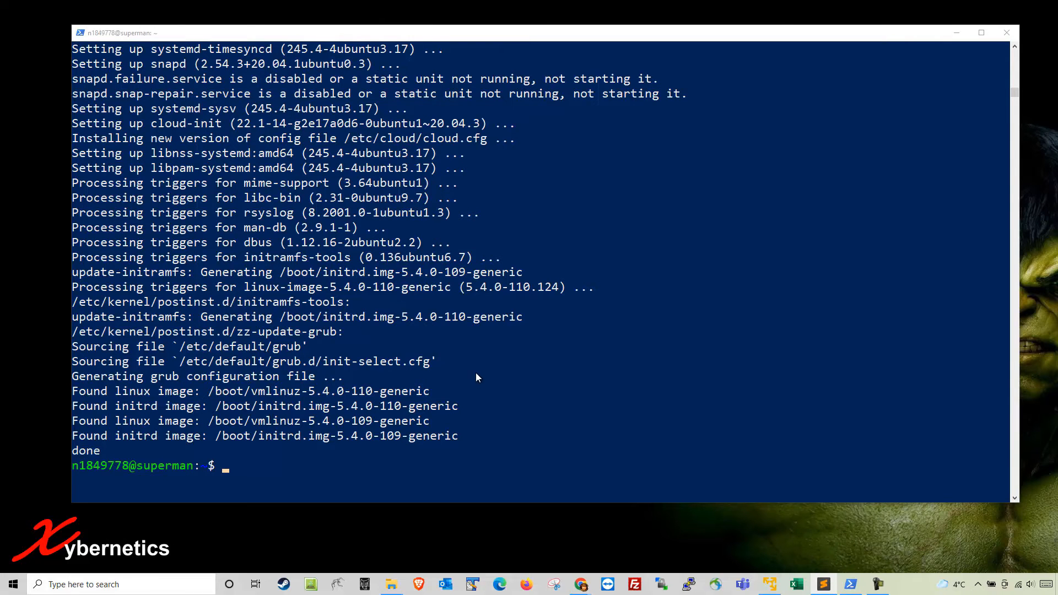
mouse_move(496, 383)
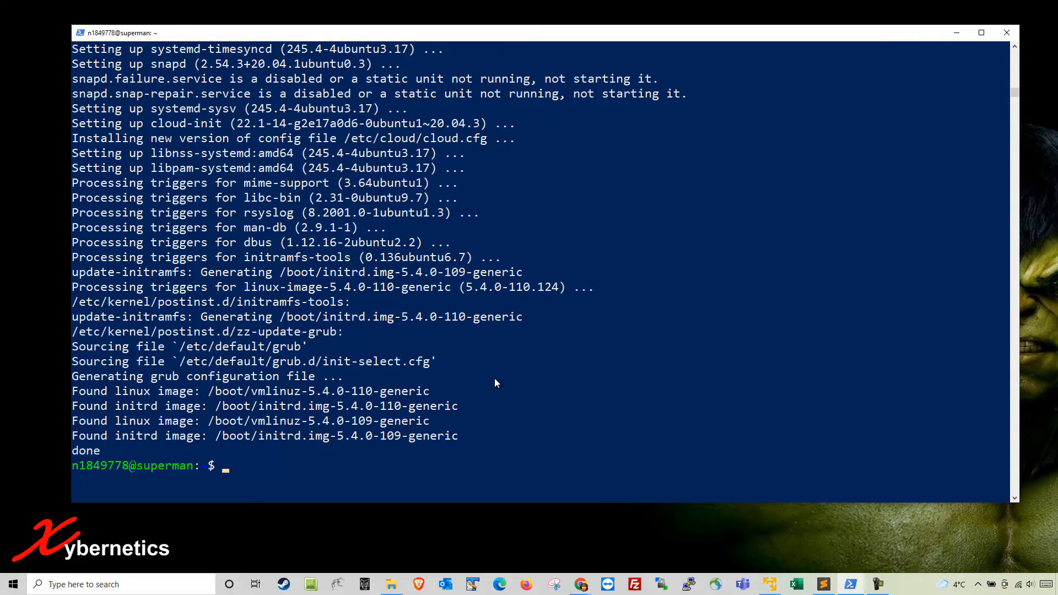
- Run 'sudo apt install curl', which reports curl already at the newest version
text(curl)
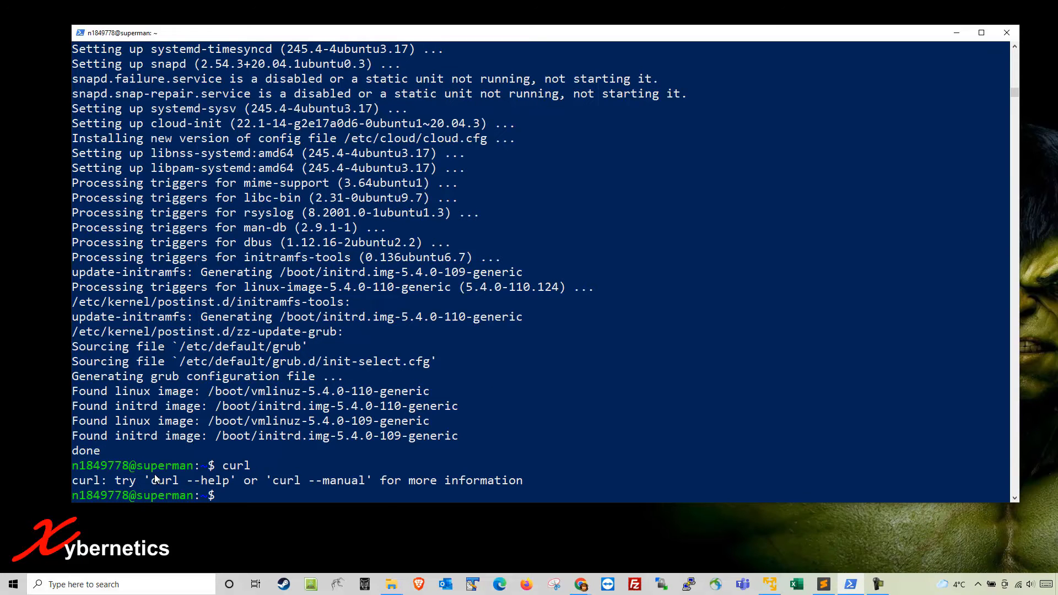
mouse_move(198, 484)
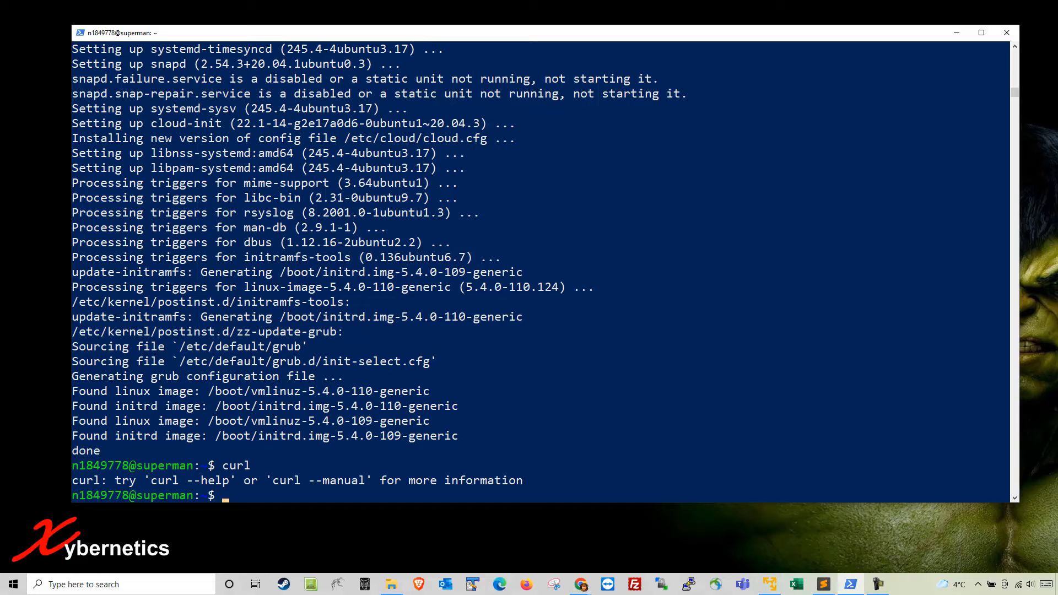
mouse_move(410, 79)
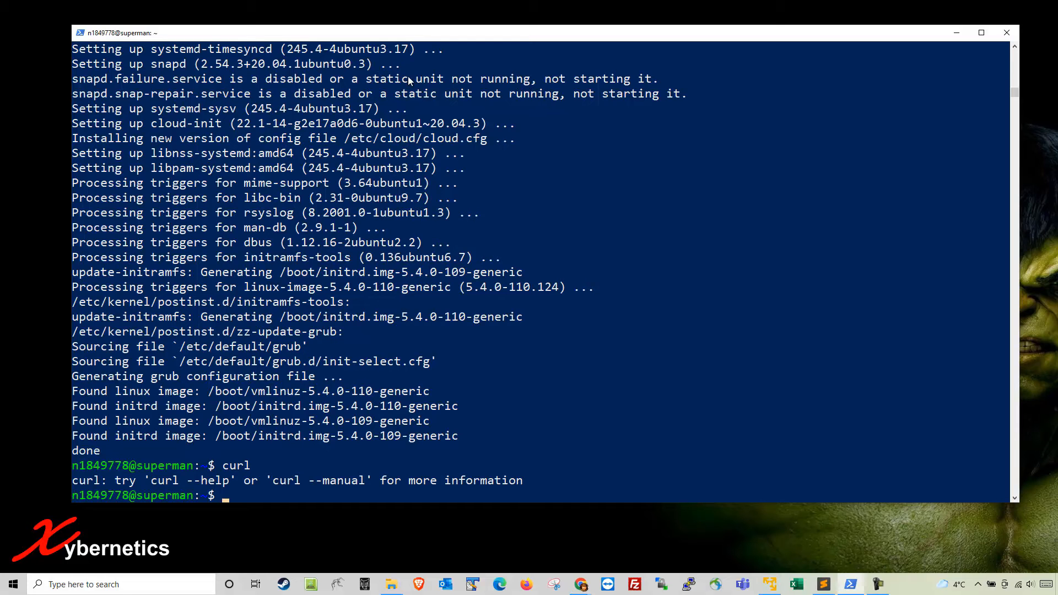
mouse_move(383, 197)
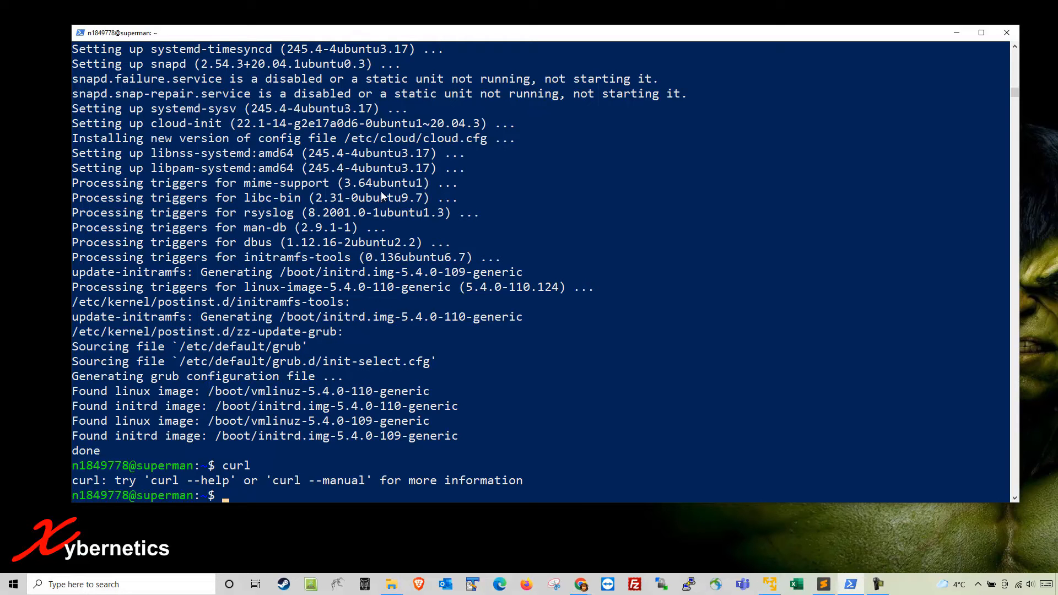
text(sudo apr in)
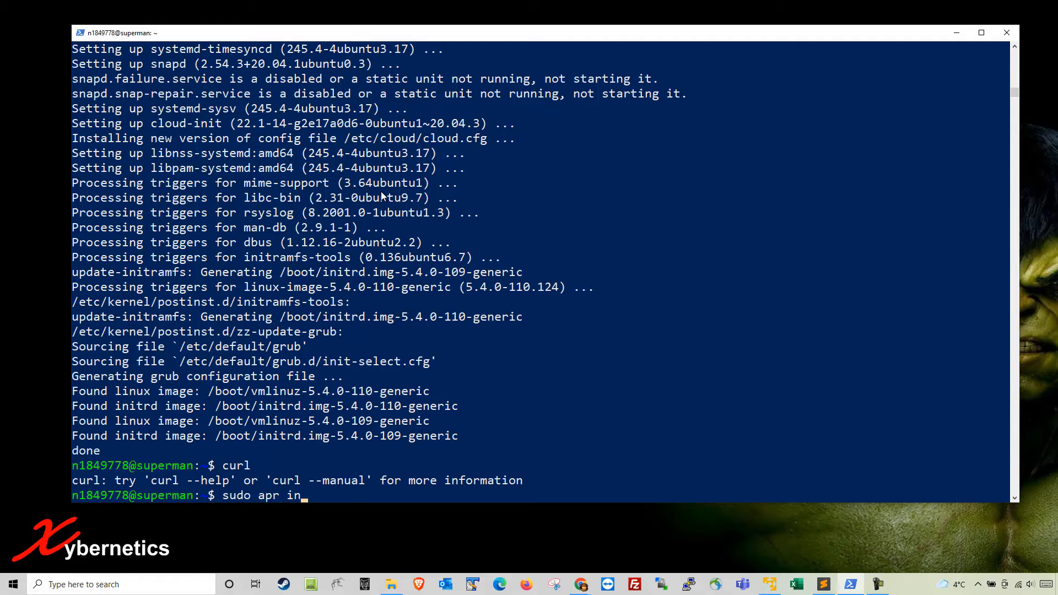
text(stall curl)
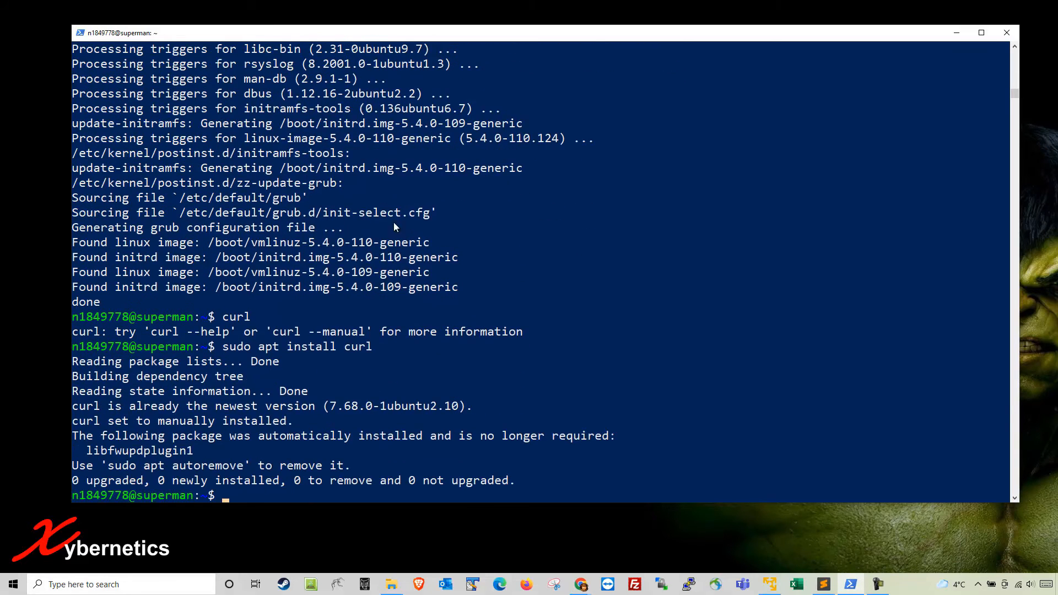
mouse_move(326, 427)
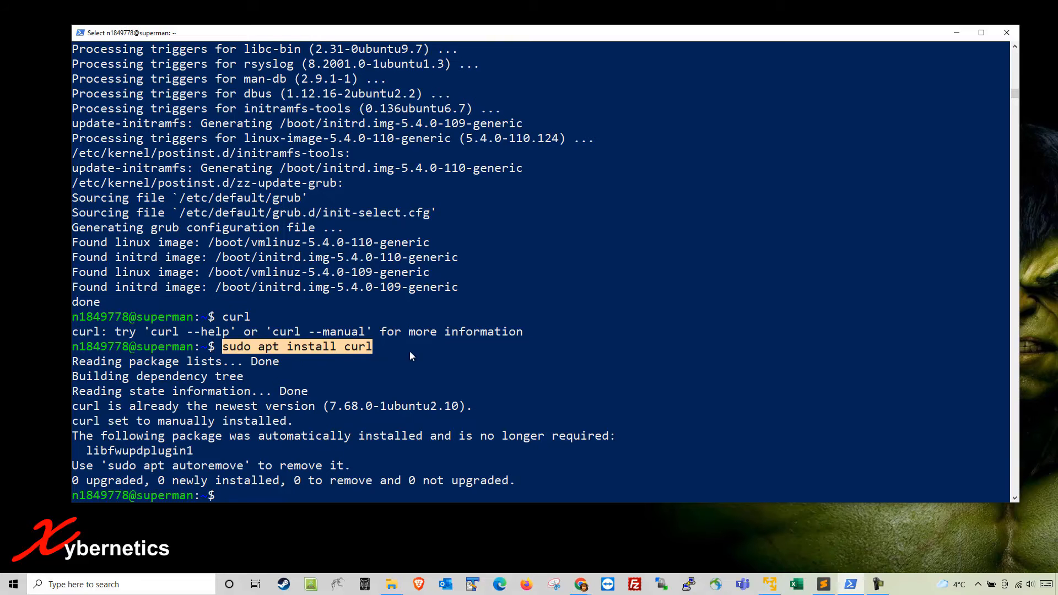
- Start entering 'curl --version' at the remote prompt to check the installed curl
click(419, 346)
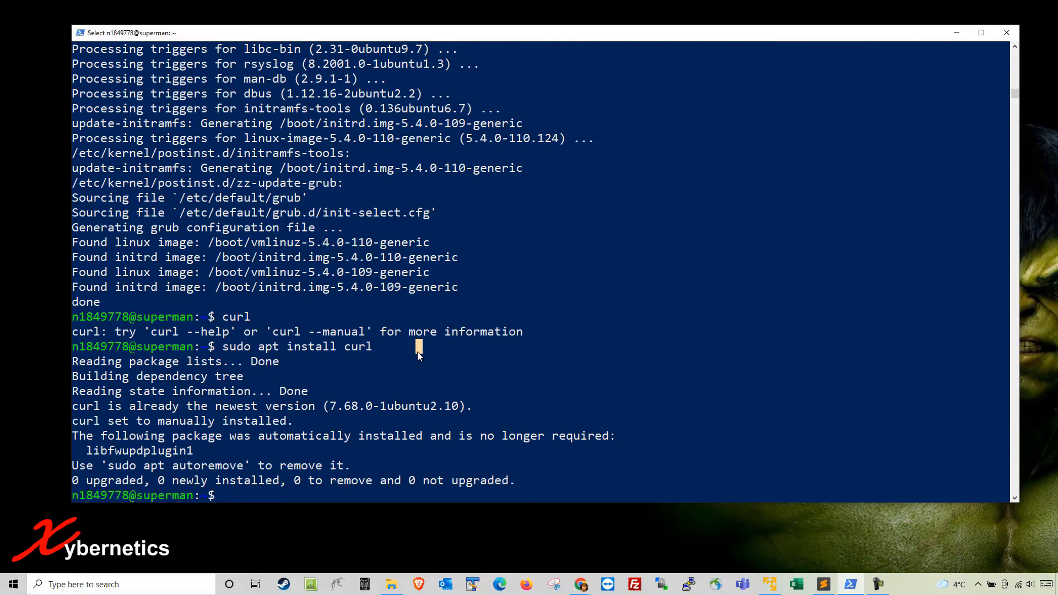
text(curl)
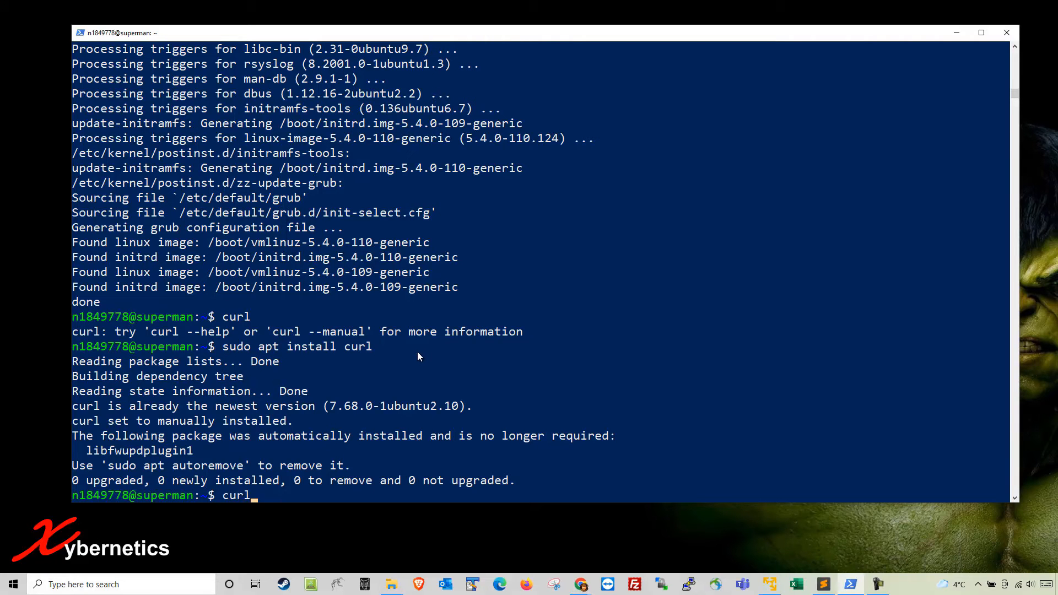
text(--versio)
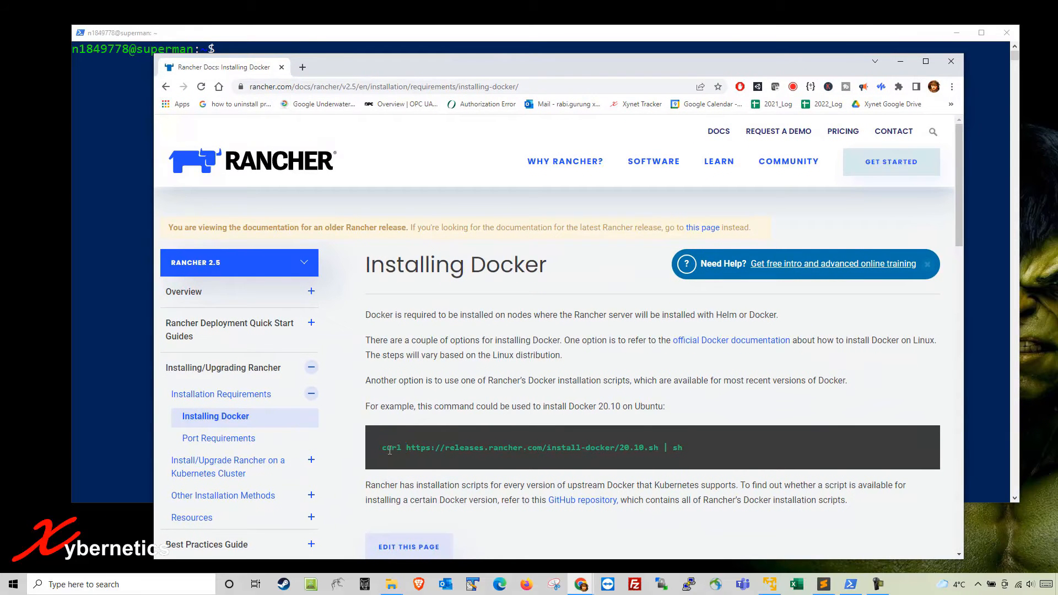
- Copy the curl install-docker/20.10.sh command from the Rancher Docs page
right_click(528, 448)
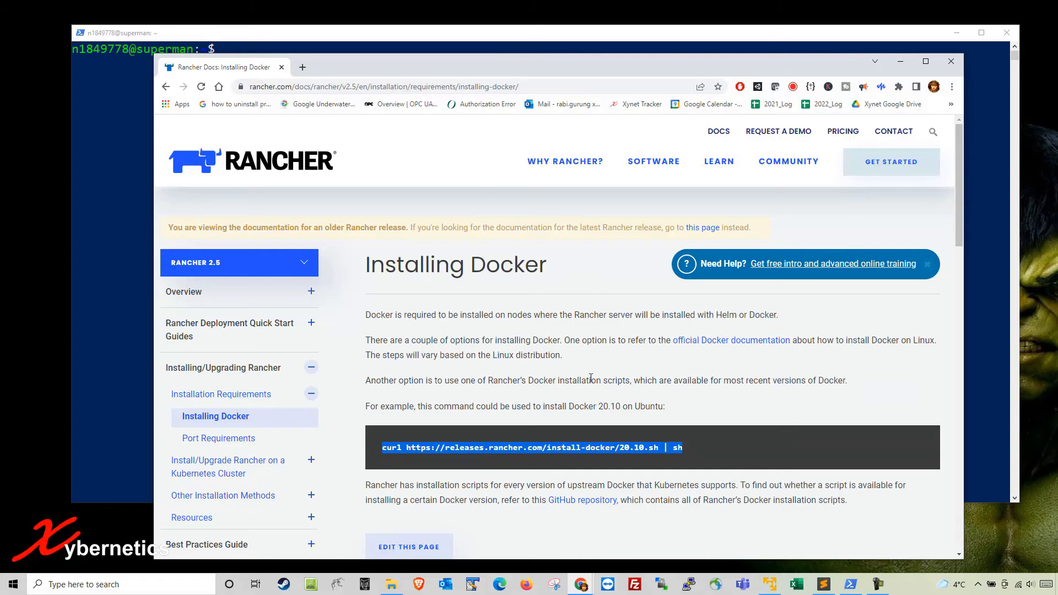
mouse_move(905, 73)
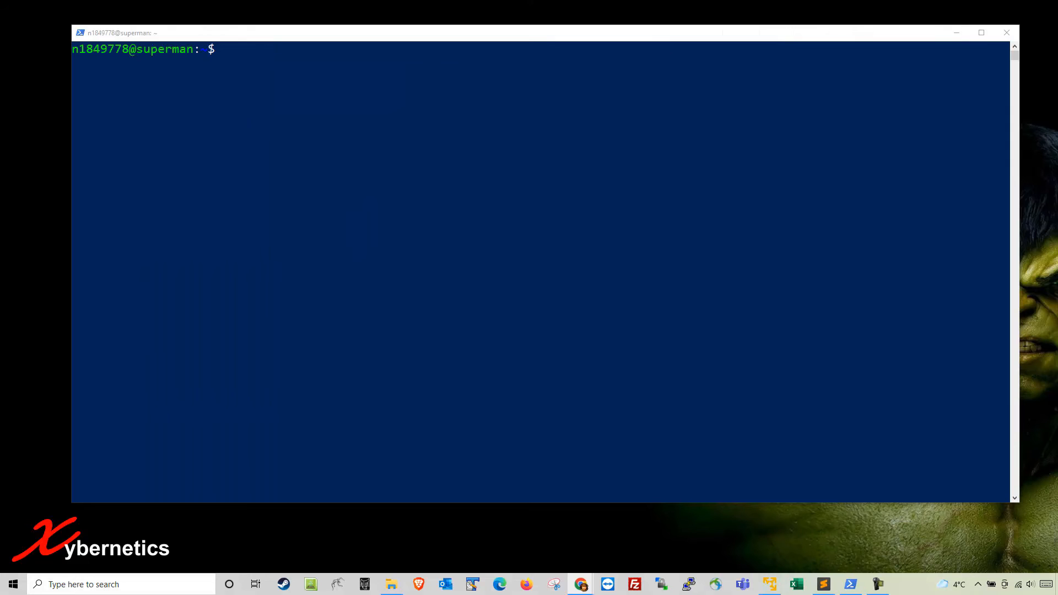
mouse_move(358, 114)
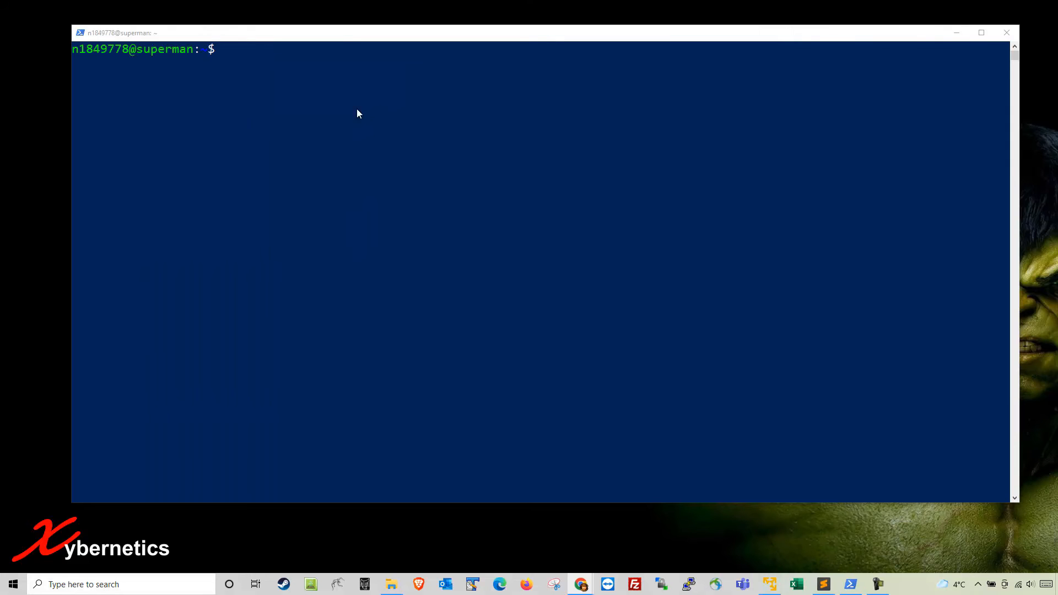
mouse_move(358, 180)
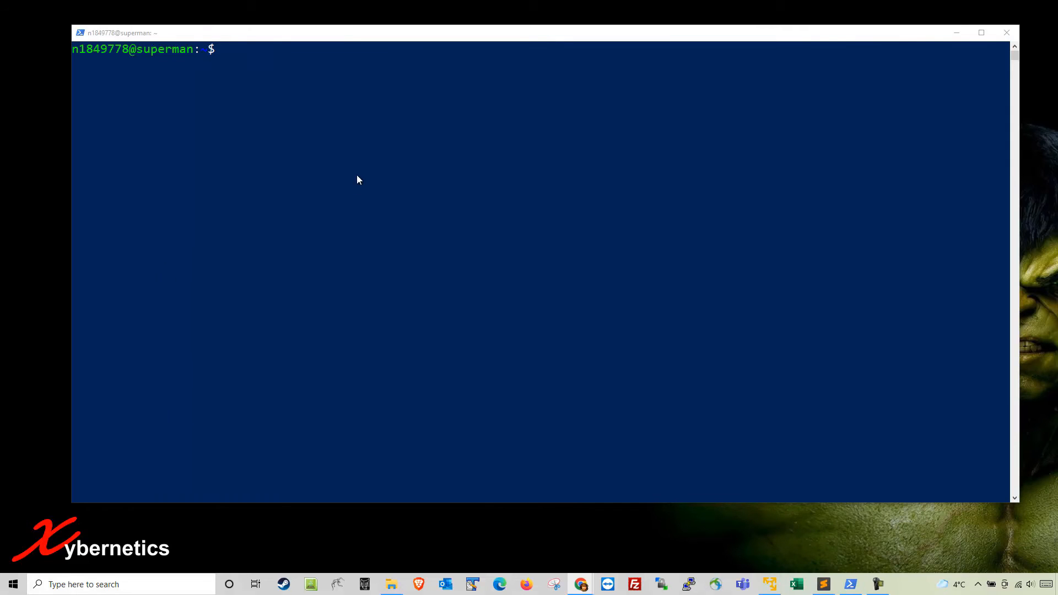
mouse_move(304, 98)
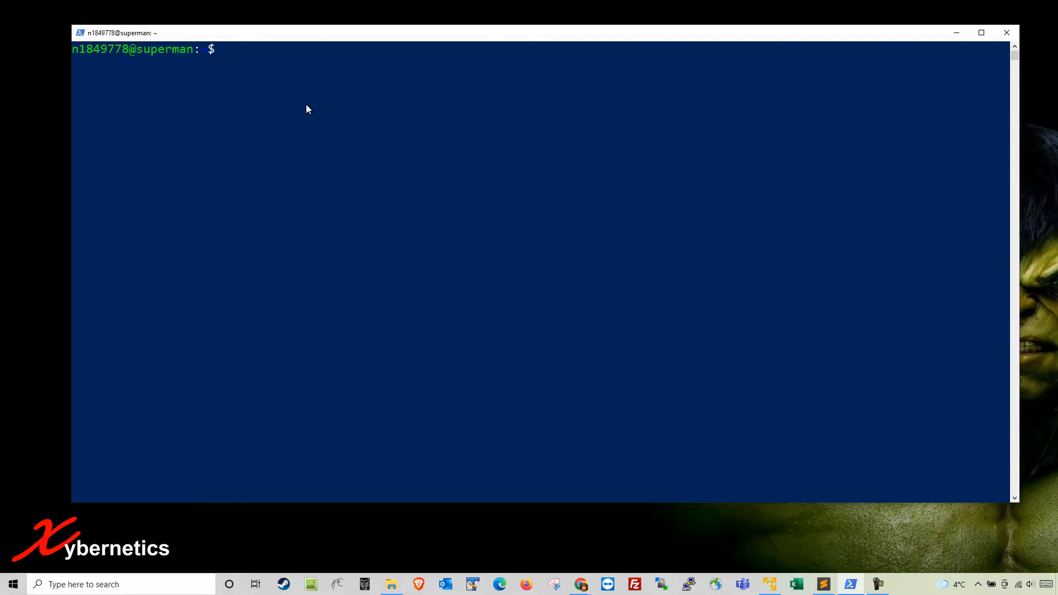
text(curl https://releases.rancher.com/install-docker/20.10.sh | sh)
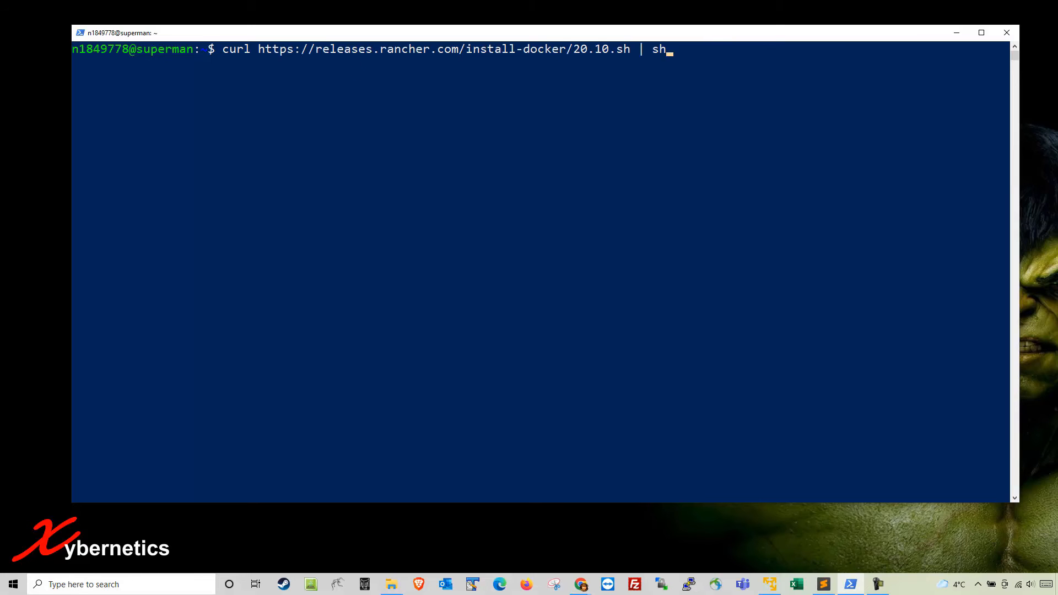
mouse_move(399, 112)
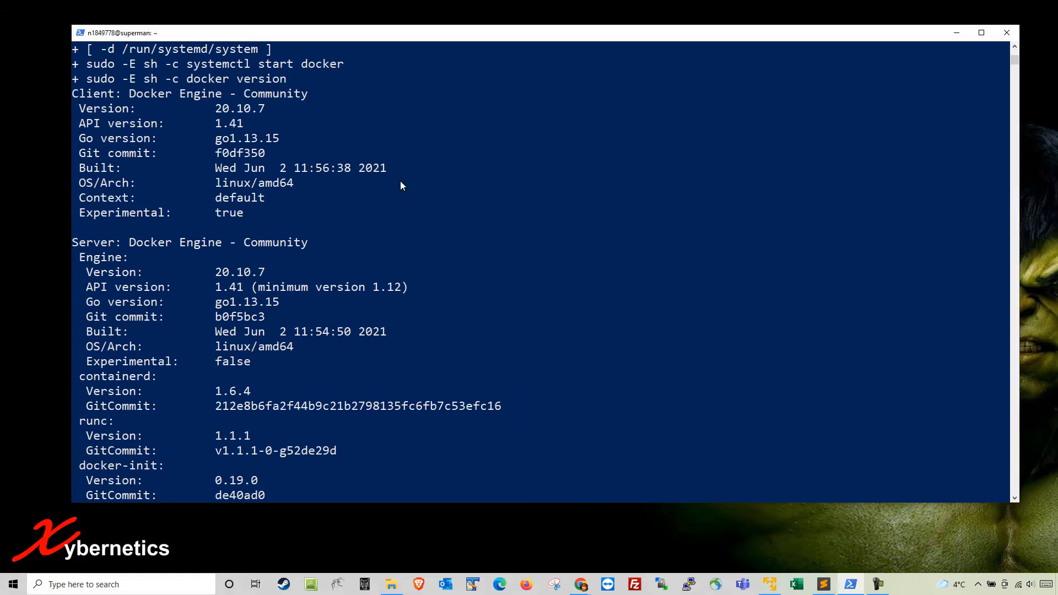
mouse_move(223, 112)
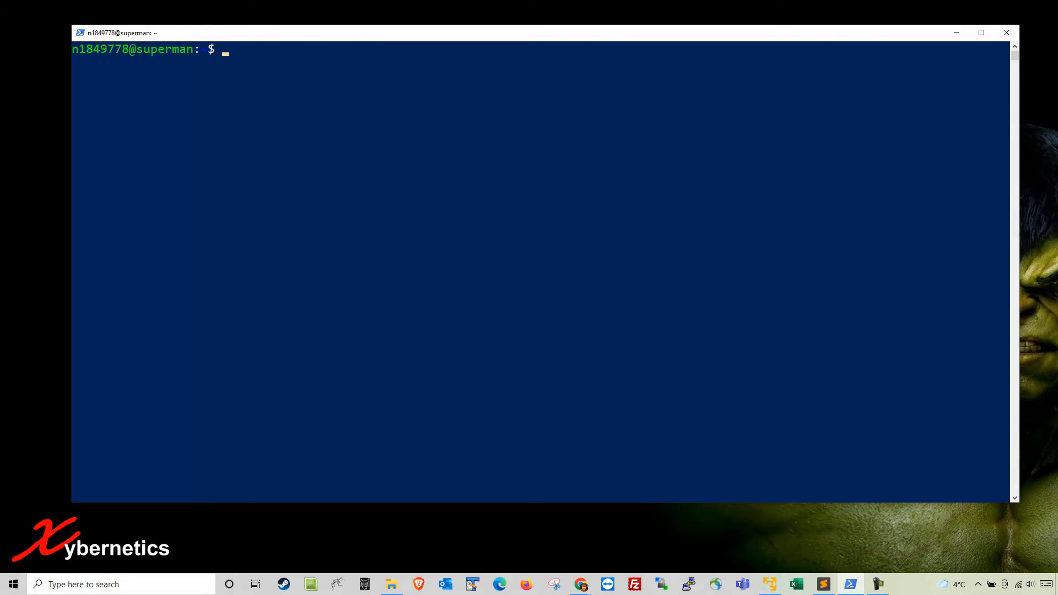
mouse_move(296, 125)
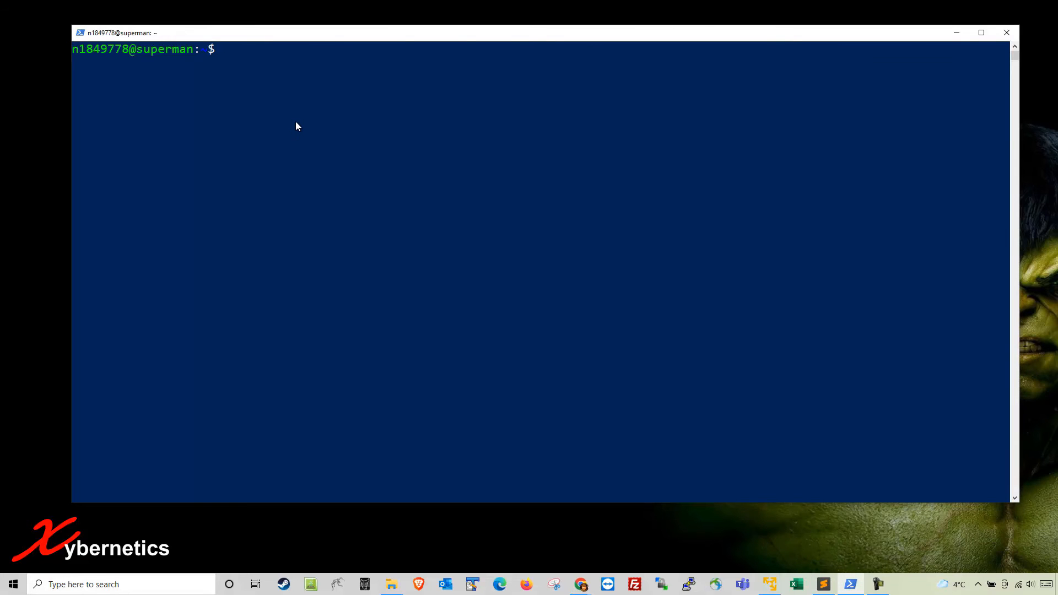
- Enter 'sudo usermod -aG docker $USER && newgrp docker' to join the docker group
text(sudo usermod -aG docker $USER && newgrp docker)
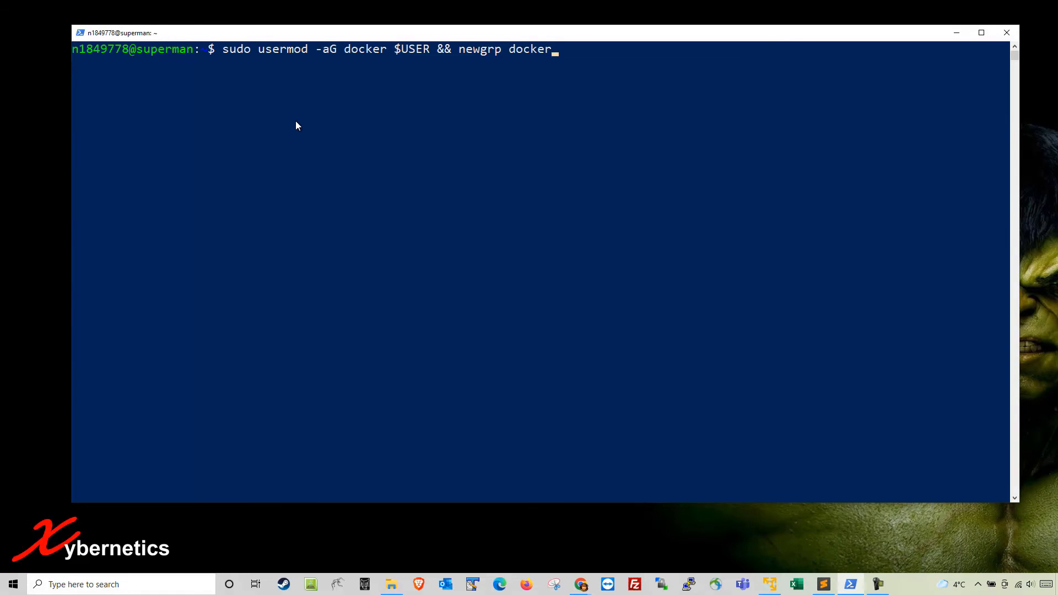
mouse_move(434, 66)
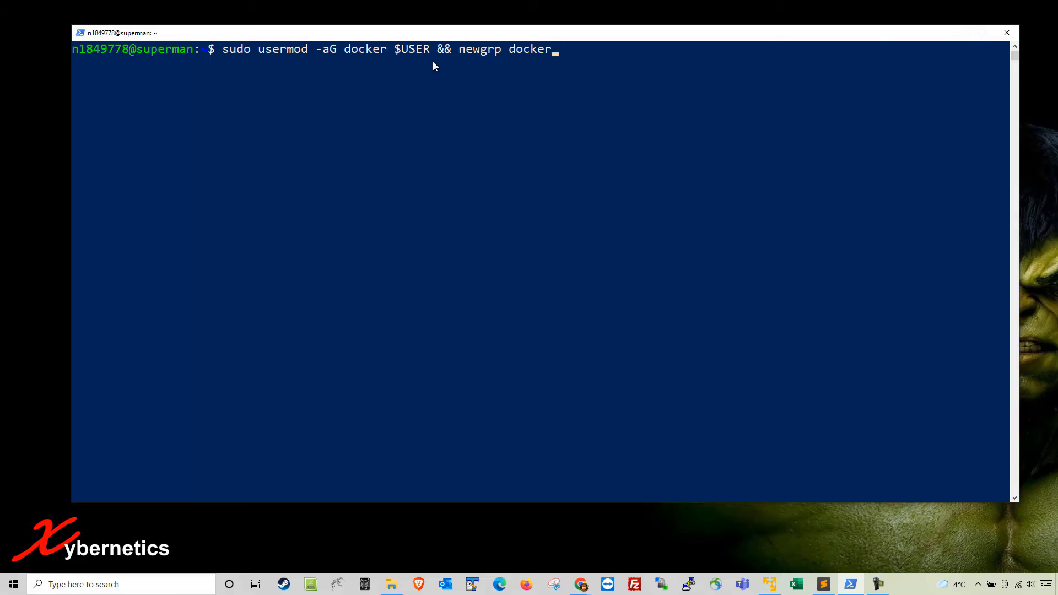
mouse_move(480, 68)
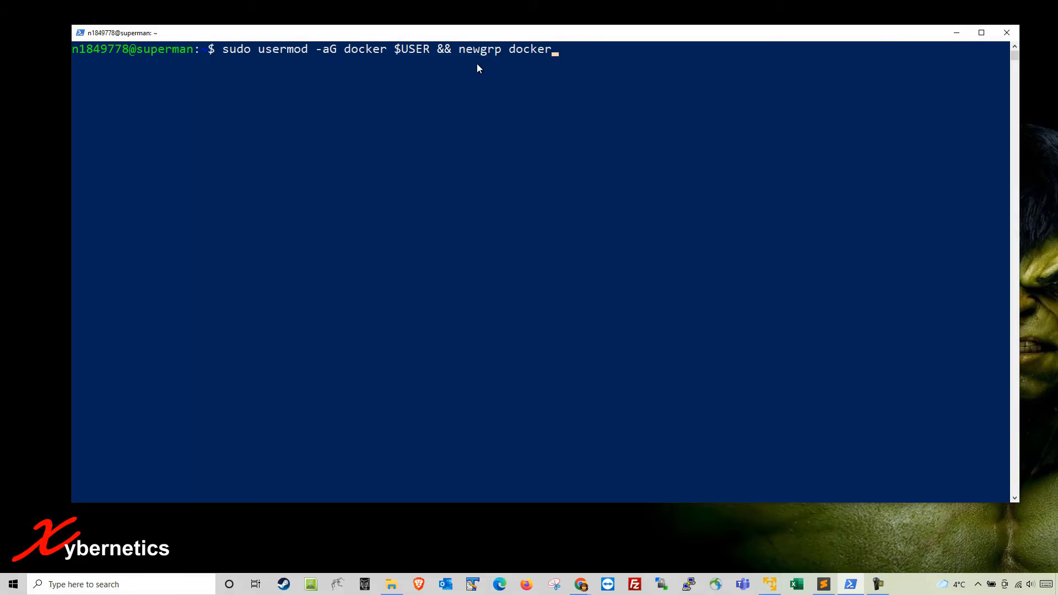
mouse_move(501, 85)
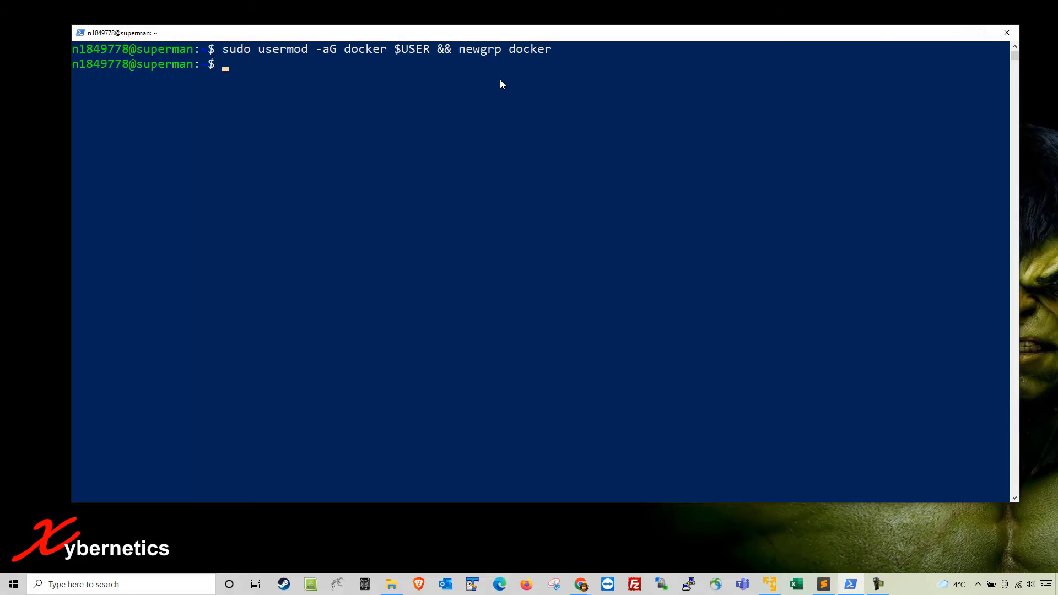
mouse_move(524, 45)
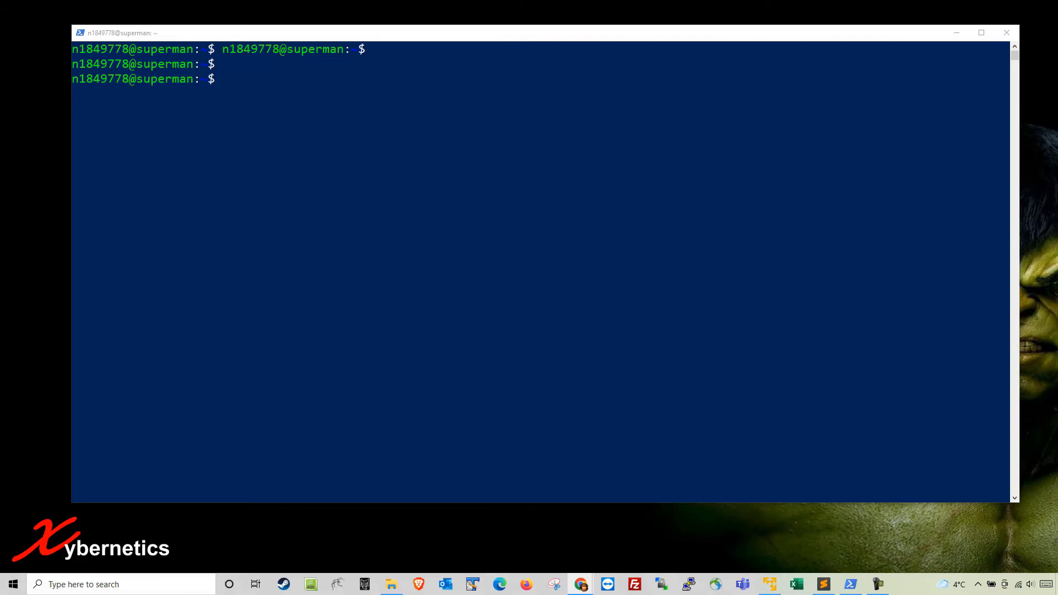
- Switch to the browser and copy the sudo docker run server command from Rancher Quick start
click(582, 584)
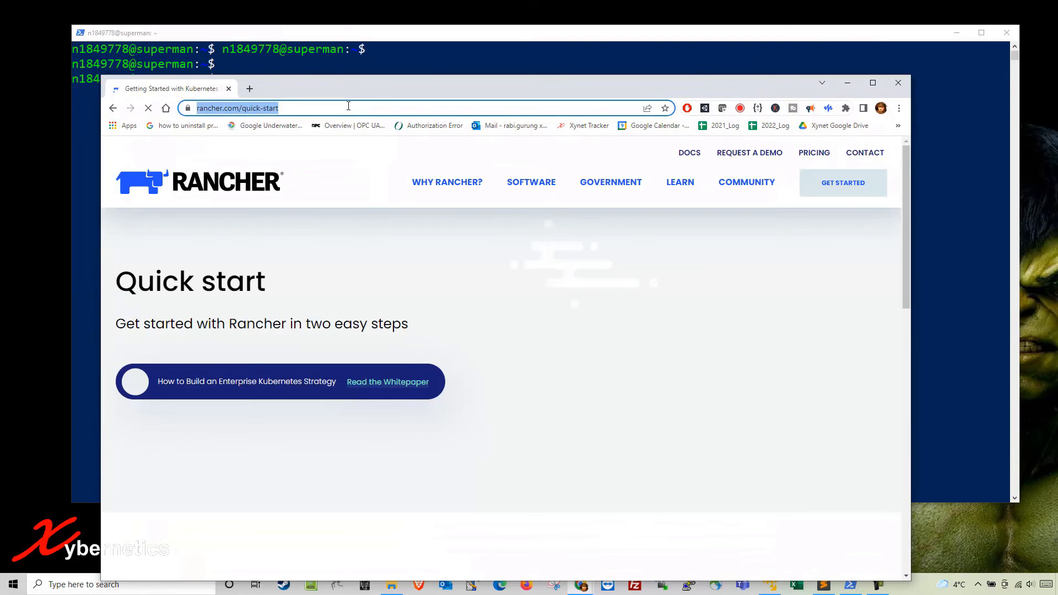
click(531, 182)
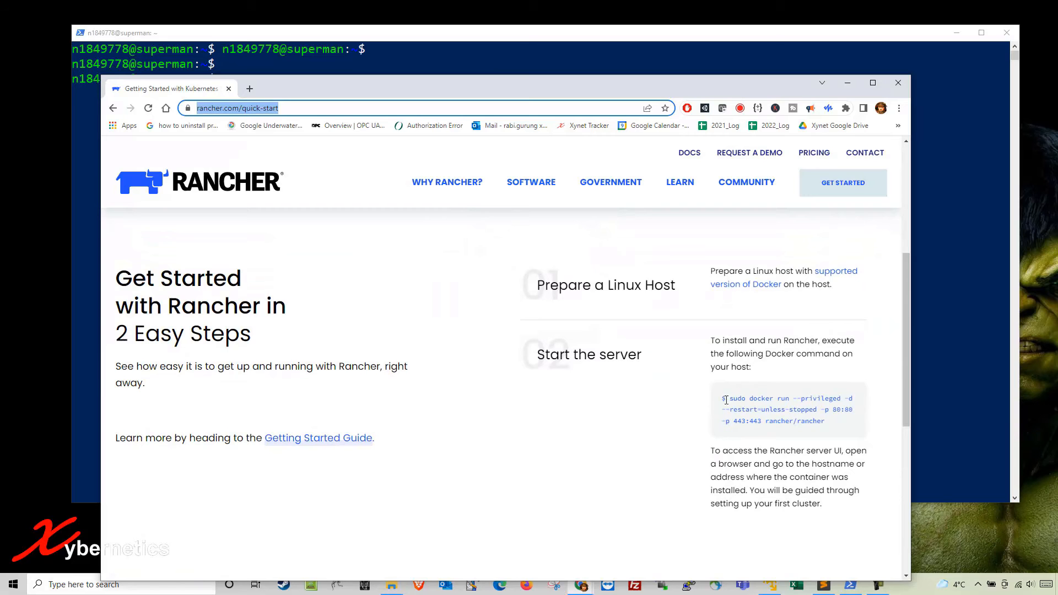
right_click(783, 409)
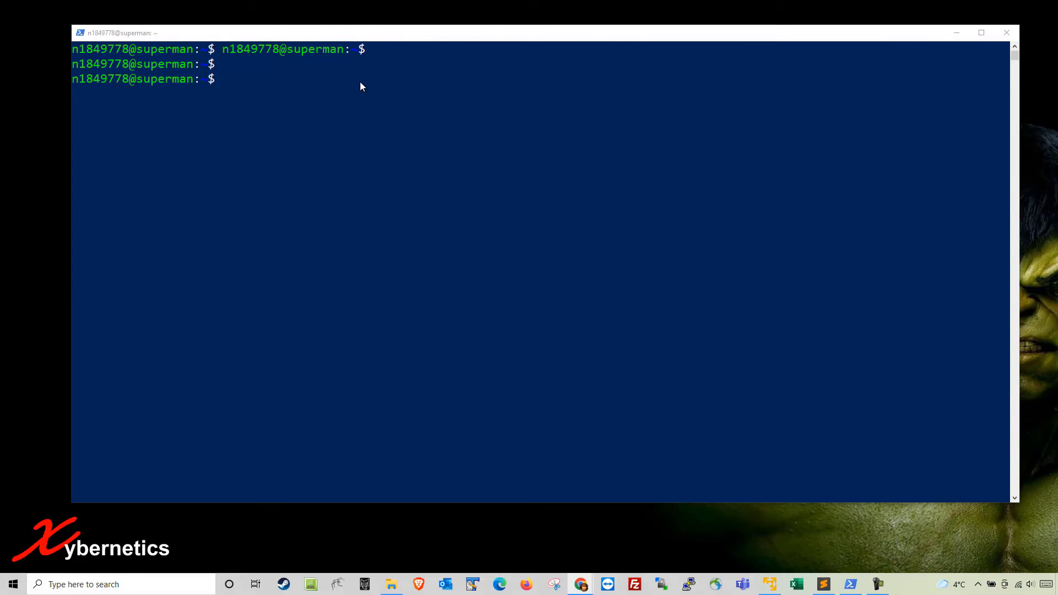
- Paste the docker run rancher/rancher command exposing ports 80:80 and 443:443 at the prompt
text(sudo docker run --privileged -d --restart=unless-stopped -p 80:80 -p 443:443 rancher/rancher)
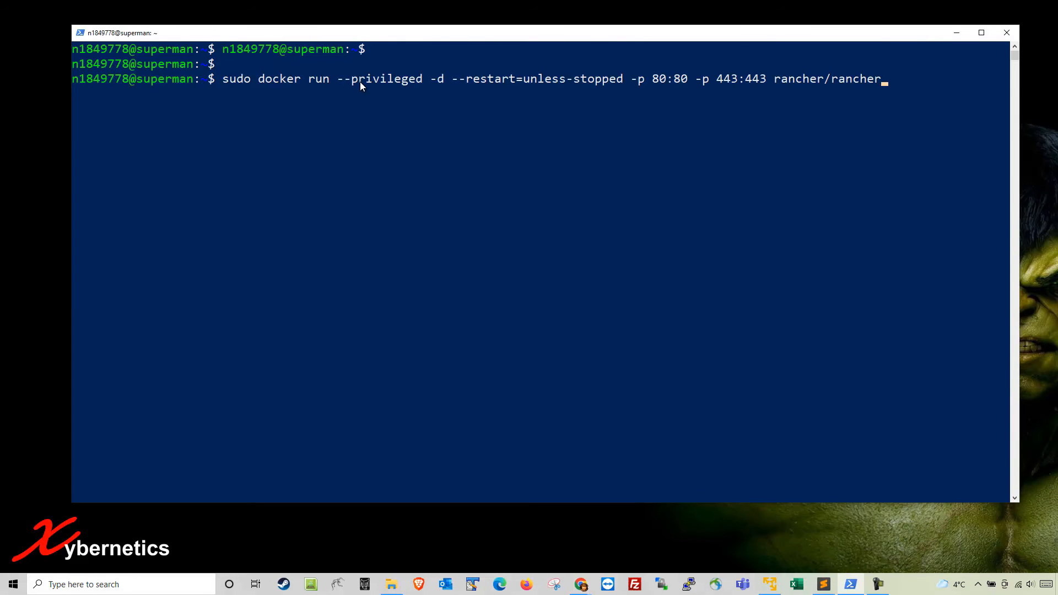
mouse_move(547, 94)
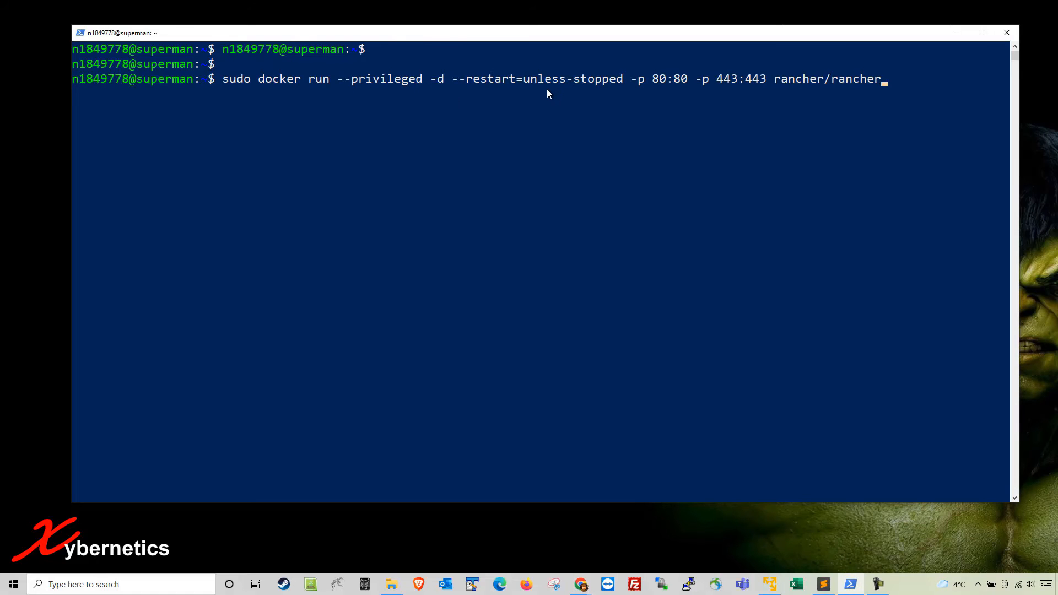
mouse_move(747, 99)
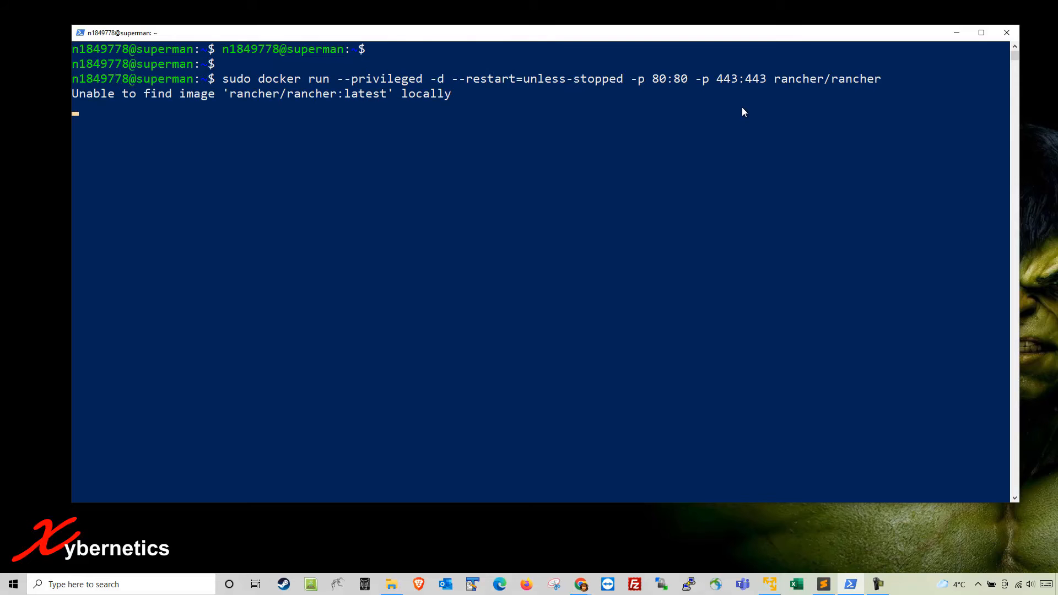
mouse_move(401, 98)
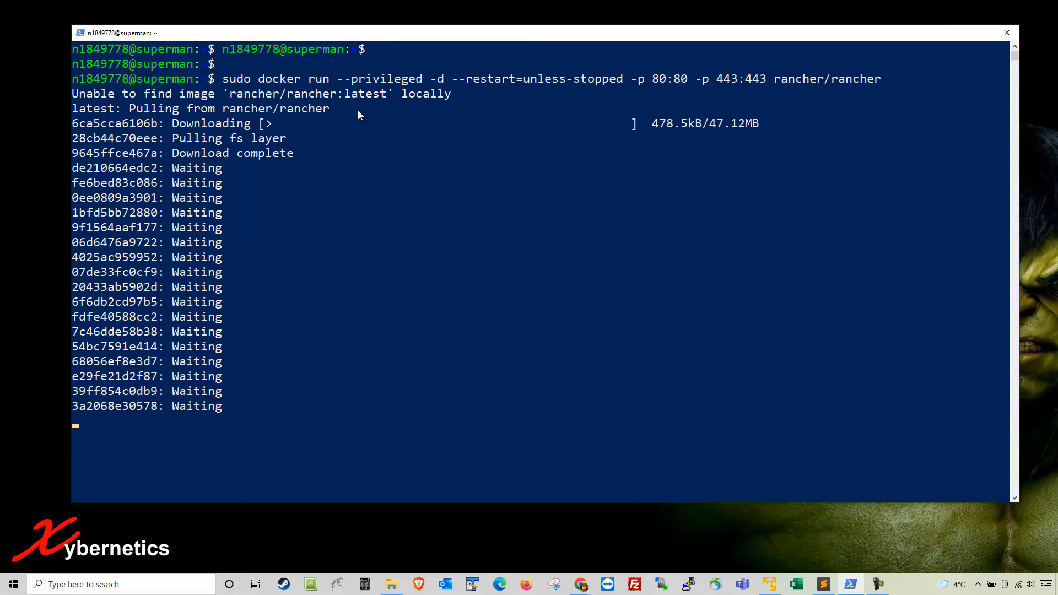
mouse_move(432, 122)
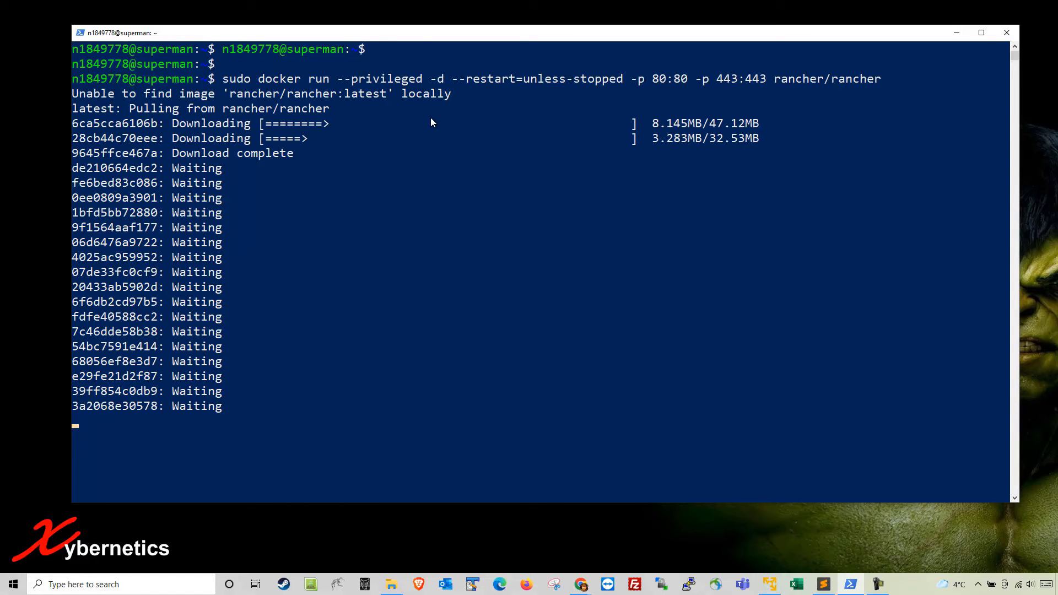
mouse_move(383, 161)
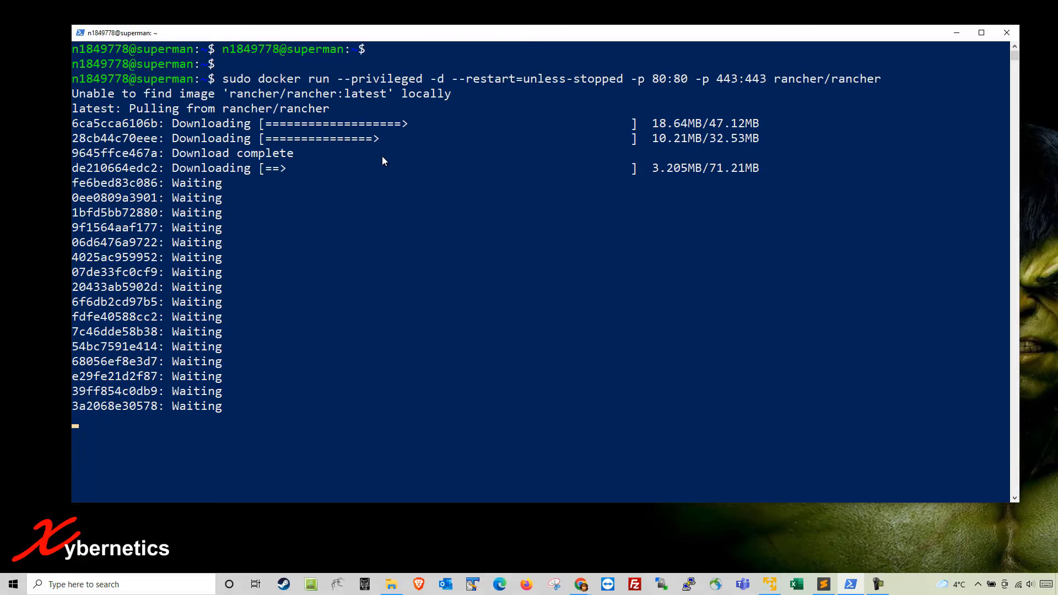
mouse_move(359, 209)
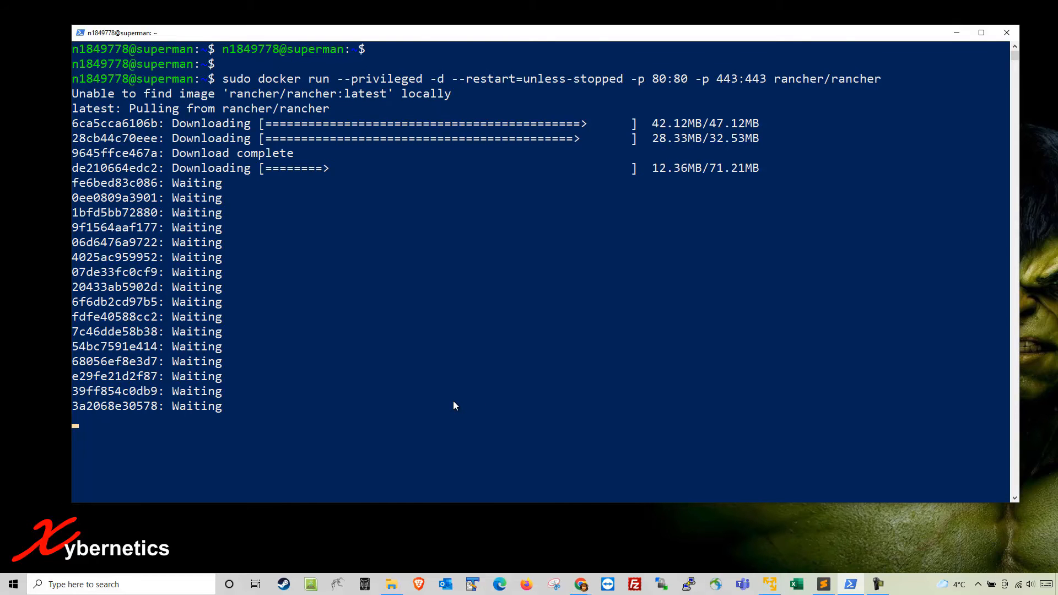
mouse_move(613, 426)
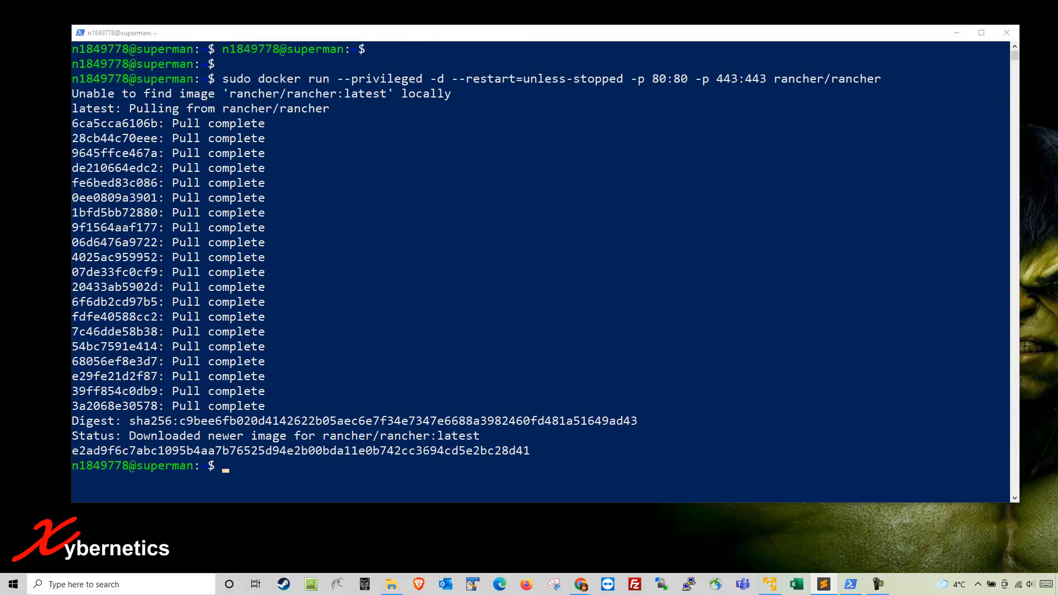
mouse_move(413, 219)
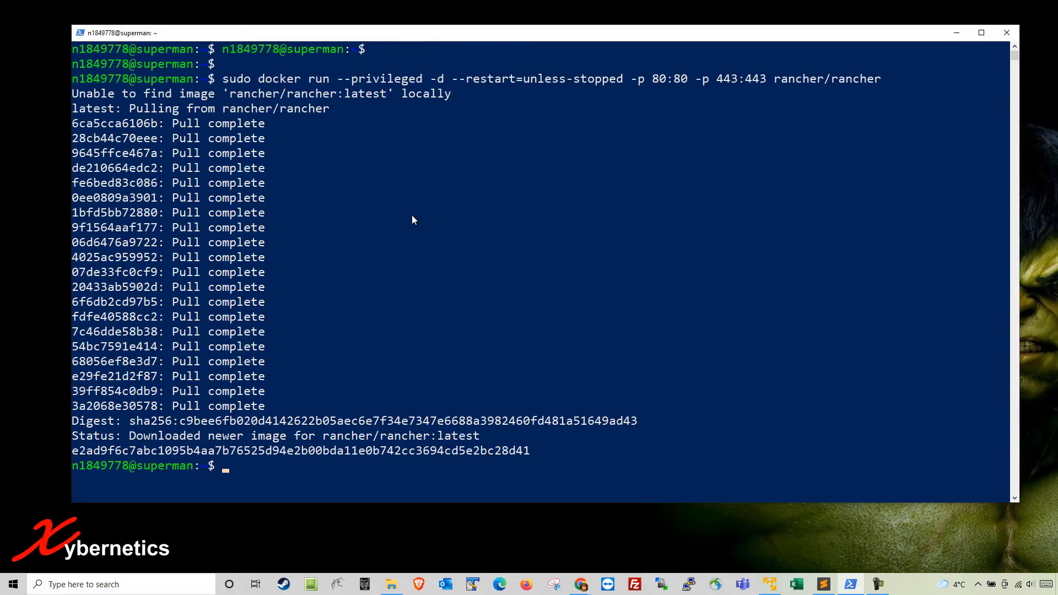
- Run docker container ls and confirm rancher/rancher is up with ports 80 and 443 published
text(docker ps)
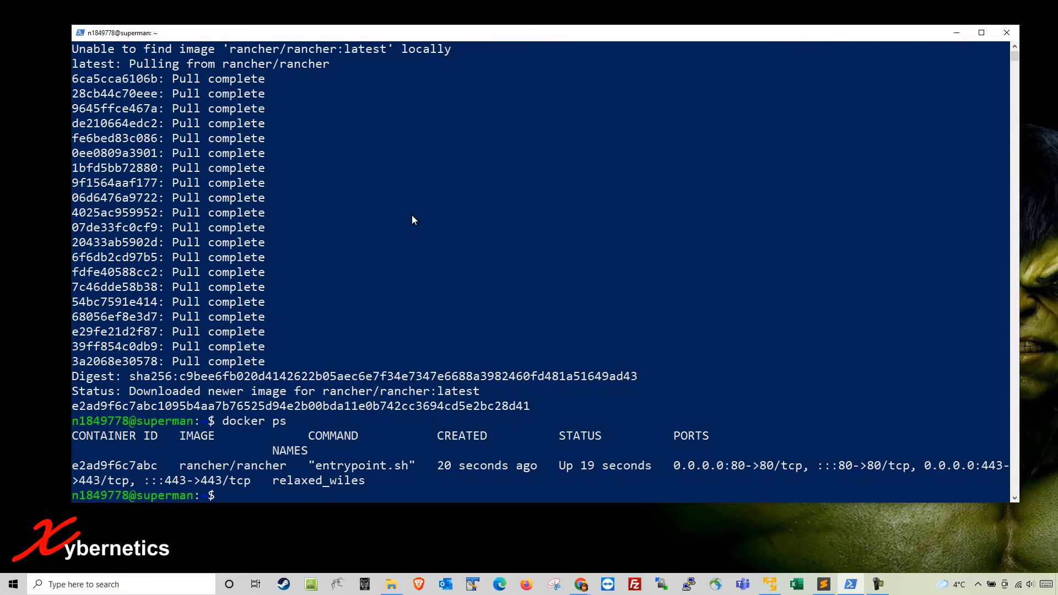
text(dock)
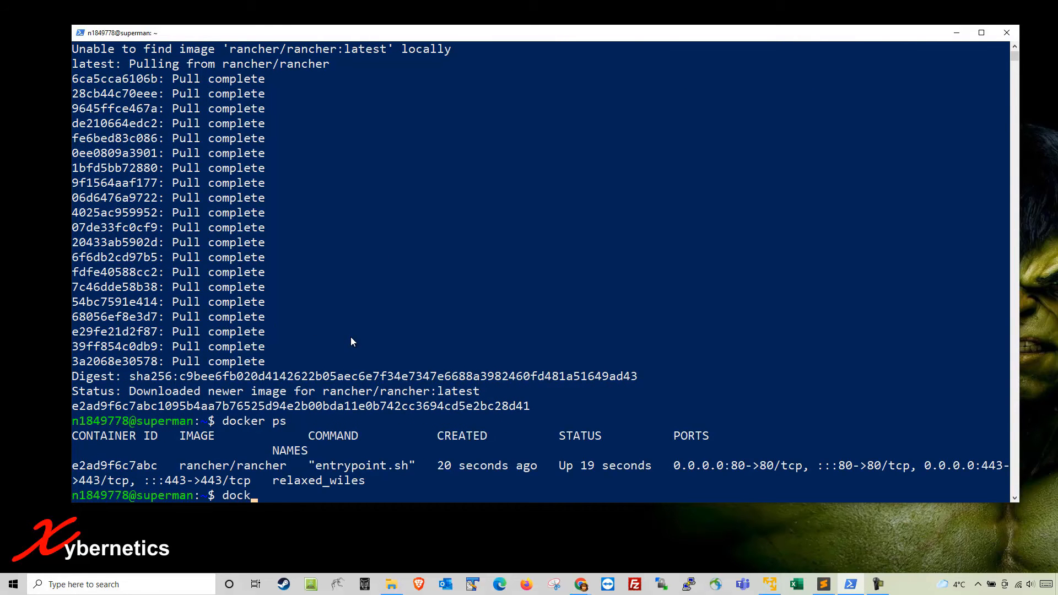
text(er con)
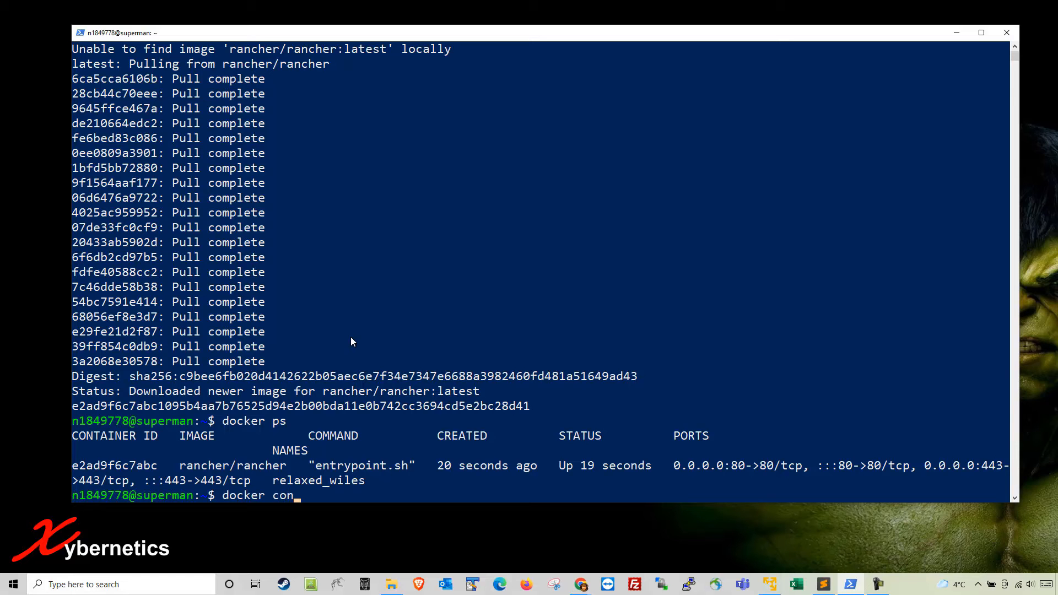
text(tainer ls)
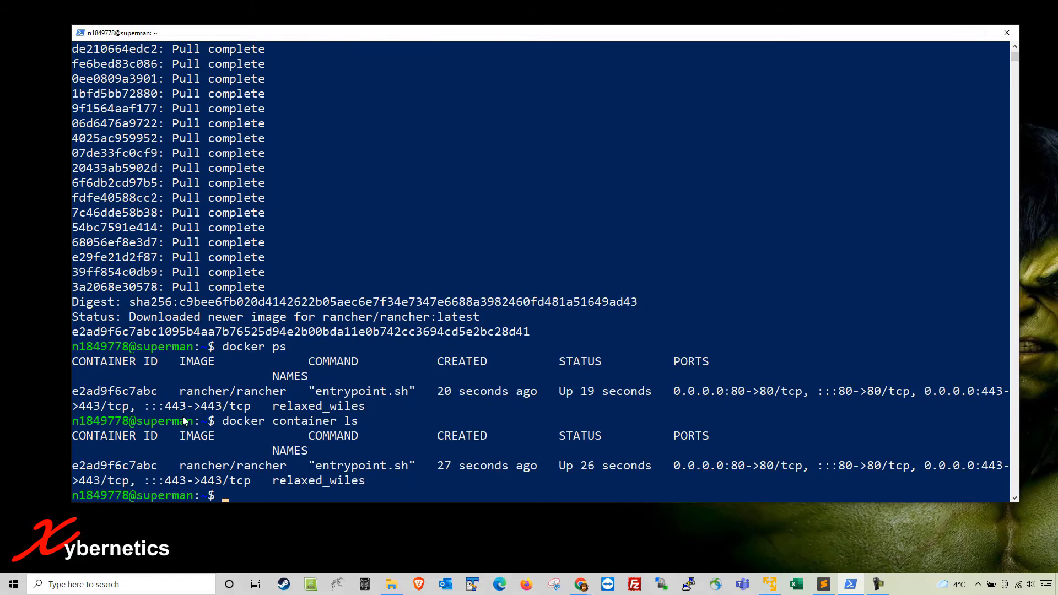
mouse_move(143, 388)
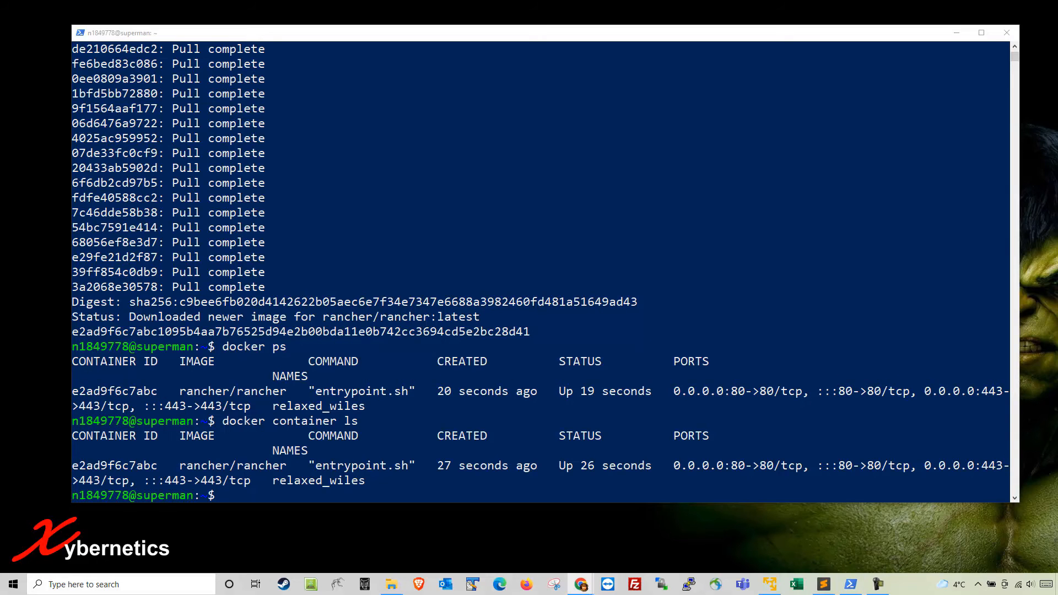
click(580, 584)
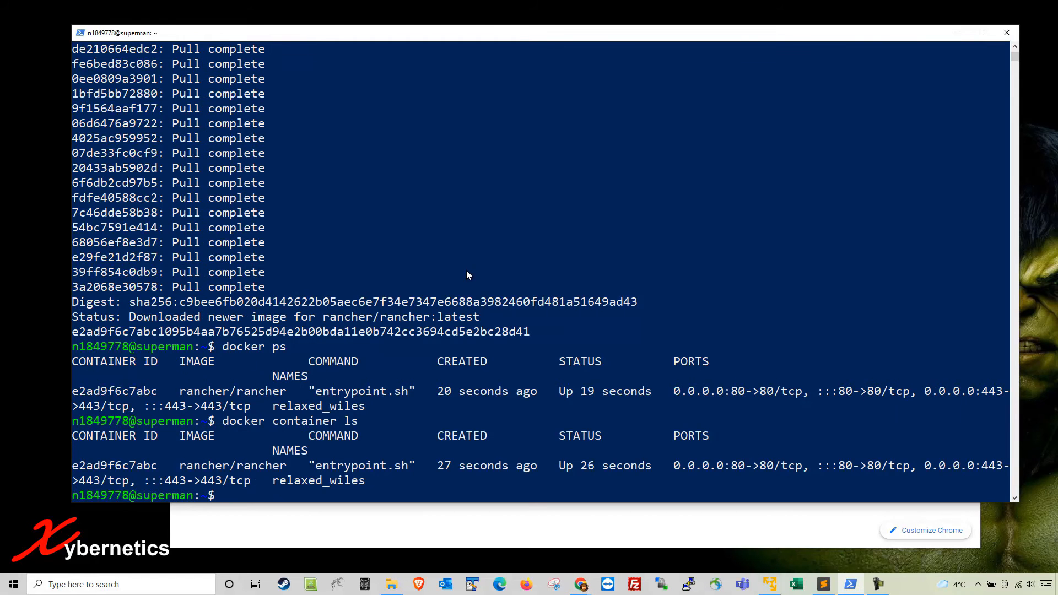
- Run ip addr to find the ens33 address 192.168.138.146
text(ip addr)
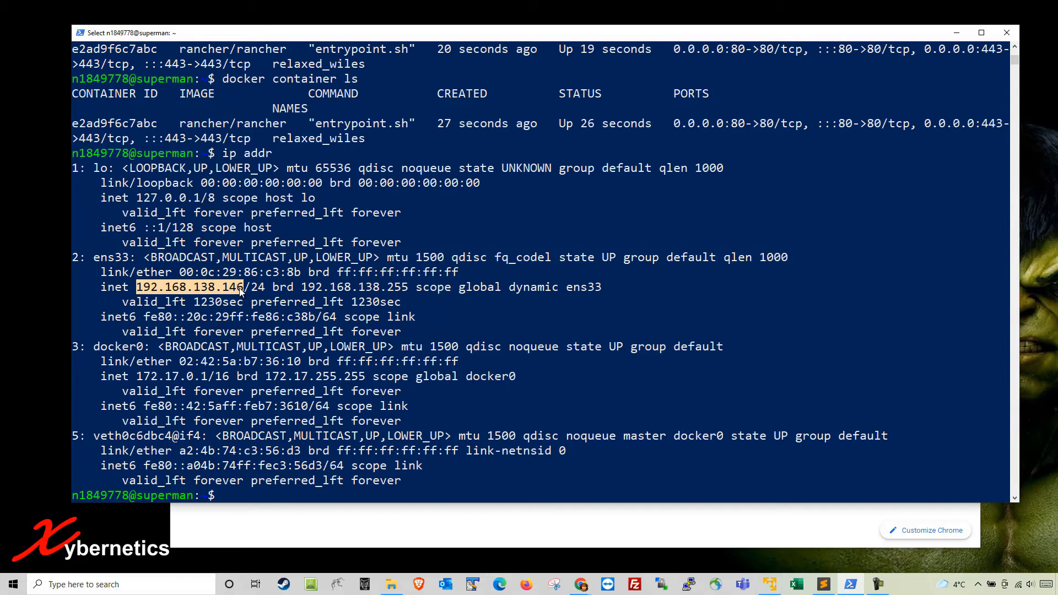
- Paste and go to 192.168.138.146 in Chrome's address bar
click(580, 585)
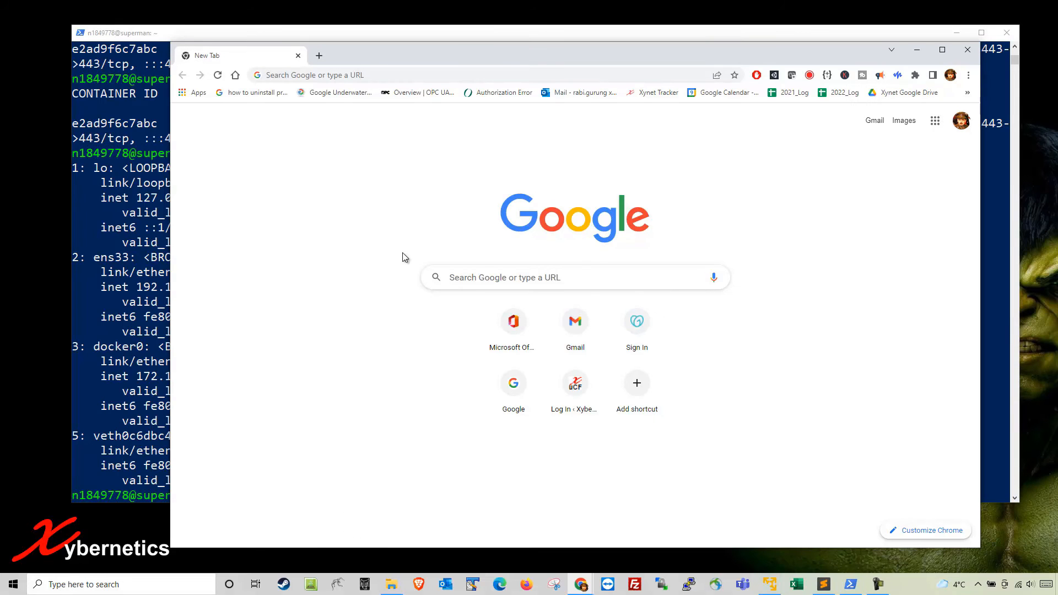
right_click(332, 75)
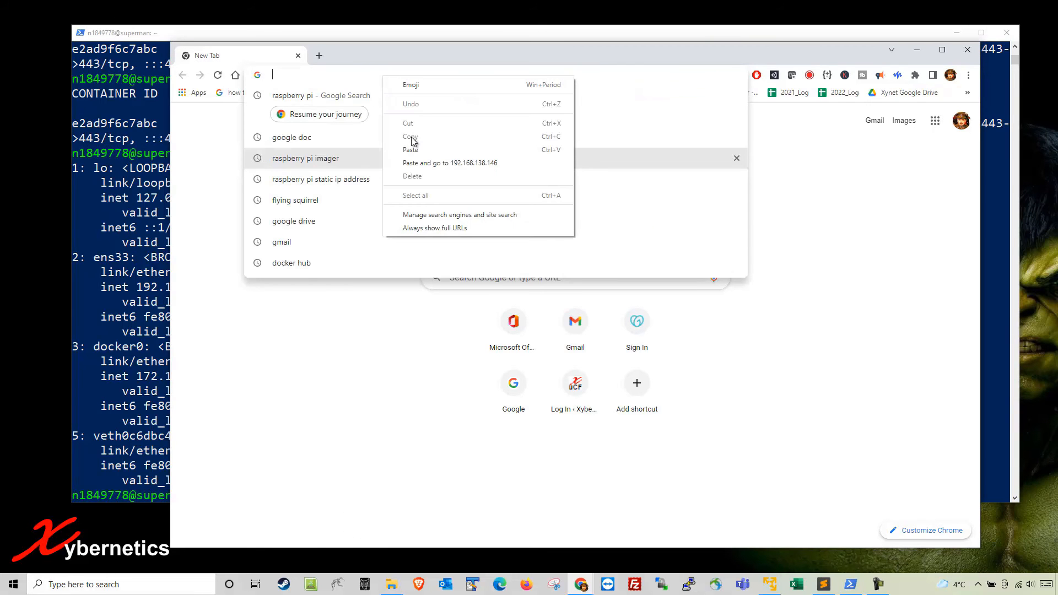
click(449, 163)
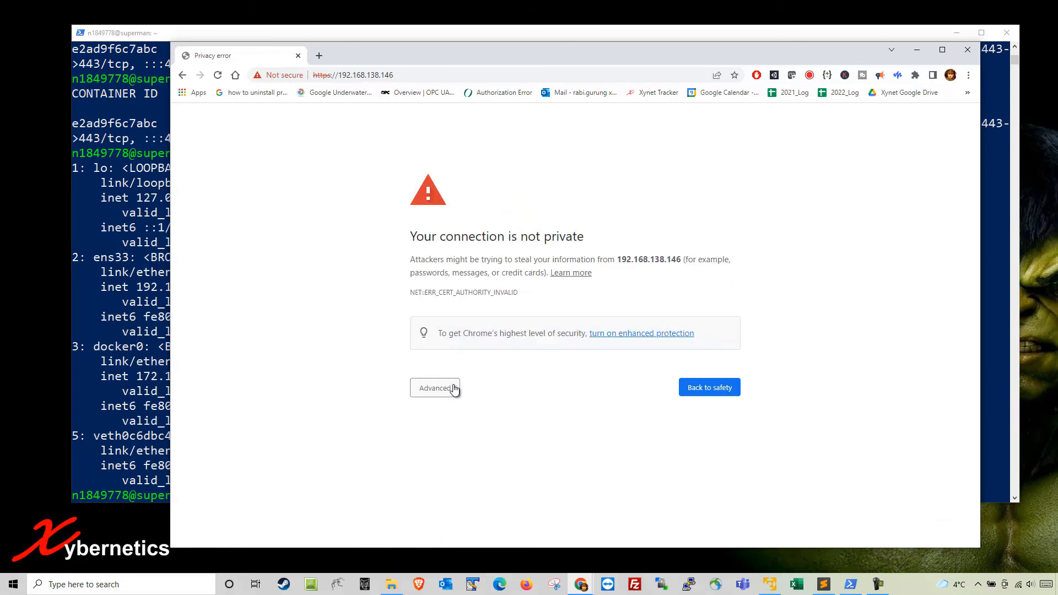
mouse_move(582, 459)
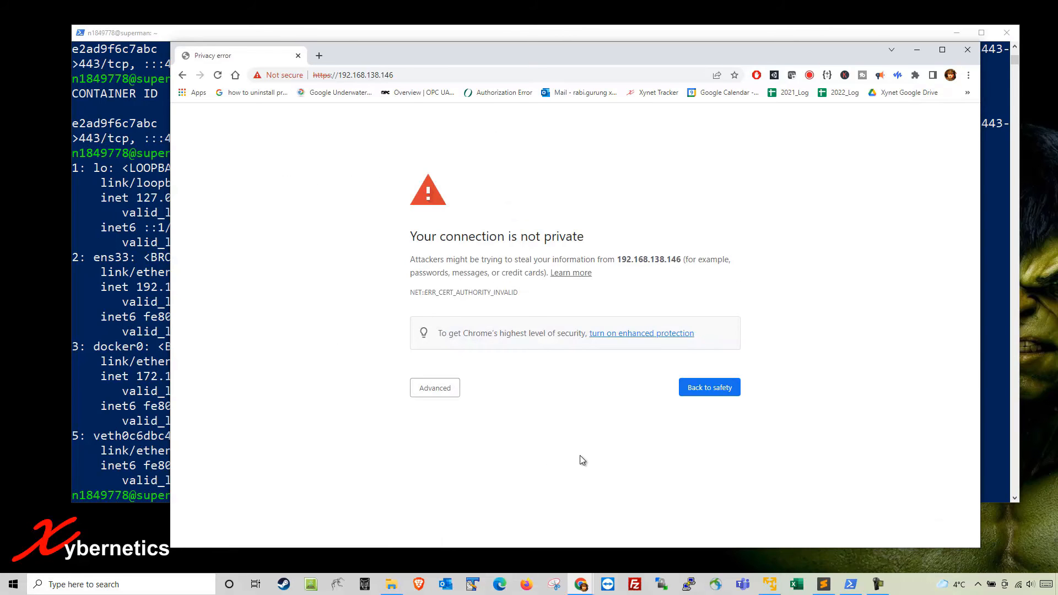
mouse_move(359, 339)
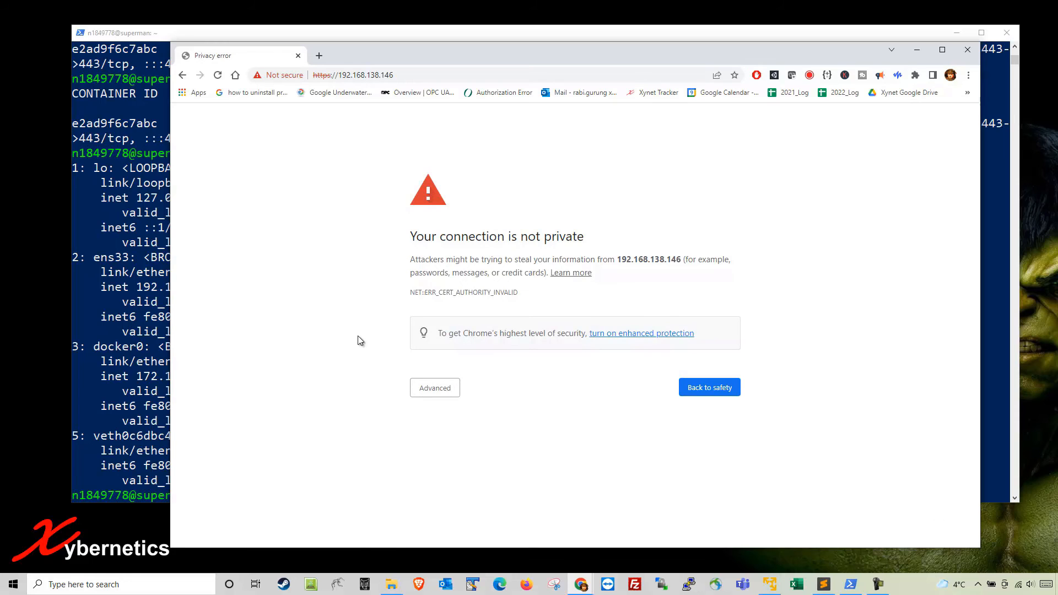
mouse_move(652, 289)
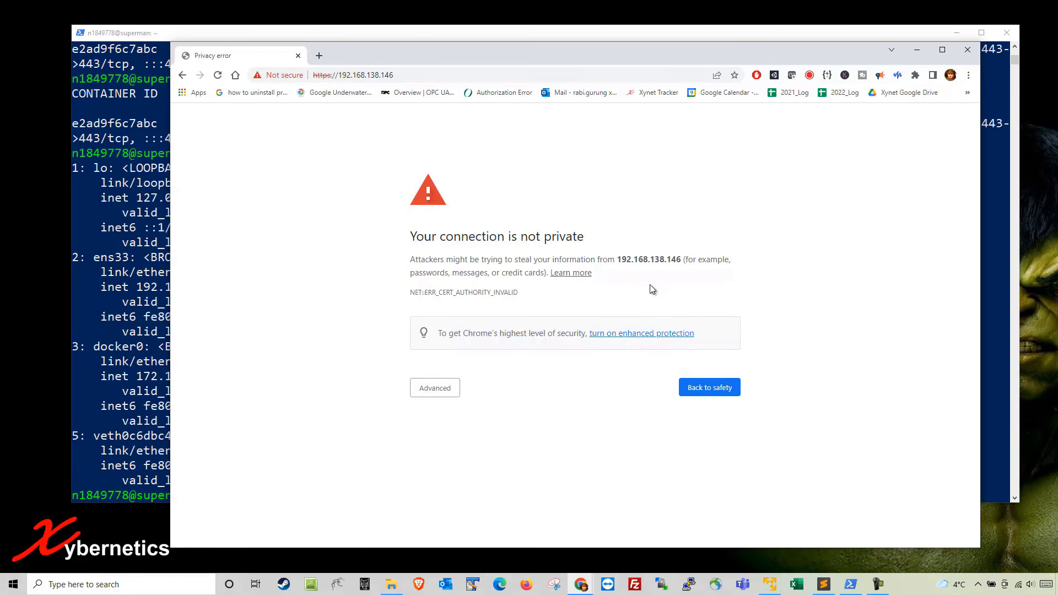
mouse_move(439, 319)
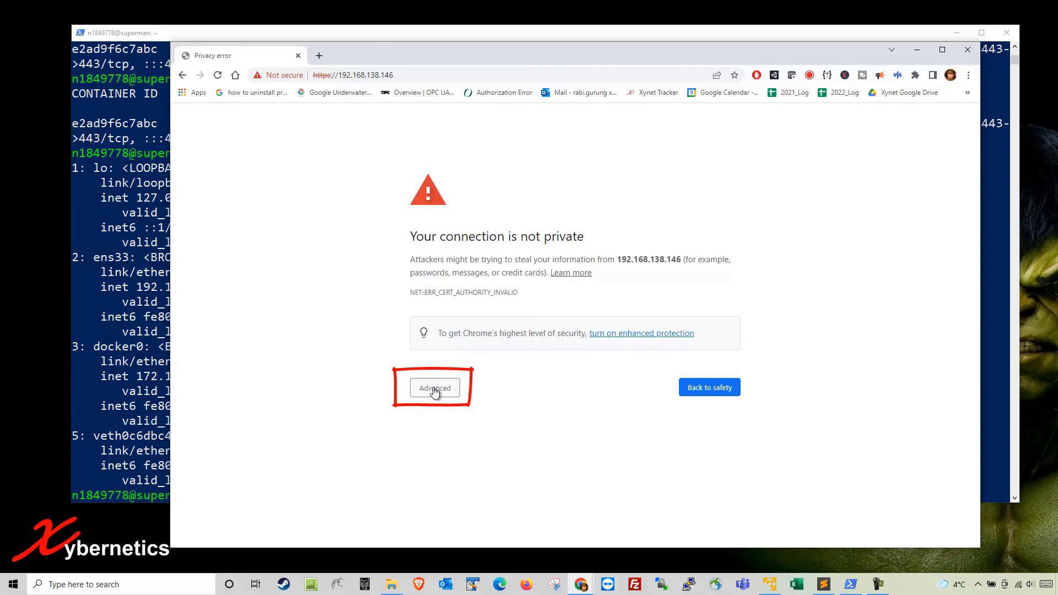
- Proceed past the certificate warning via Advanced to reach the Rancher login page
click(435, 388)
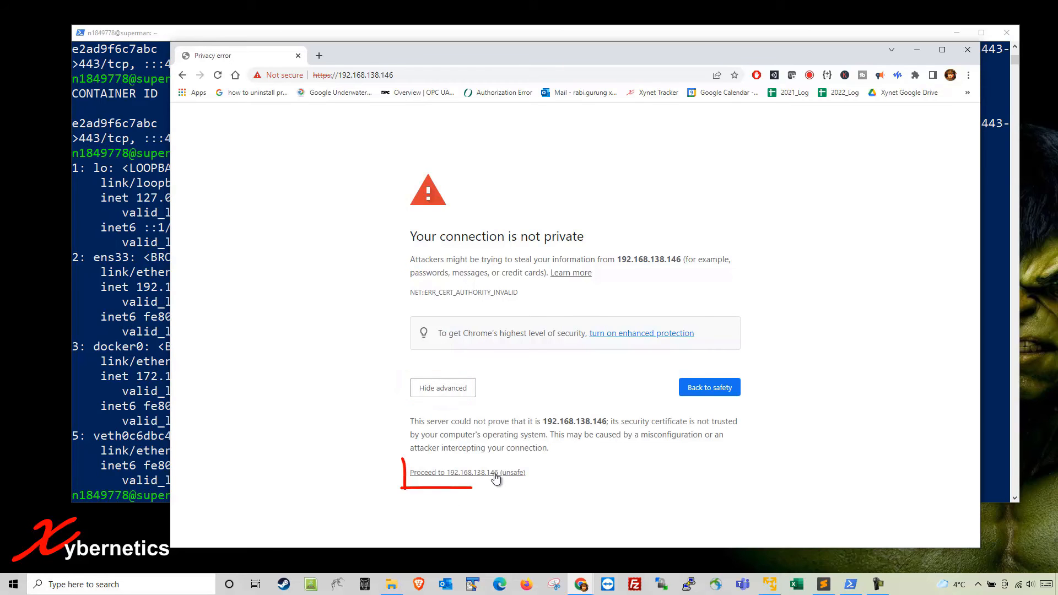
click(467, 471)
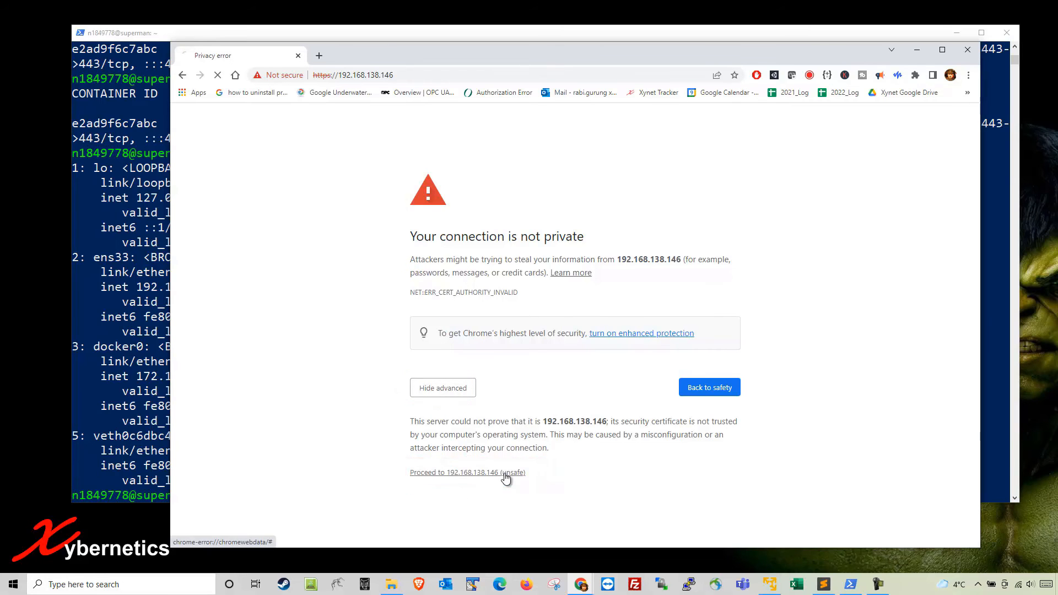
click(467, 472)
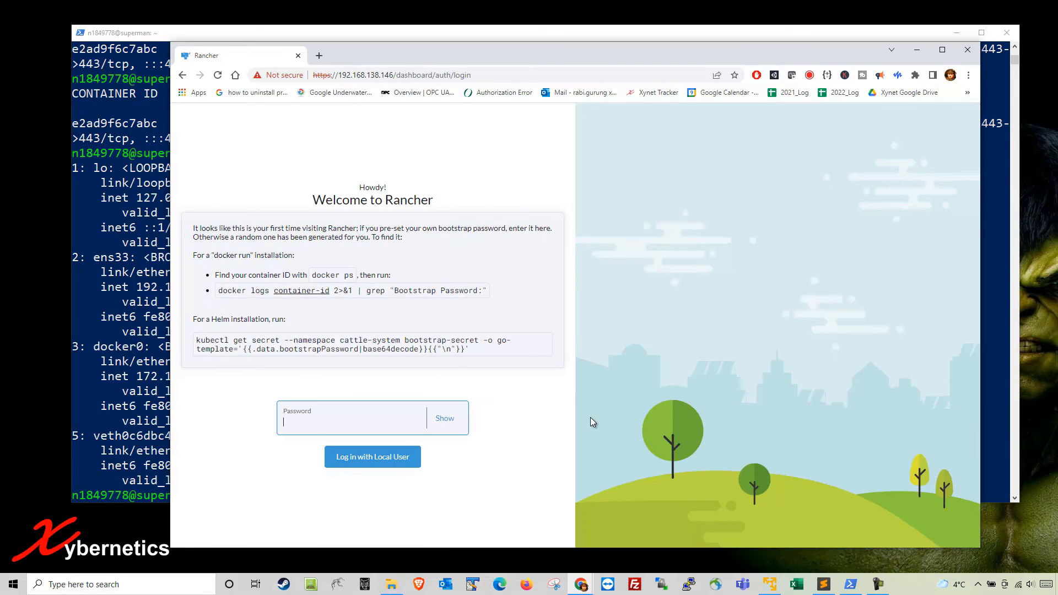
mouse_move(297, 180)
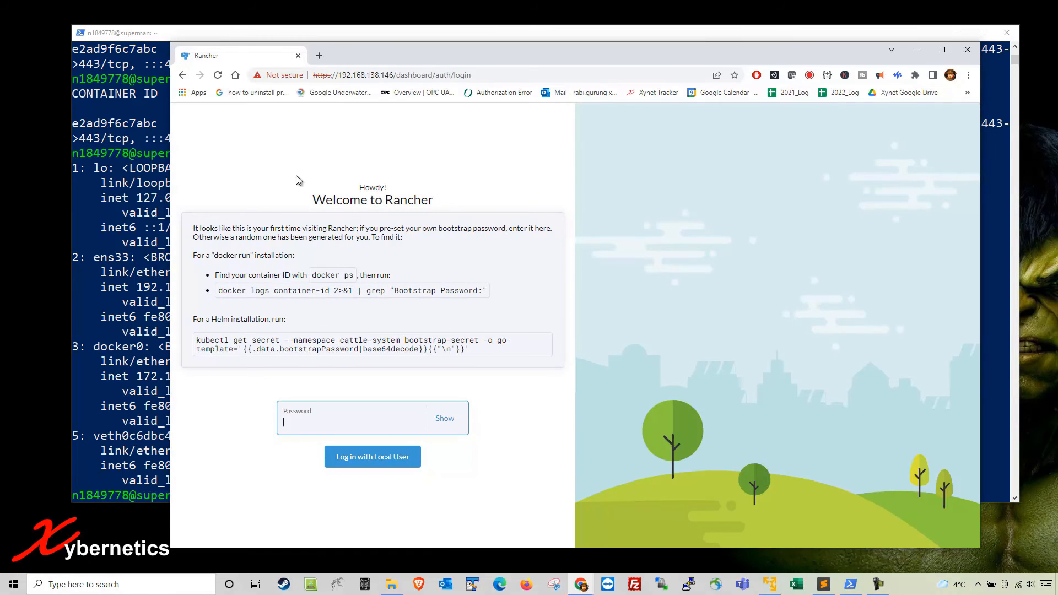
mouse_move(516, 457)
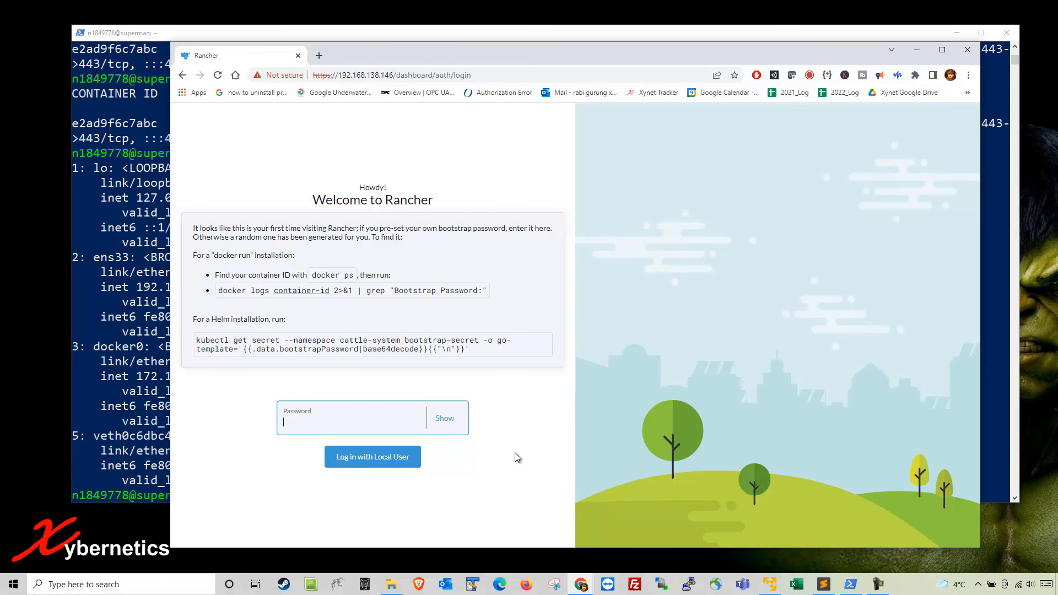
mouse_move(288, 295)
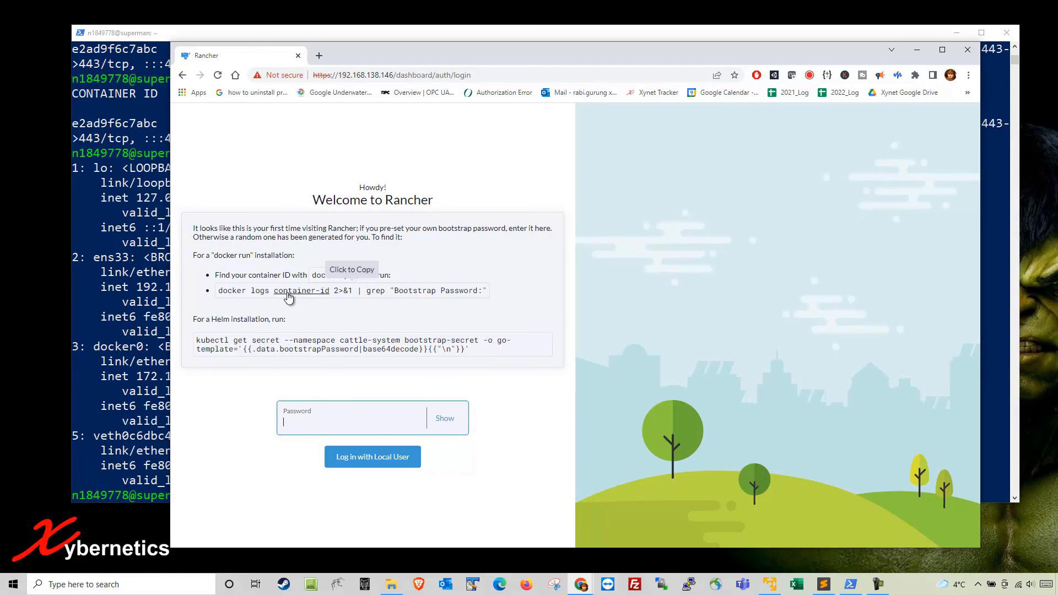
- Zoom the Rancher login page in to read the bootstrap password instructions
key(ctrl+plus)
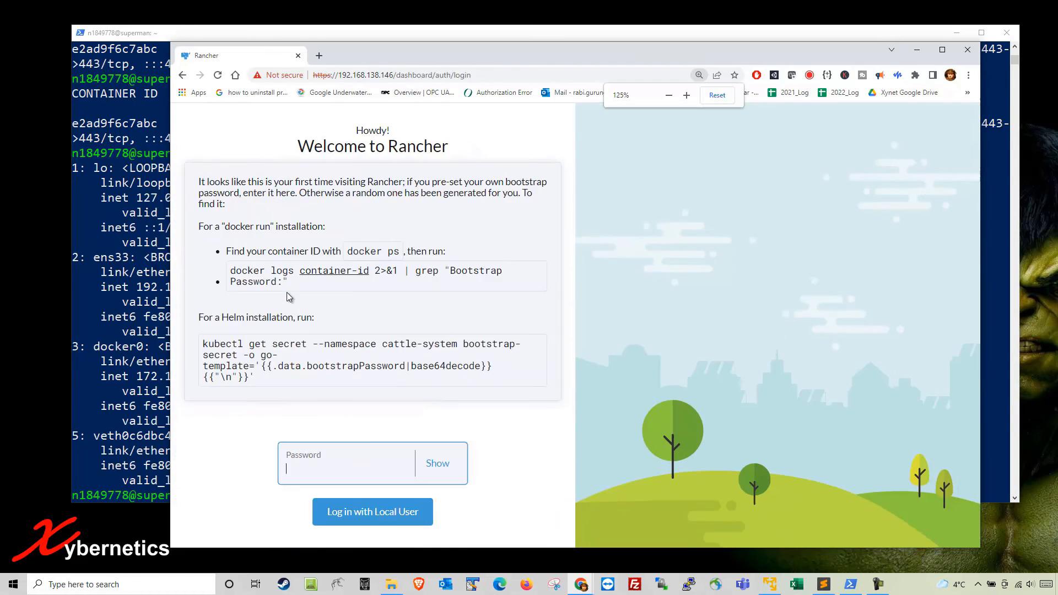
mouse_move(365, 280)
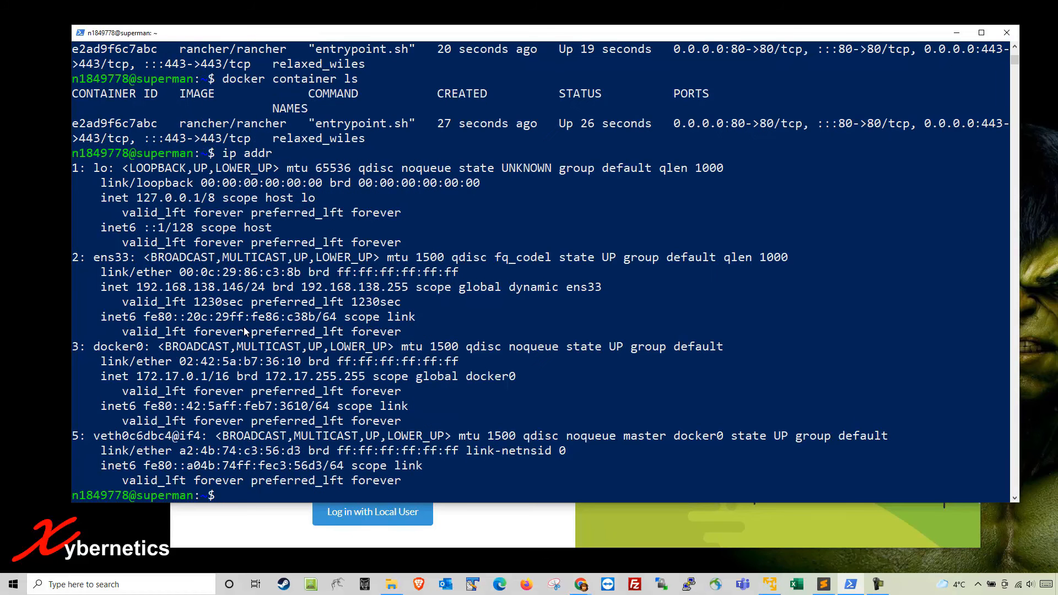
- Compose docker logs e2ad9f6c7abc 2>&1 | grep "Bootstrap Password:" using the real container ID
text(docker ps)
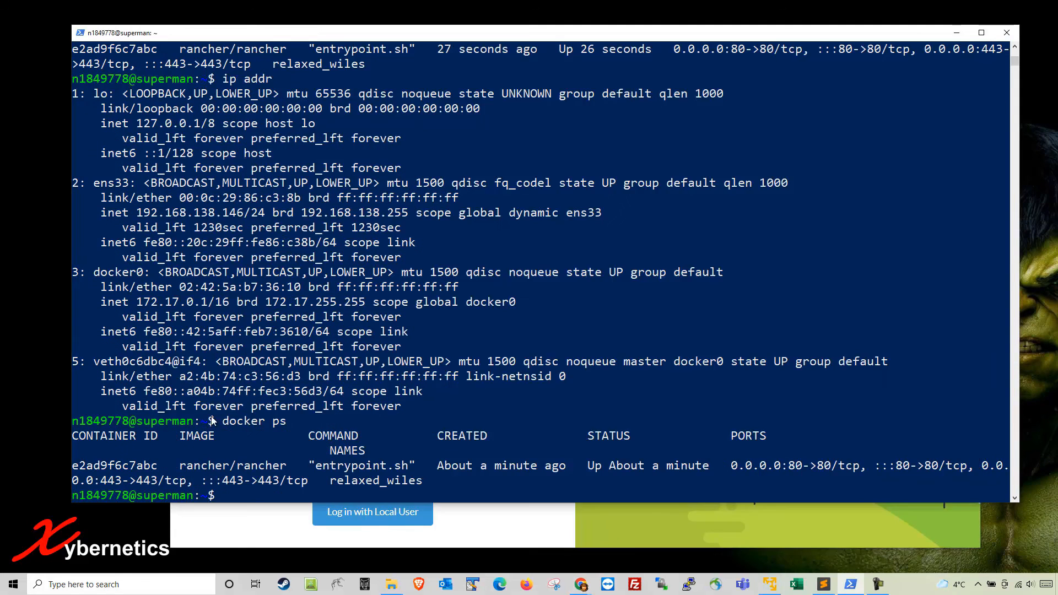
text(docker logs  container-id 2>&1 | grep "Bootstrap Password:")
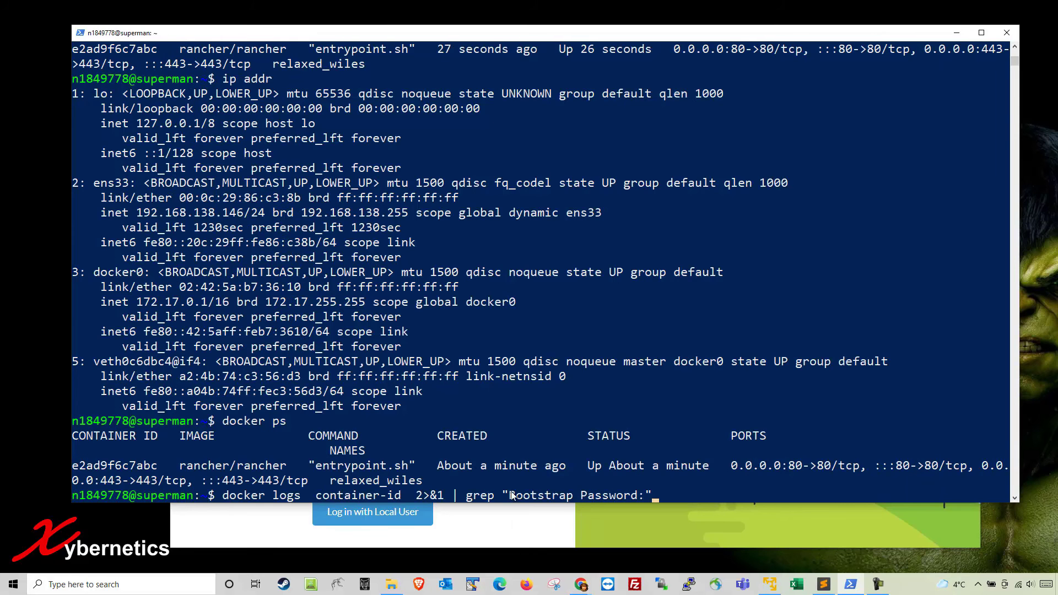
mouse_move(150, 409)
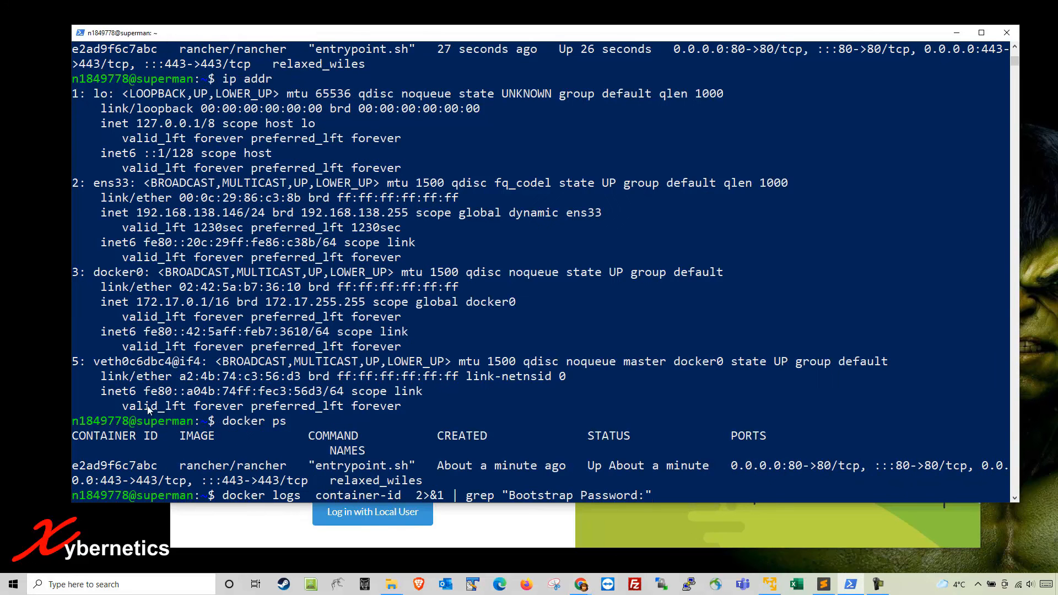
mouse_move(502, 473)
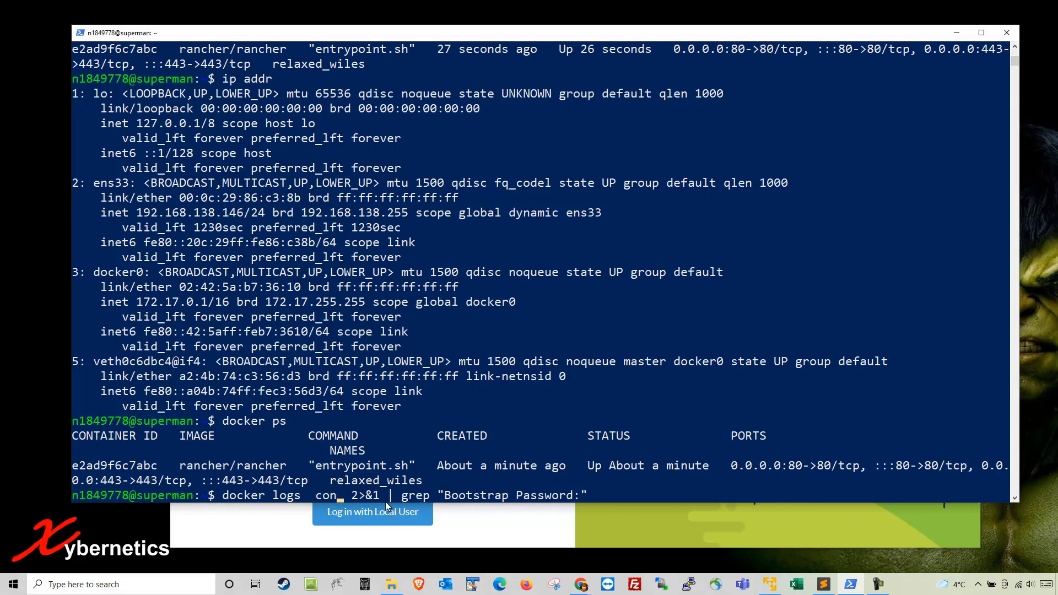
text(e2ad9f6c7abc)
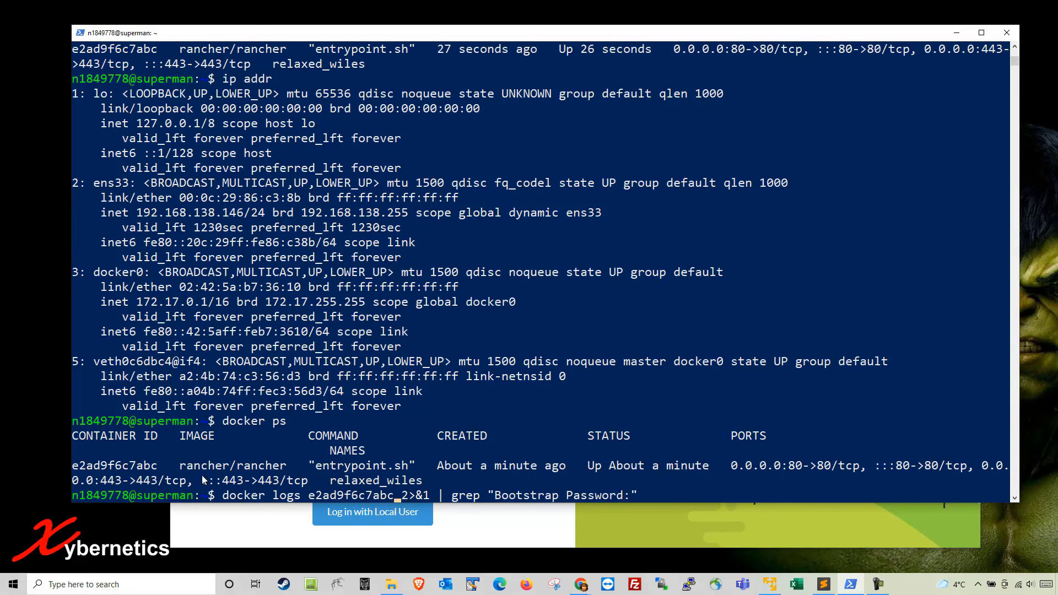
mouse_move(431, 505)
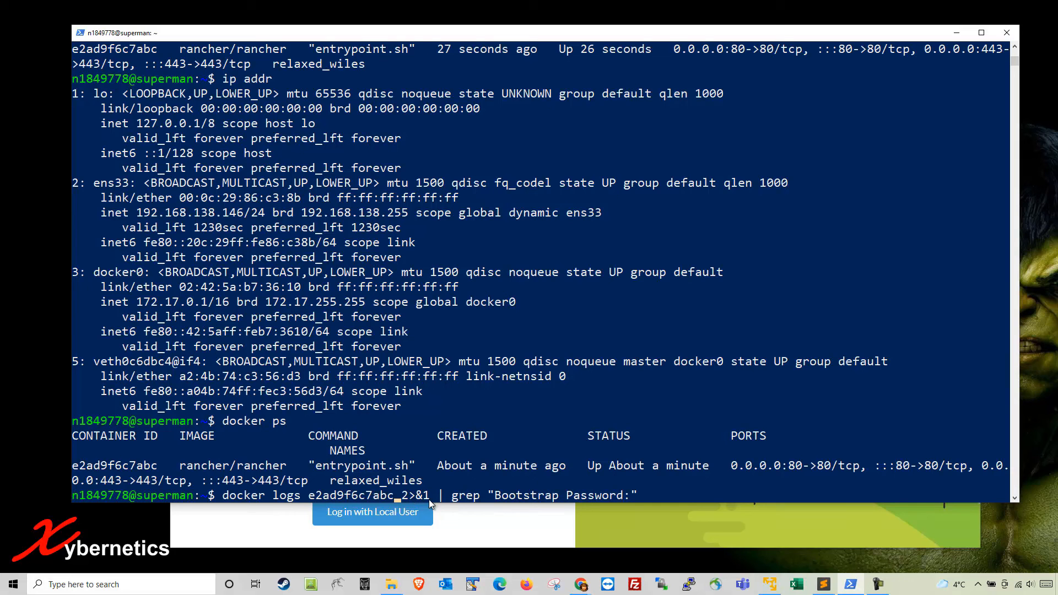
mouse_move(691, 499)
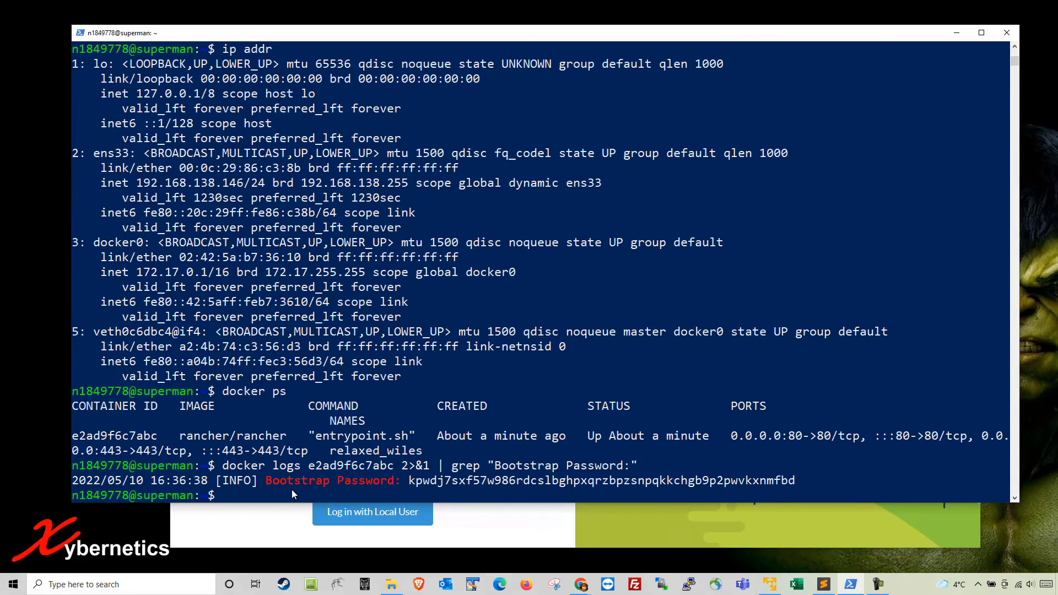
- Copy the bootstrap password from the logs, paste it into Rancher and log in with Local User
drag(408, 481, 611, 481)
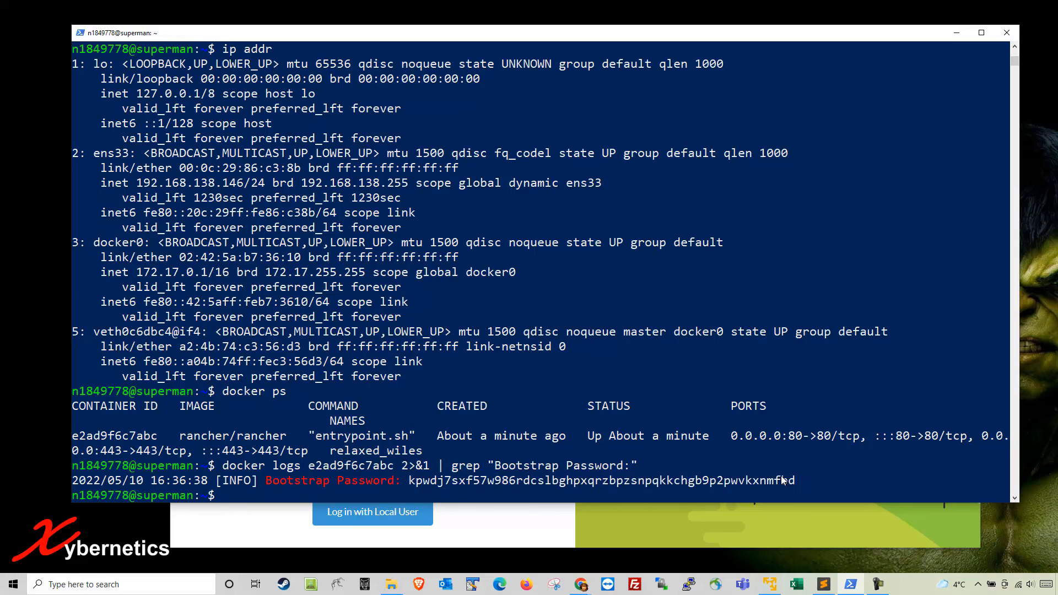
mouse_move(597, 493)
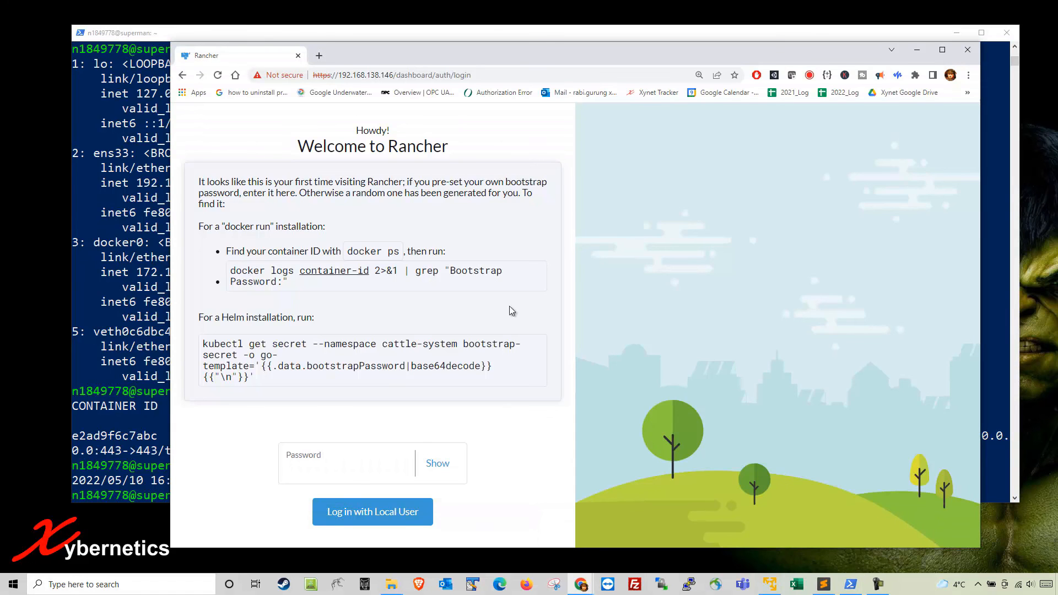
click(341, 463)
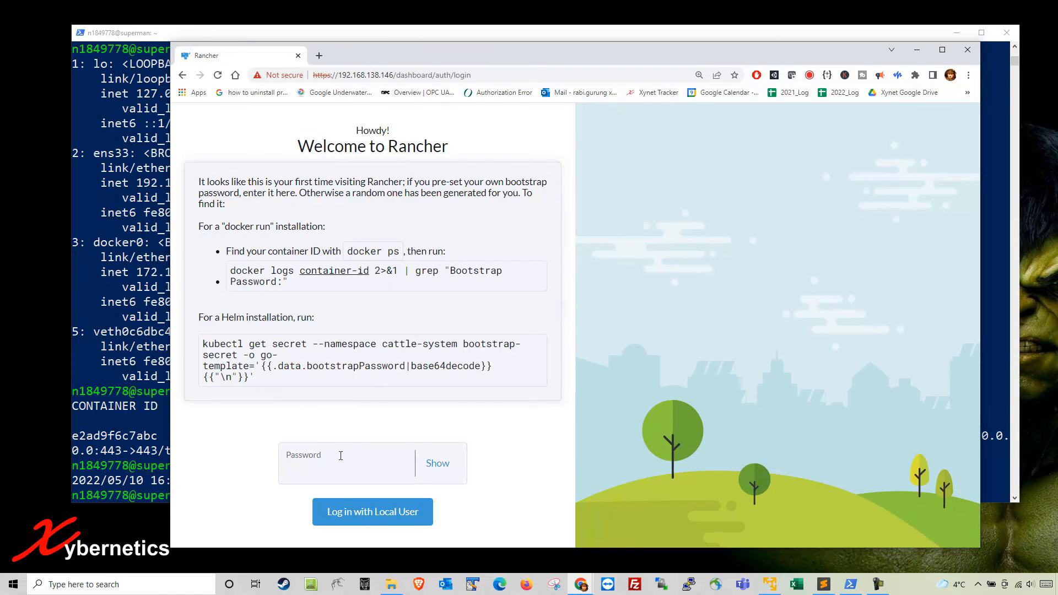
right_click(341, 460)
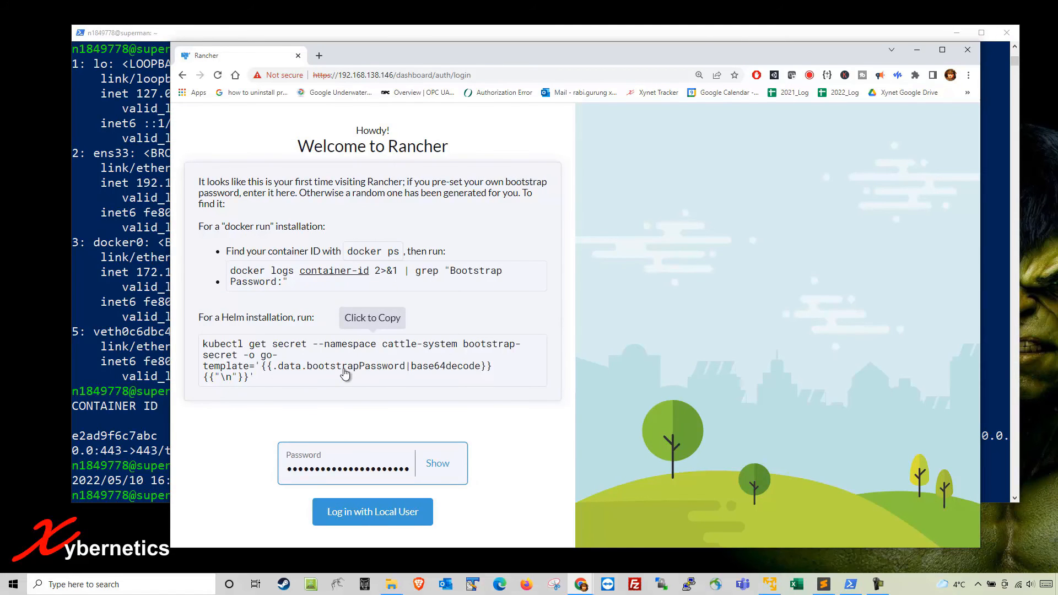
click(436, 463)
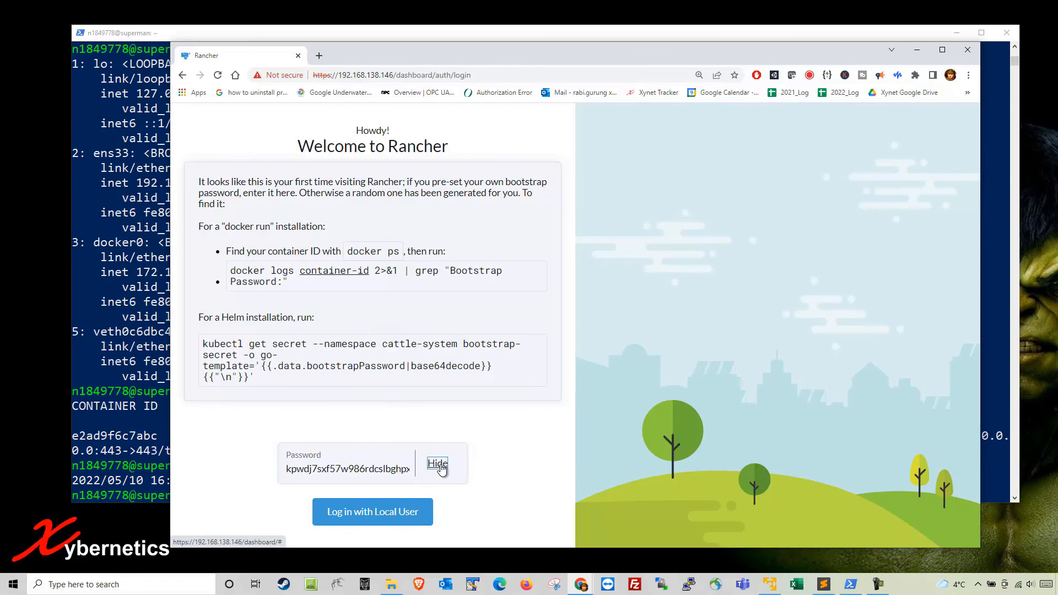
click(436, 462)
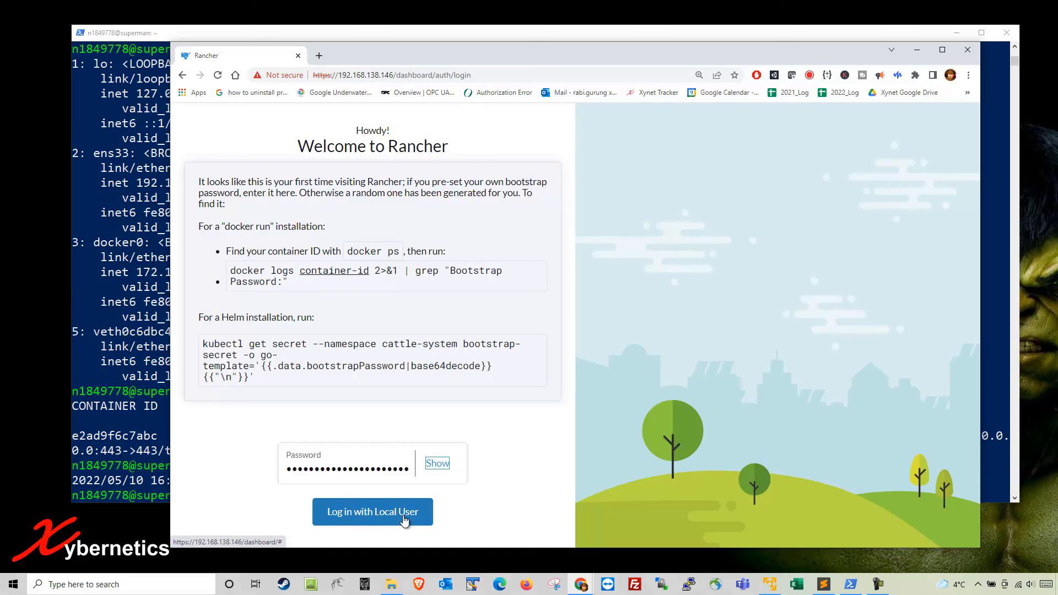
click(372, 511)
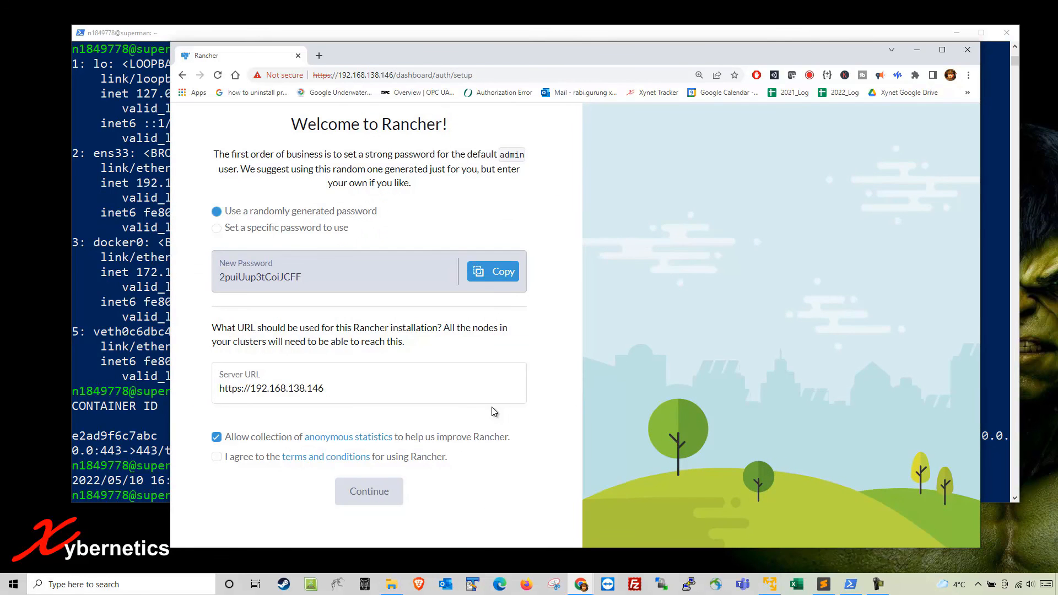
mouse_move(370, 307)
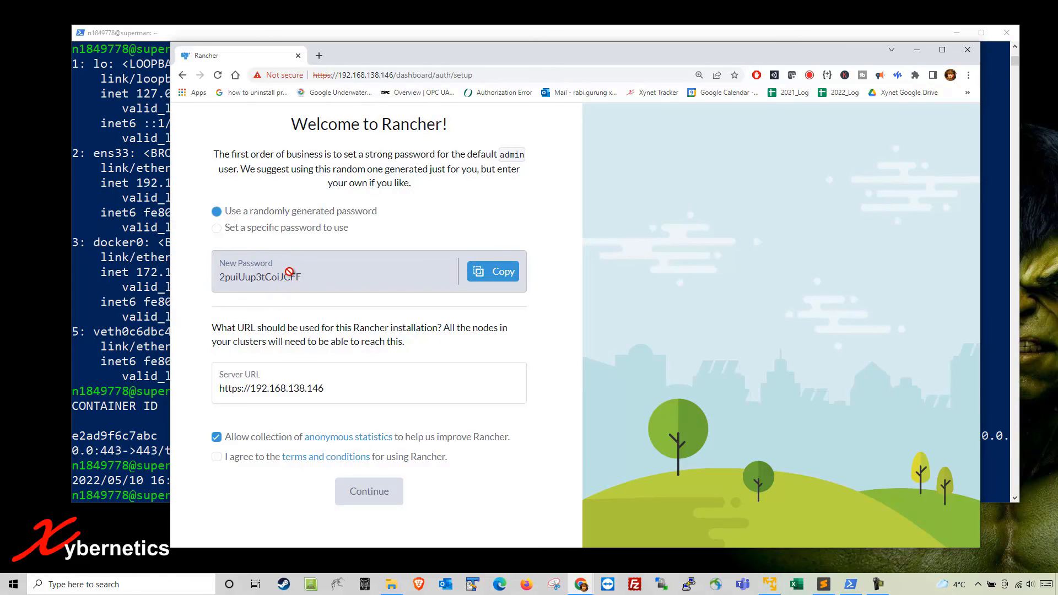
mouse_move(224, 235)
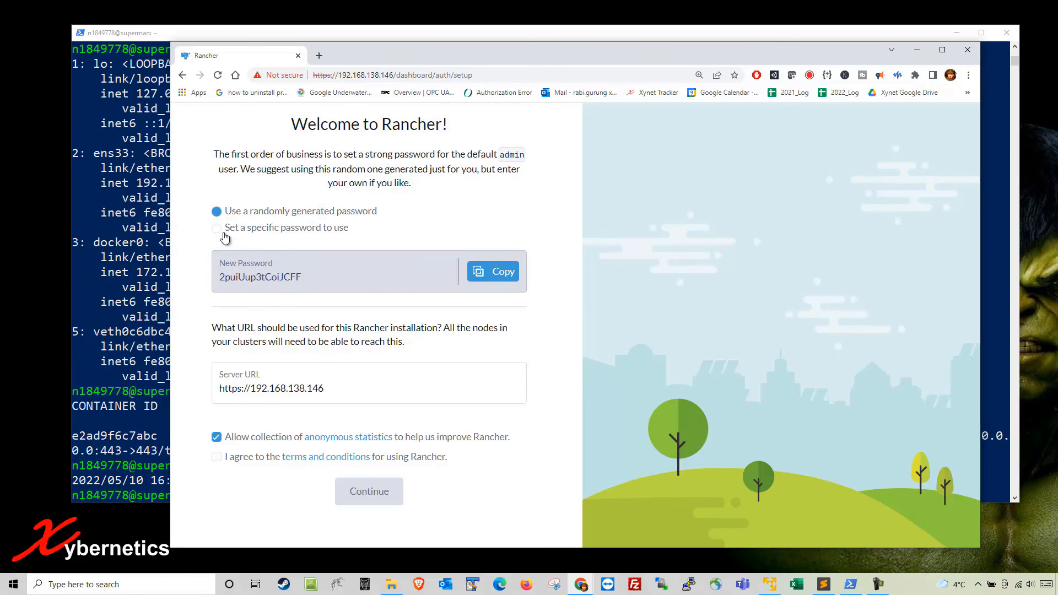
- Choose 'Set a specific password' and enter and confirm a custom admin password
click(216, 227)
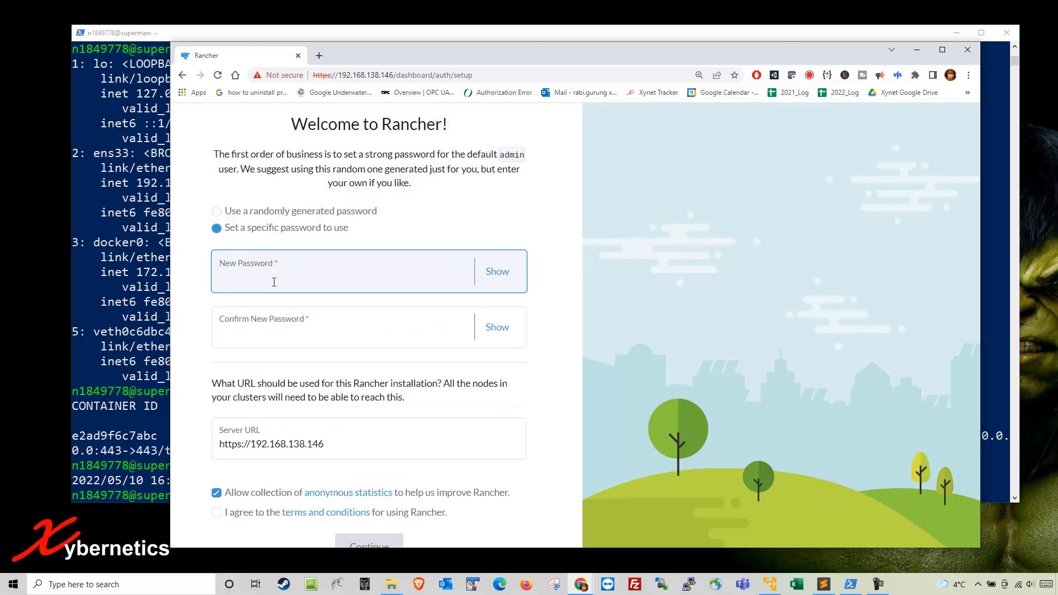
text(•)
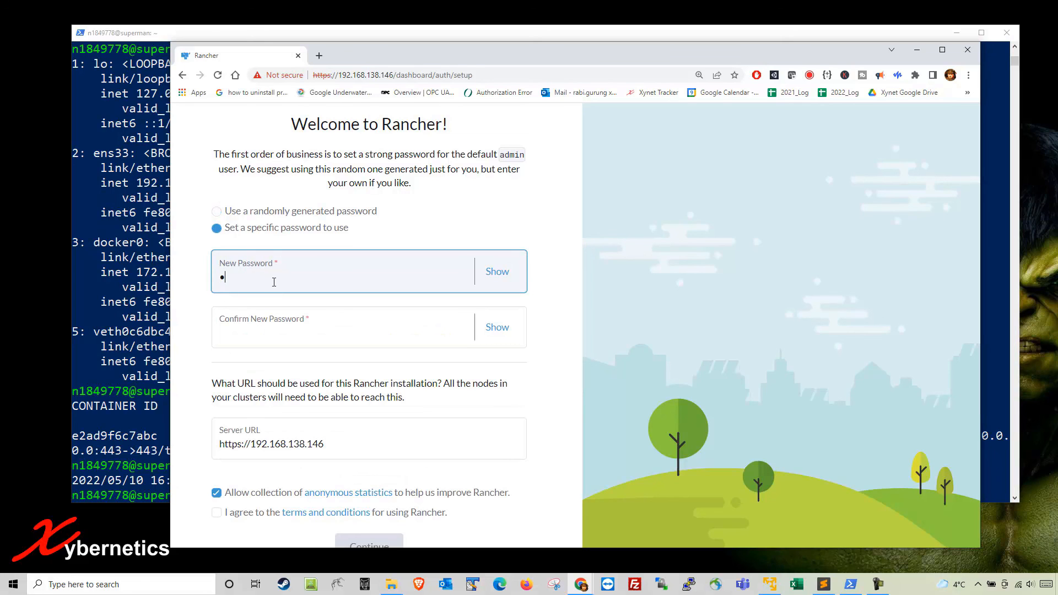
click(335, 332)
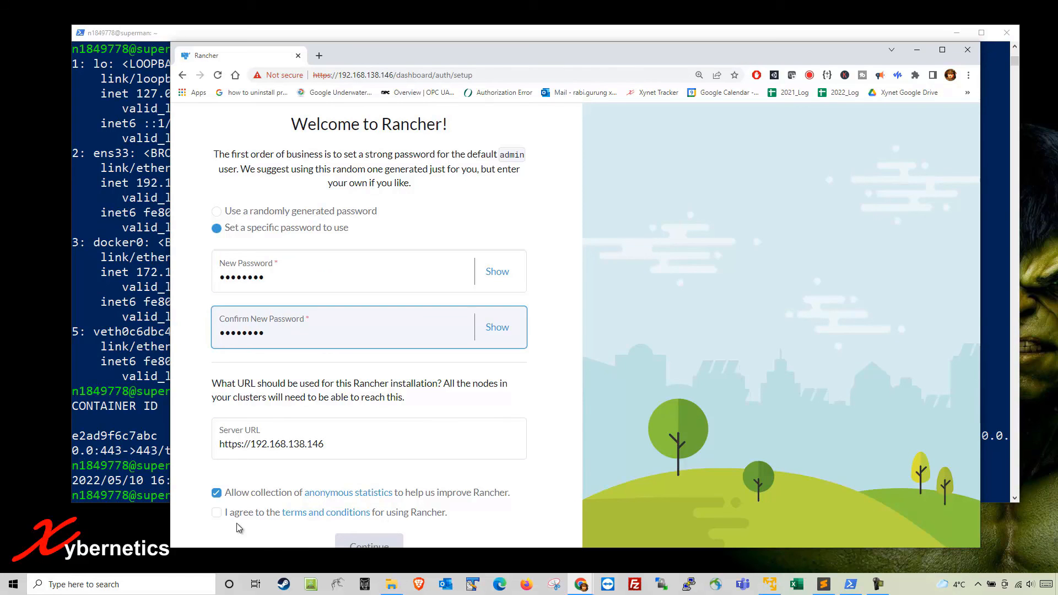
- Accept the terms, decline anonymous statistics and continue with a 12+ character password to the home page
click(216, 512)
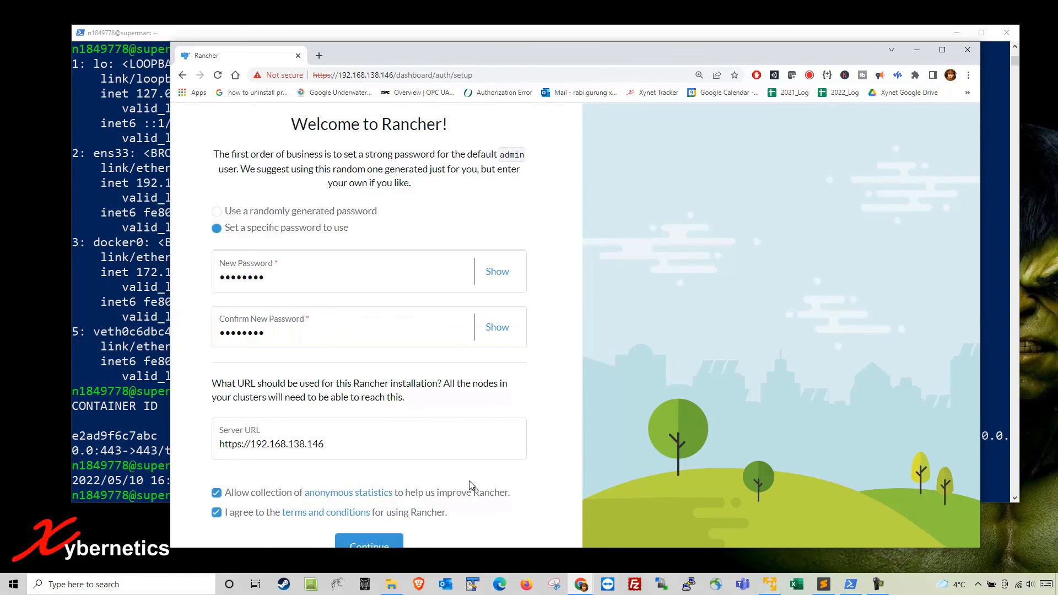
click(216, 493)
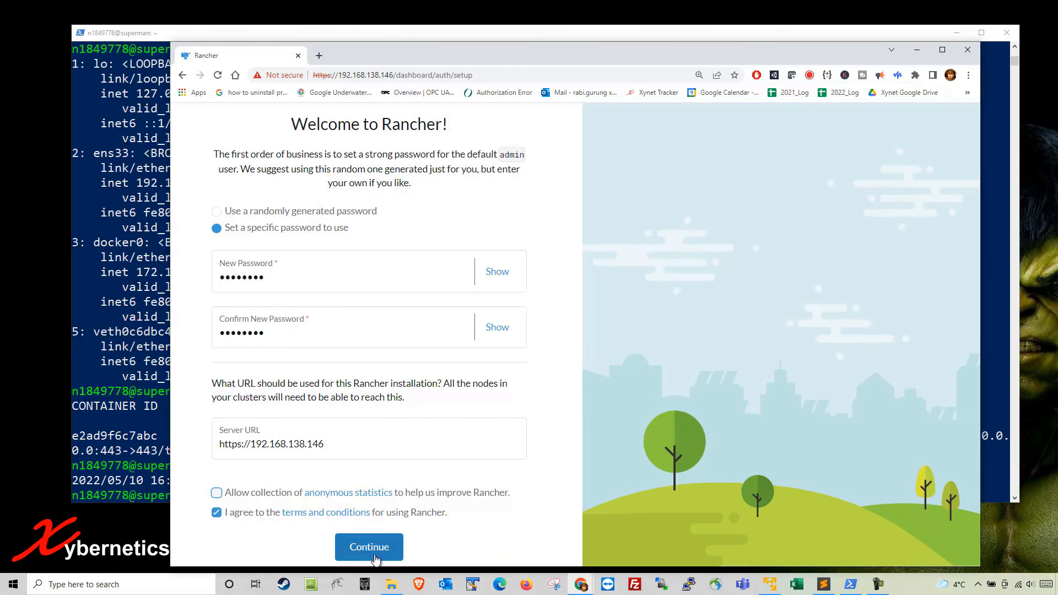
click(368, 546)
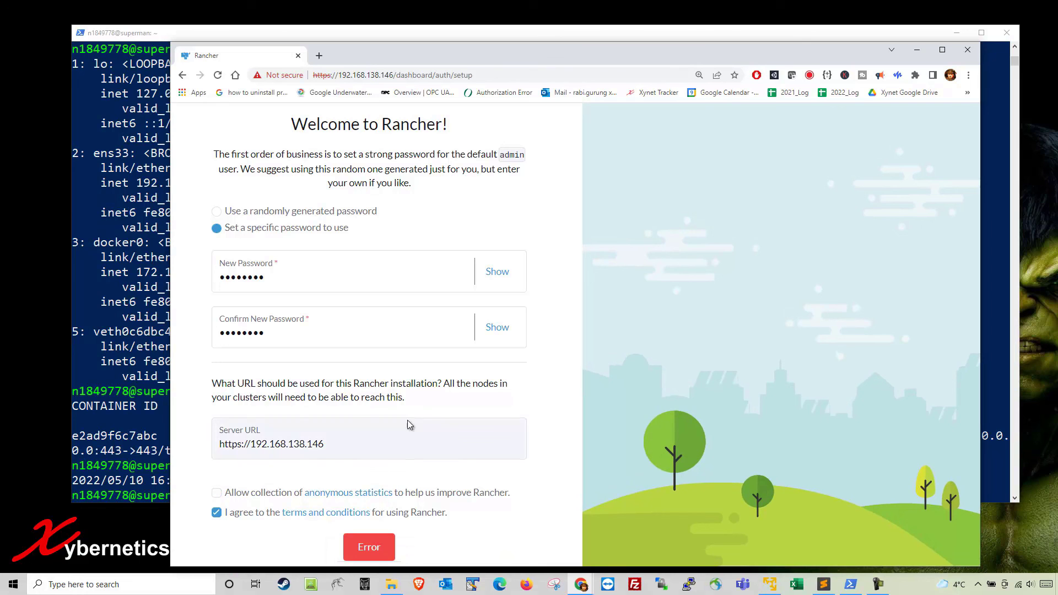
mouse_move(509, 221)
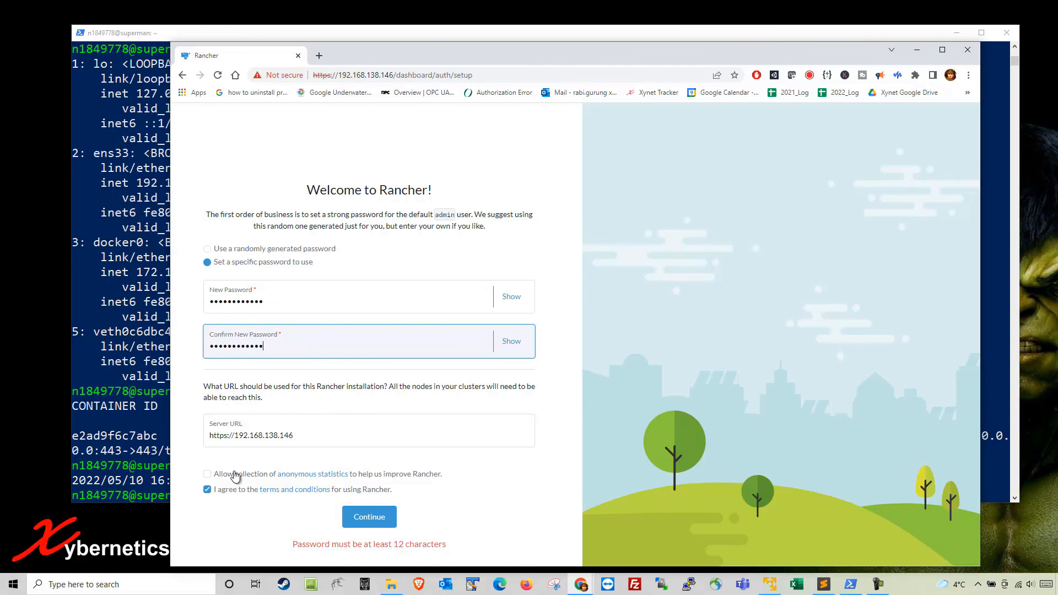
mouse_move(272, 482)
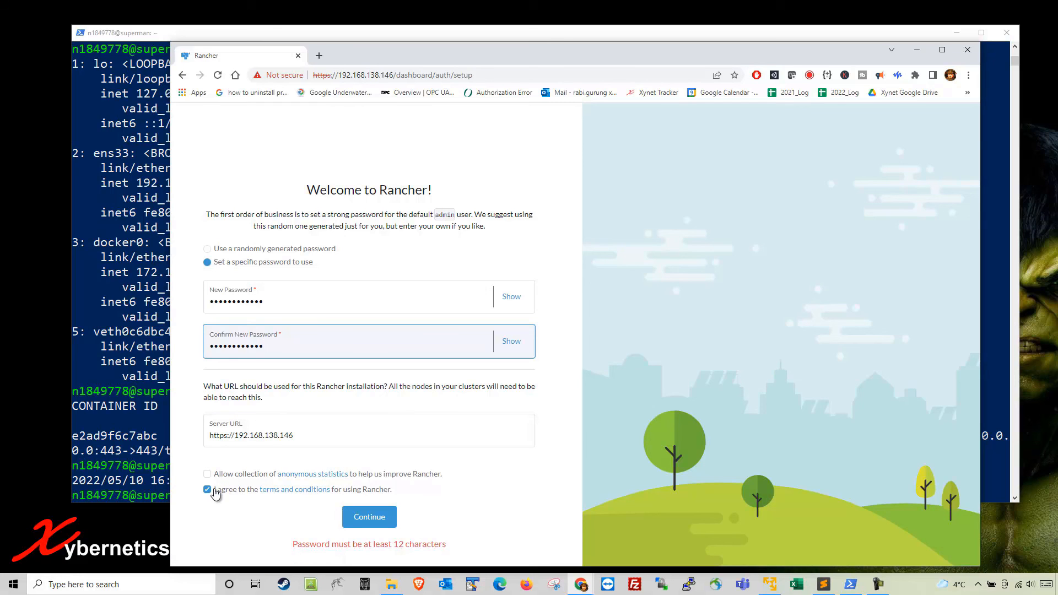
mouse_move(369, 517)
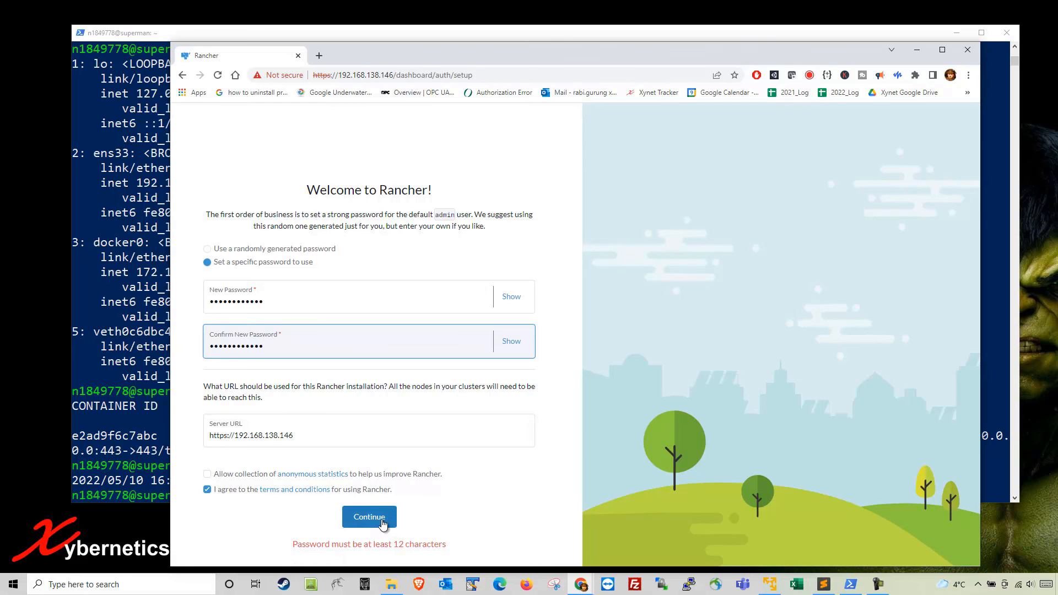
click(368, 517)
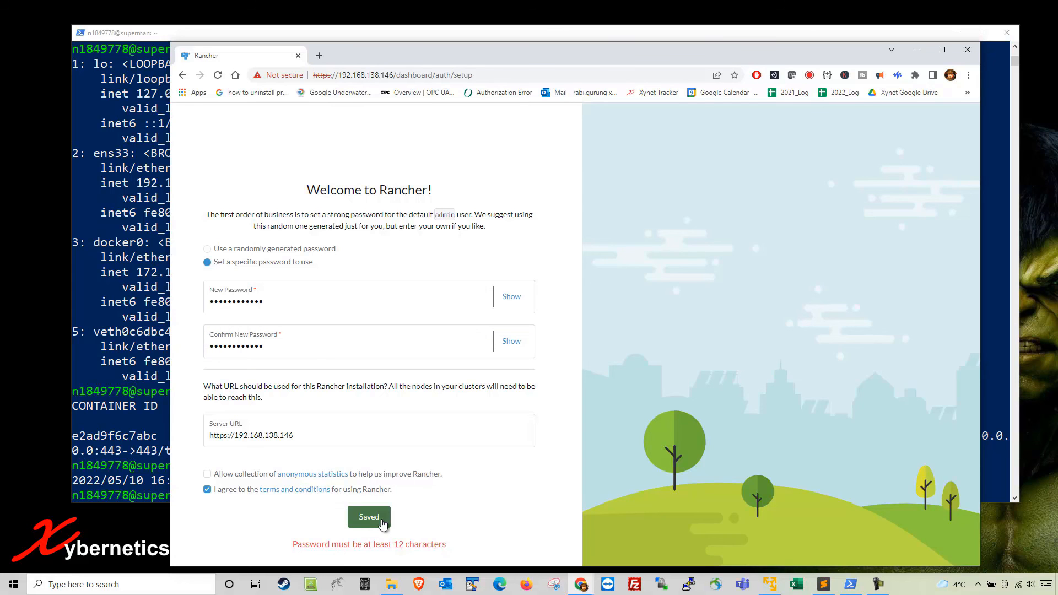
click(368, 517)
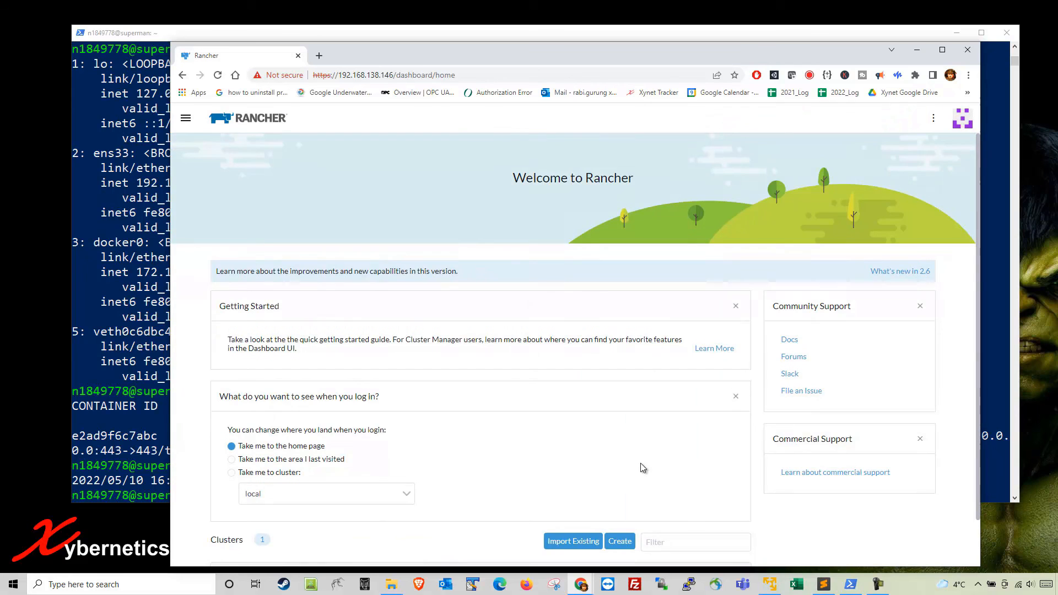
mouse_move(679, 324)
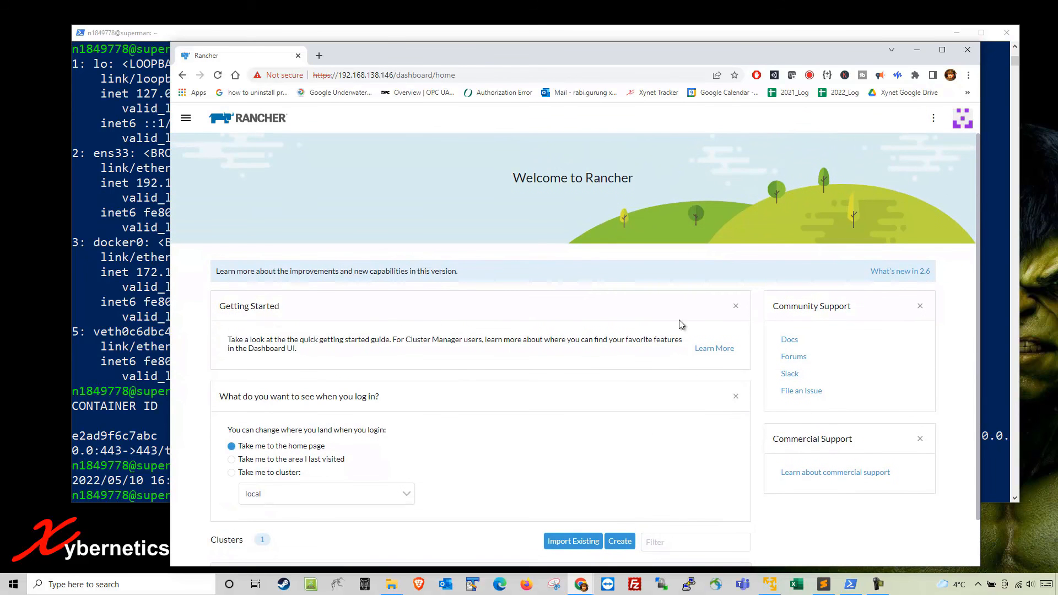
- Dismiss the Getting Started and login-landing panels, keeping the home page as landing
click(736, 307)
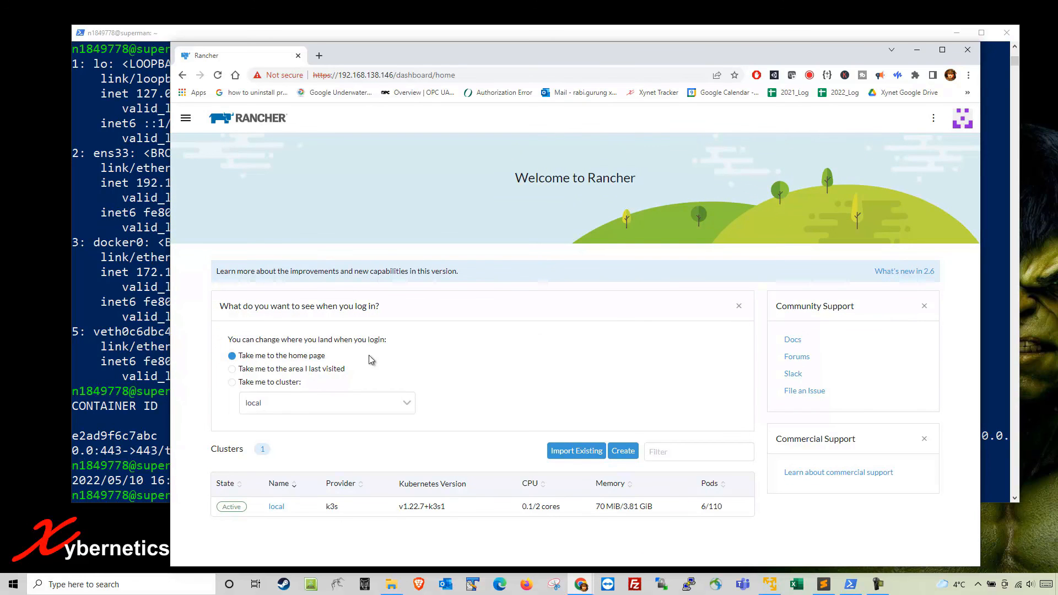
click(231, 368)
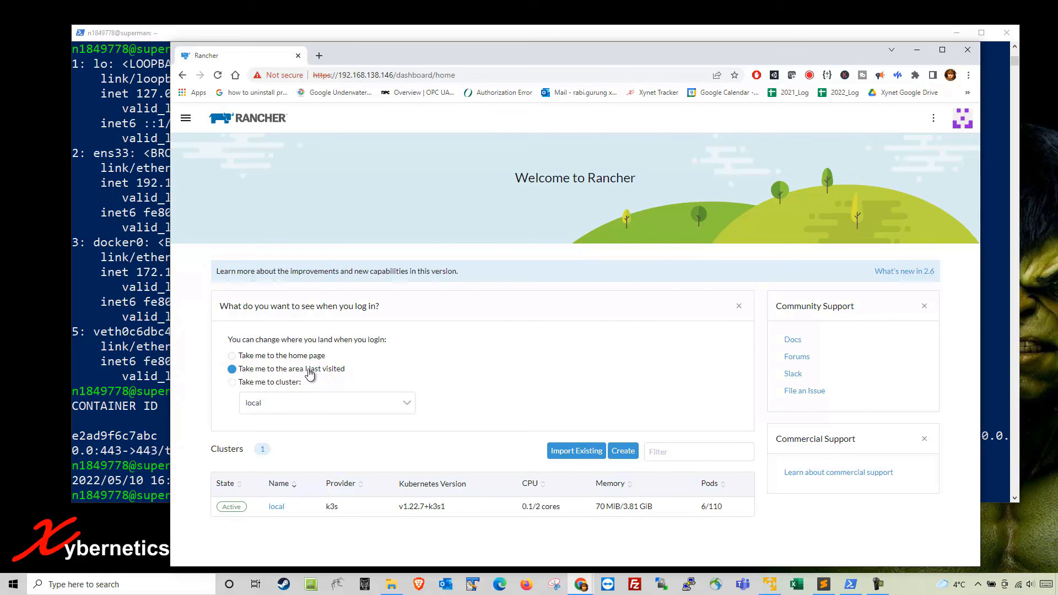
click(232, 355)
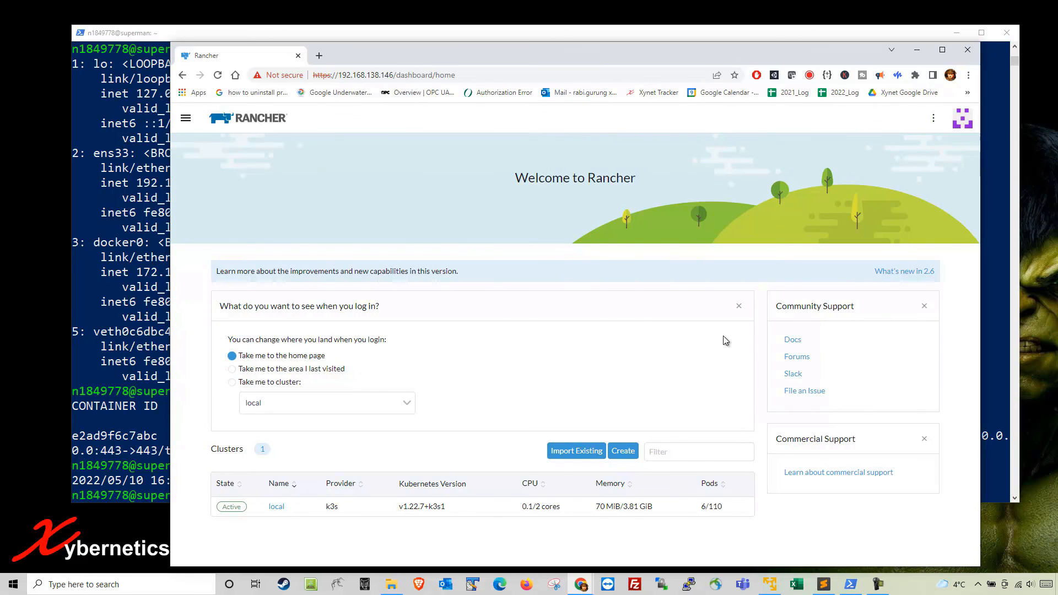
click(738, 307)
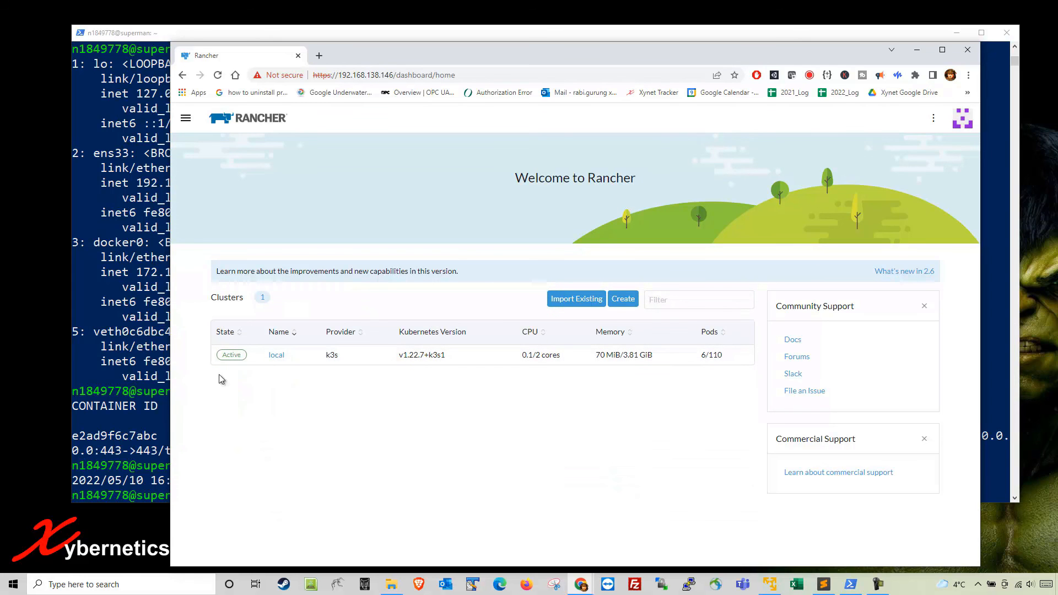
mouse_move(281, 357)
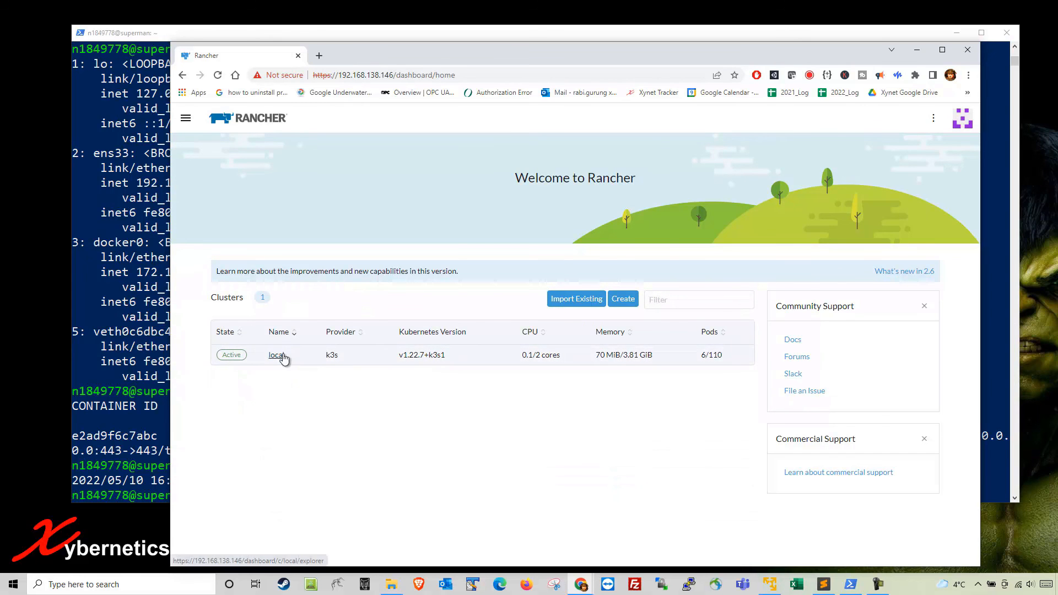
- Open the local cluster's Cluster Dashboard
click(276, 355)
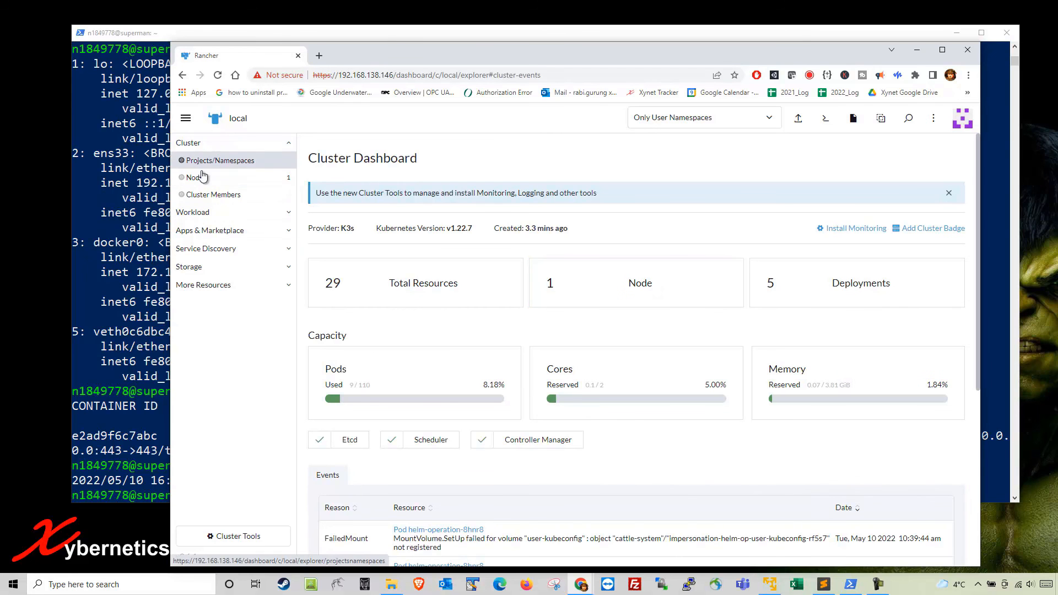
- View the local cluster's Projects/Namespaces, then return to the Rancher home page
click(220, 161)
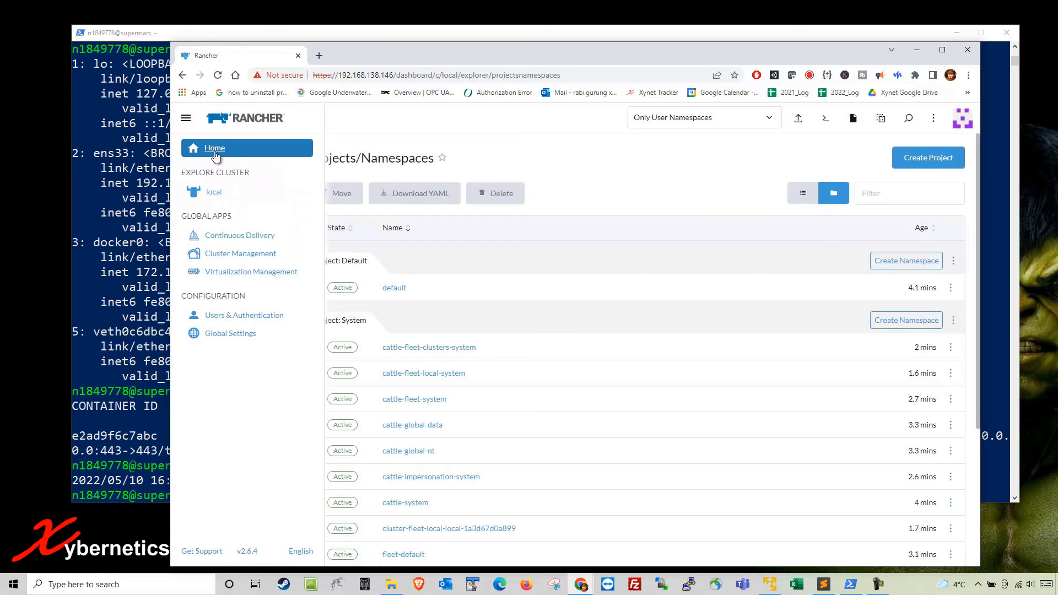
click(214, 148)
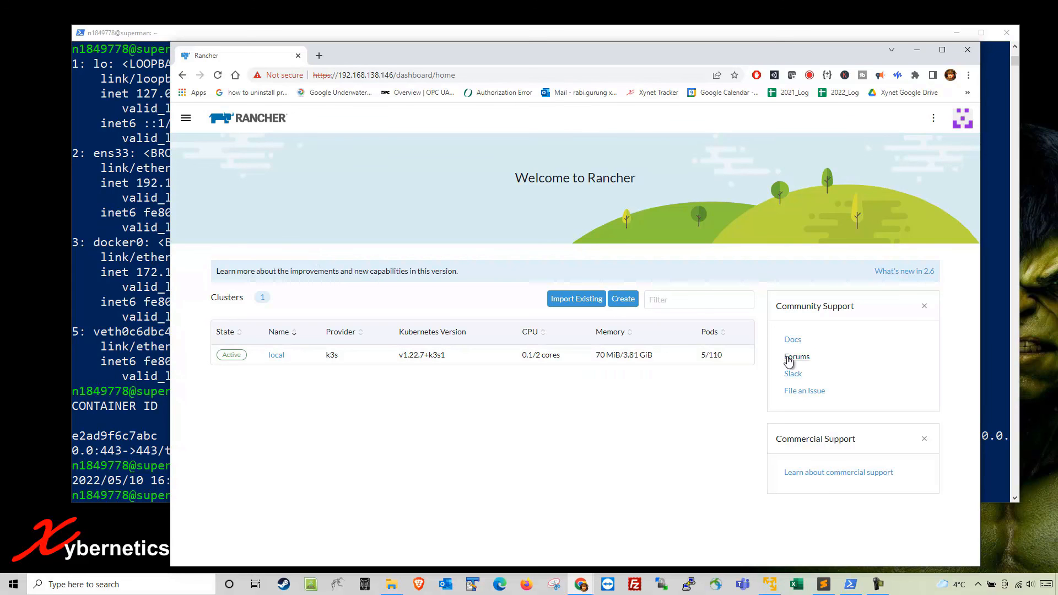
mouse_move(295, 408)
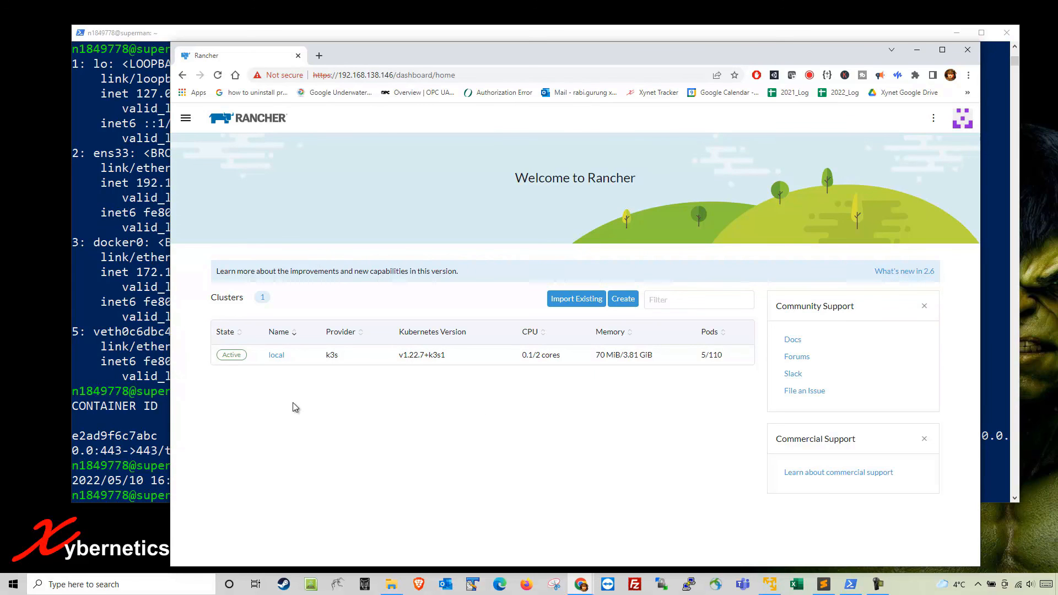
mouse_move(590, 416)
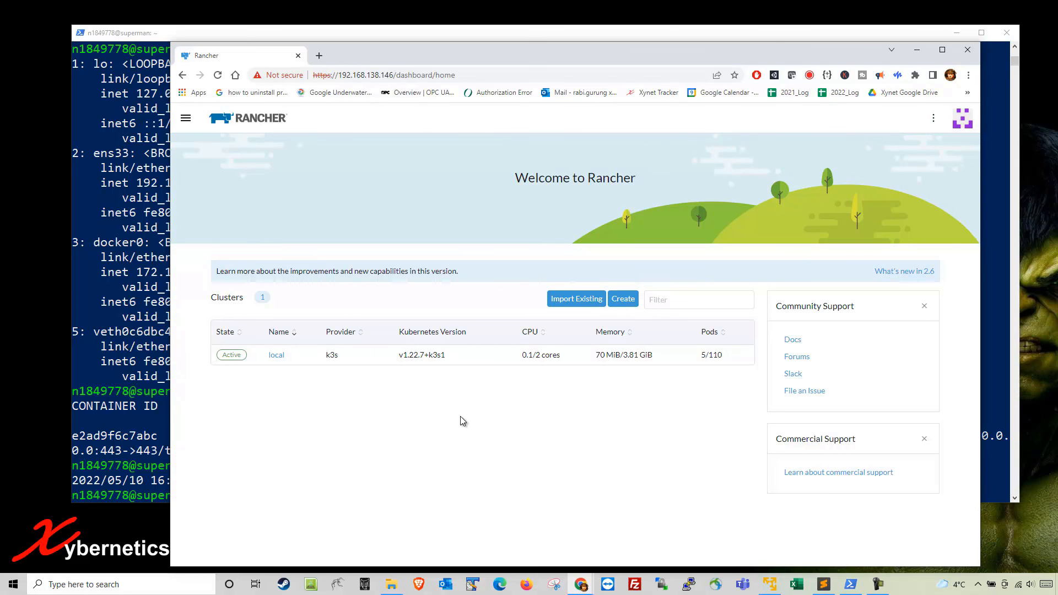
mouse_move(451, 259)
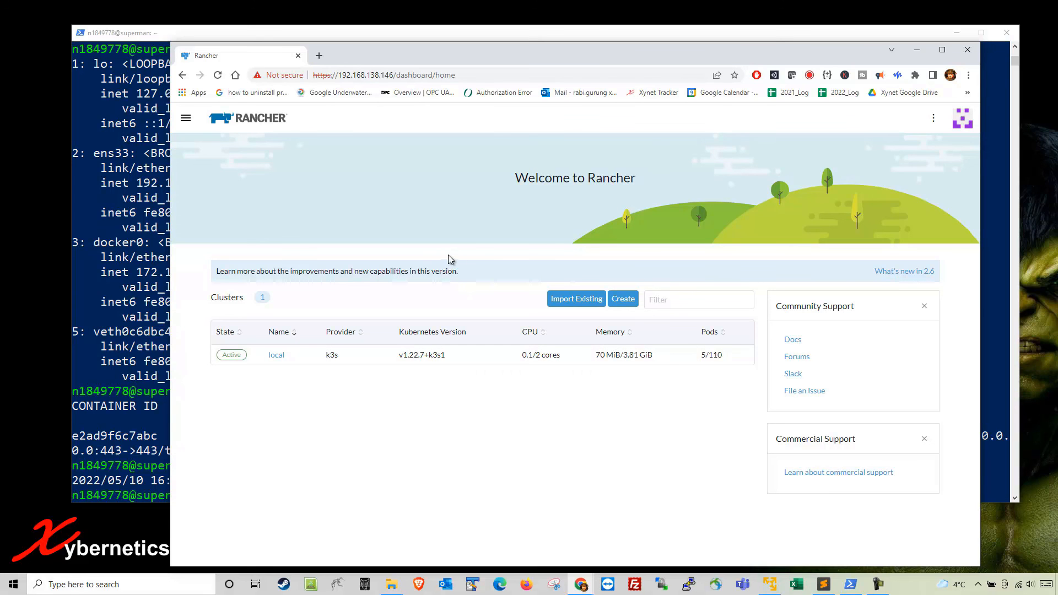